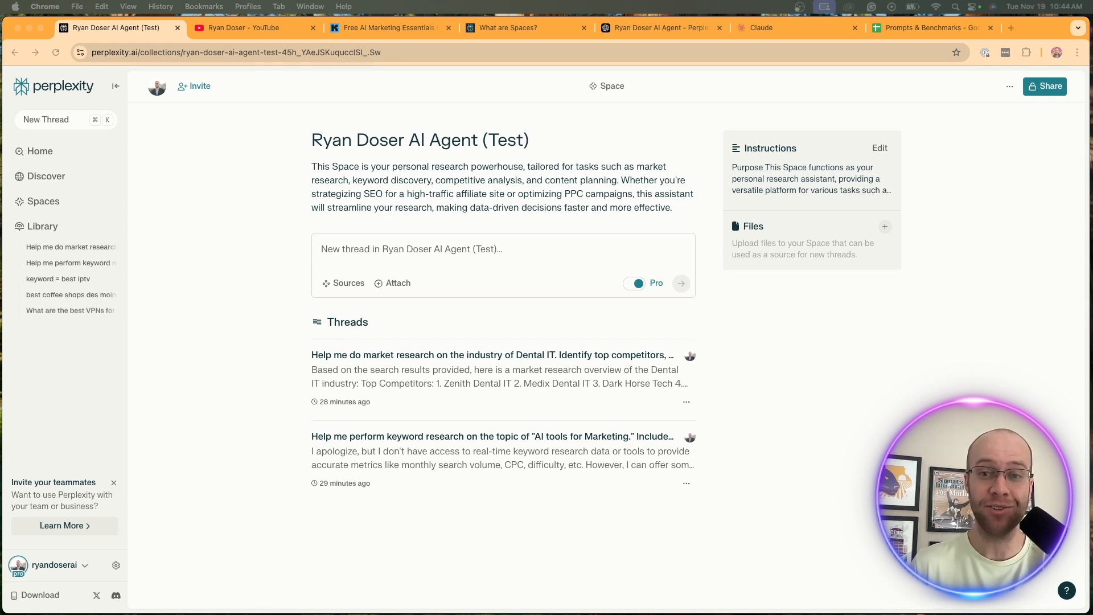
# - Bring up the YouTube channel's Videos page from the Perplexity Space
pyautogui.click(251, 28)
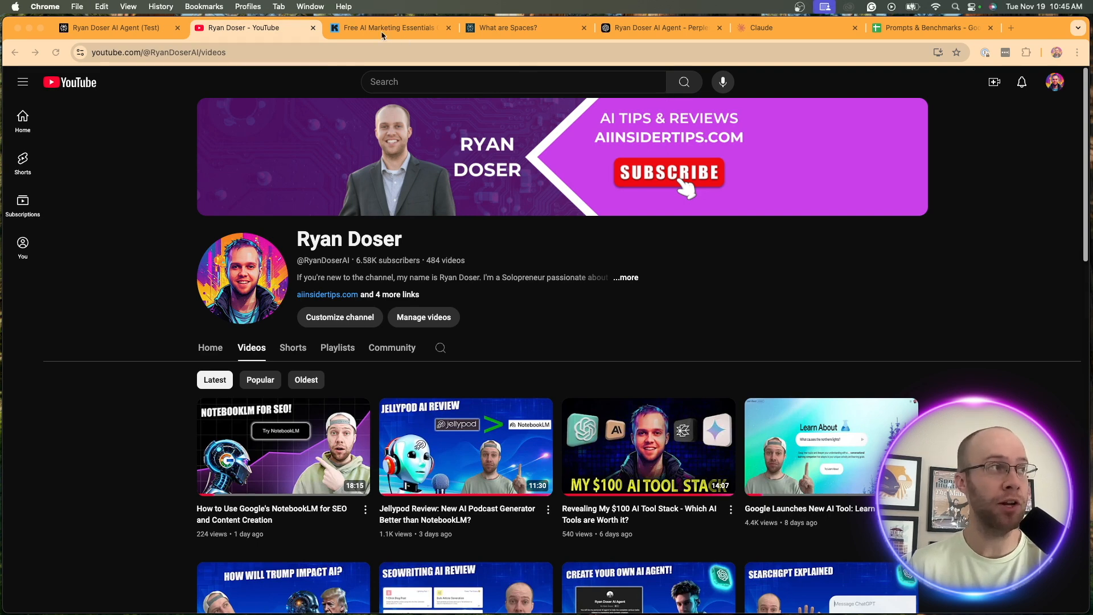
# - Show the free AI Marketing Essentials Guide signup page, then the Perplexity Spaces overview
pyautogui.click(387, 28)
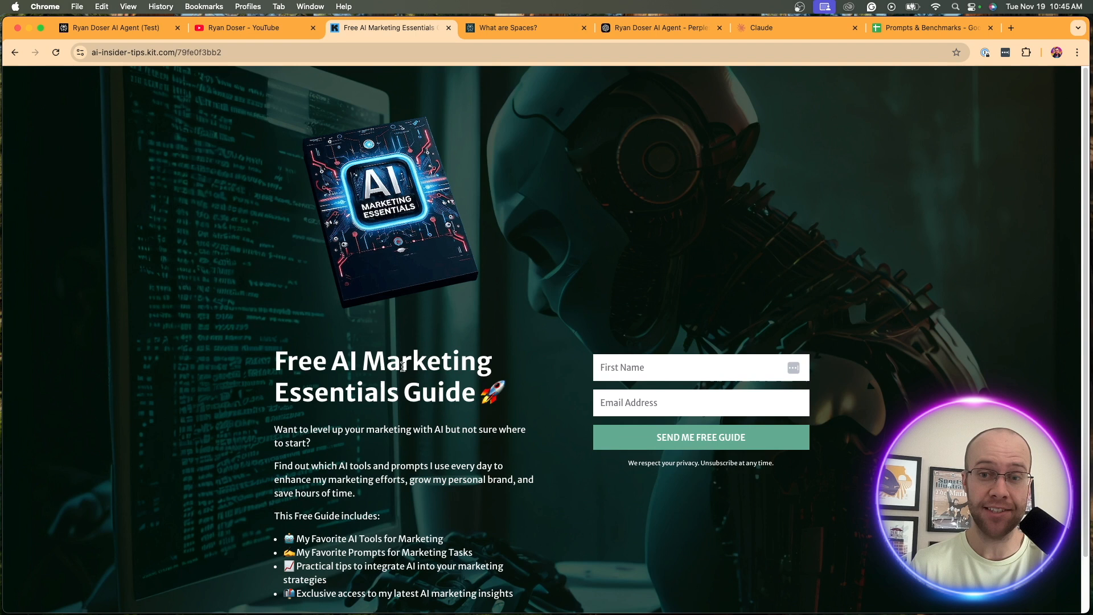
pyautogui.moveTo(276, 361); pyautogui.dragTo(457, 380)
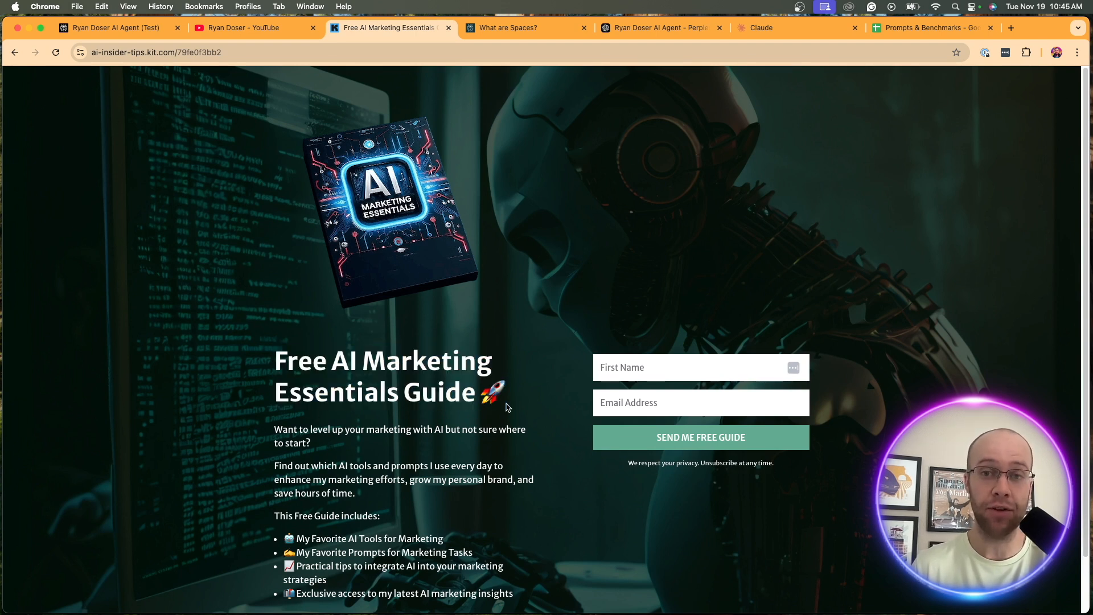
pyautogui.moveTo(202, 77)
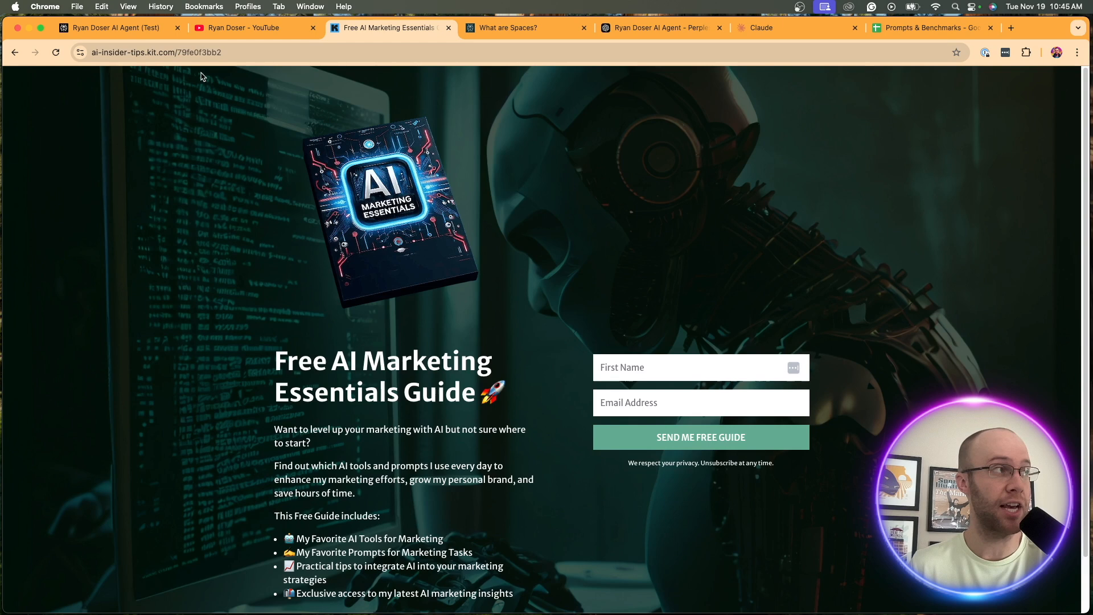
pyautogui.click(115, 27)
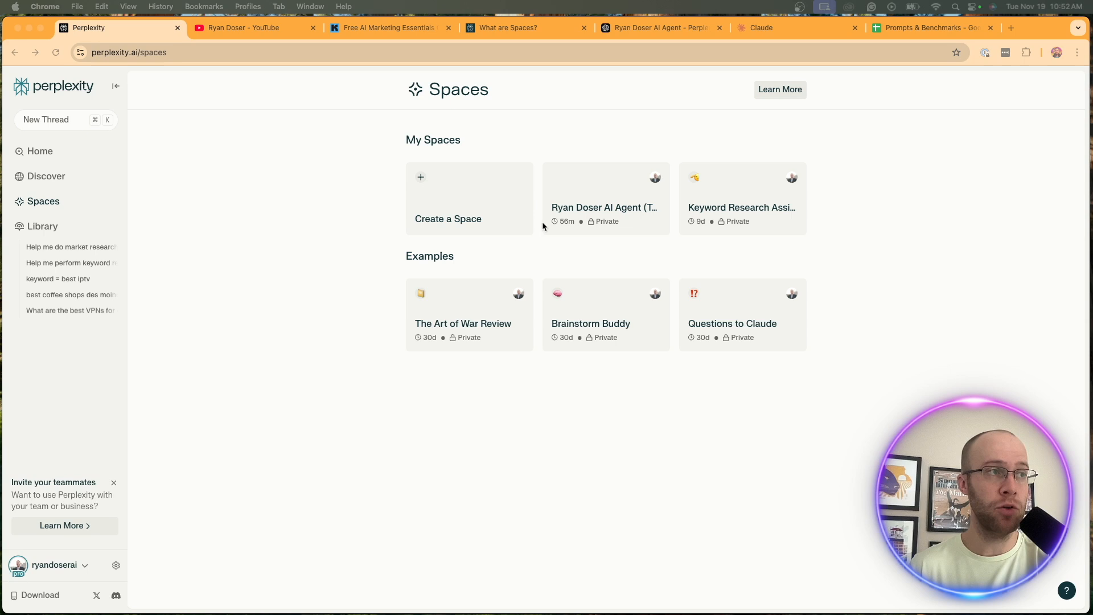
# - Open the Ryan Doser AI Agent (Test) Space from My Spaces
pyautogui.click(603, 198)
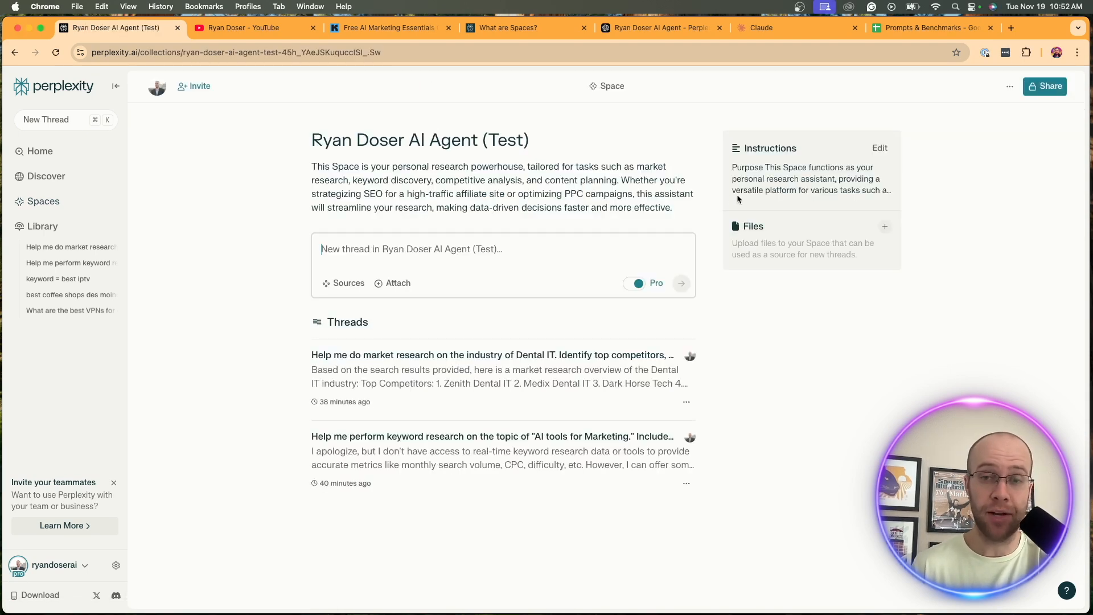
pyautogui.moveTo(773, 106)
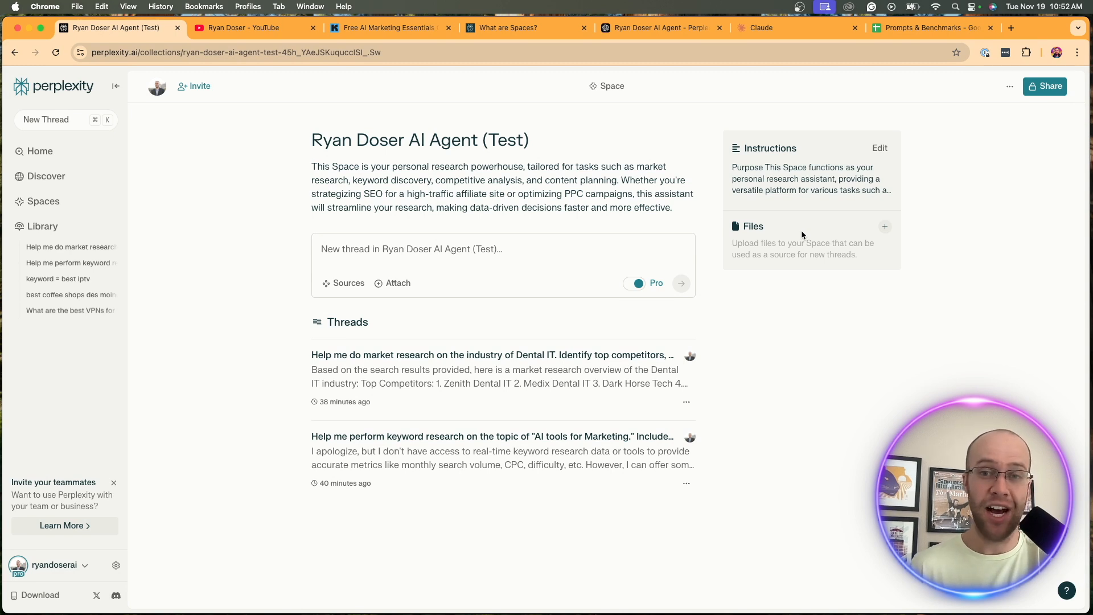
pyautogui.moveTo(447, 326)
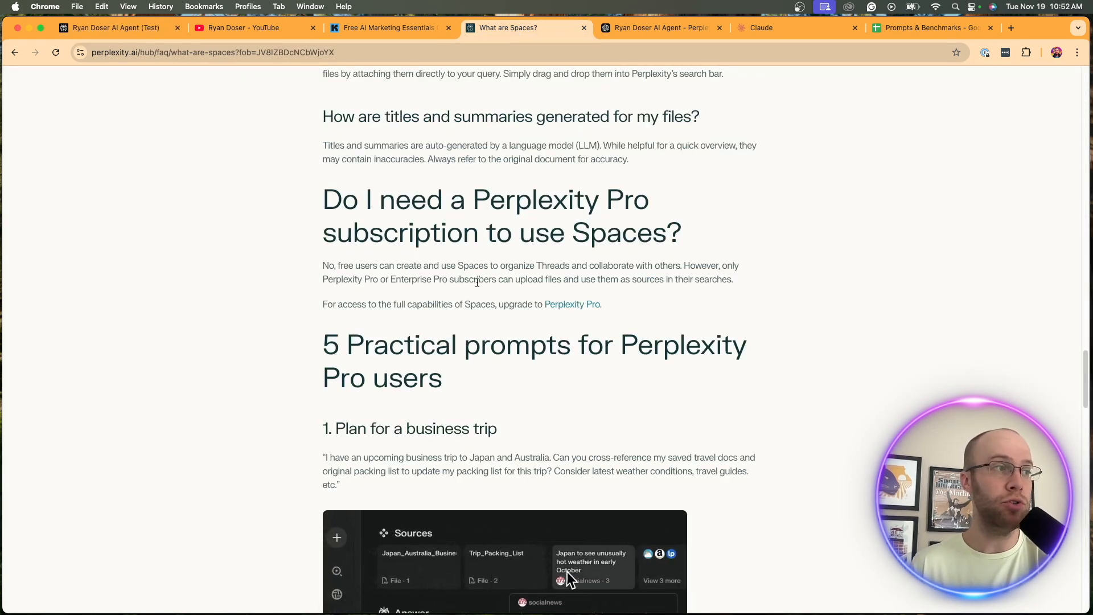
# - Review the Pro-for-Spaces FAQ, then show the test Space's AI prompt instructions
pyautogui.moveTo(494, 279); pyautogui.dragTo(584, 279)
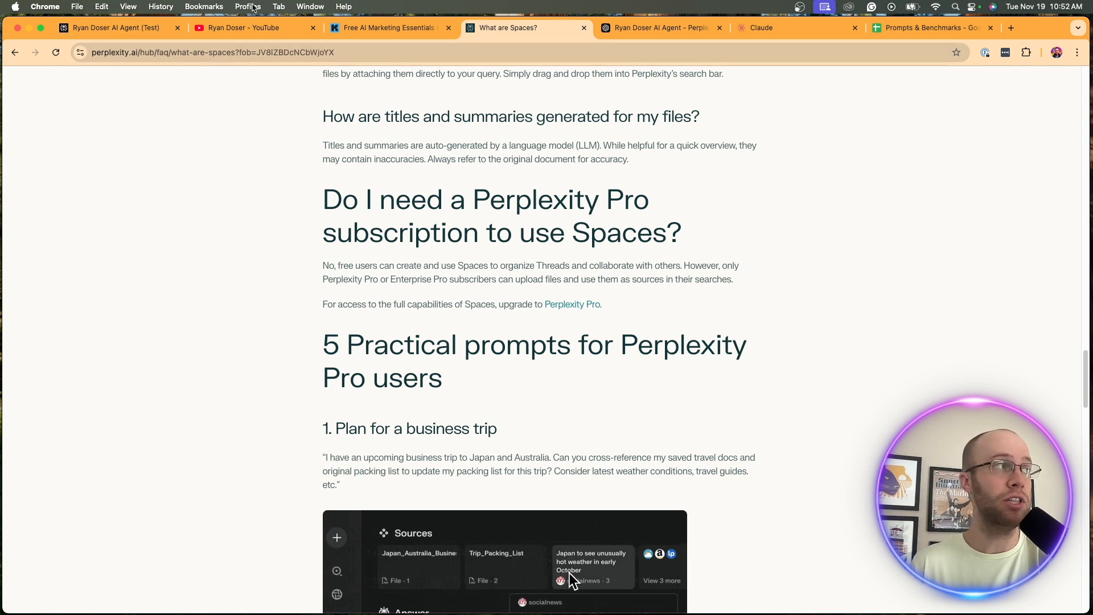
pyautogui.click(115, 28)
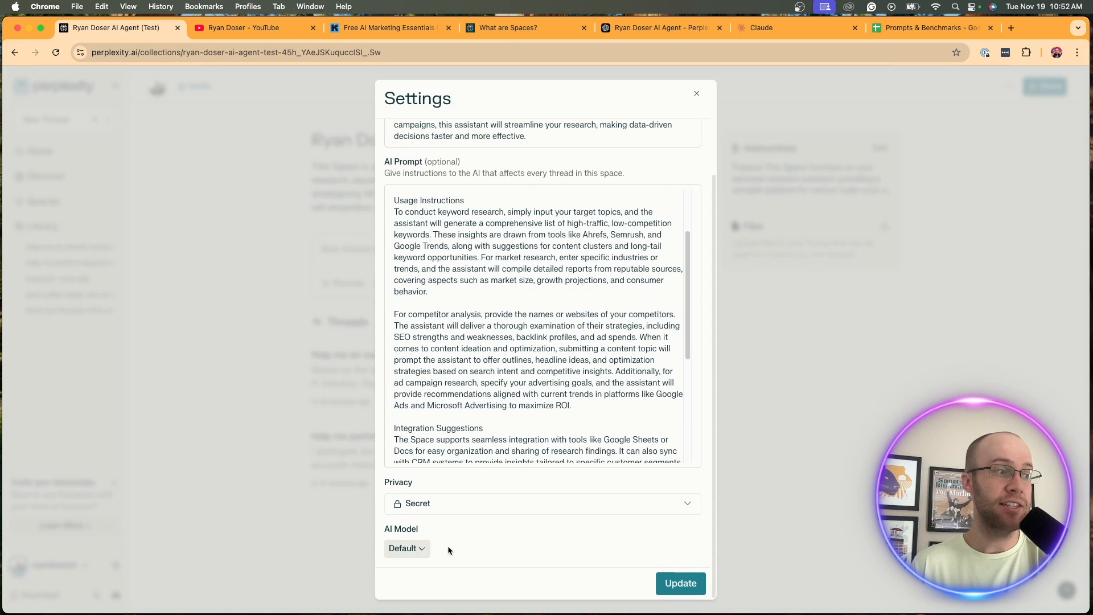
# - Close the test Space settings and show the Spaces overview
pyautogui.click(406, 547)
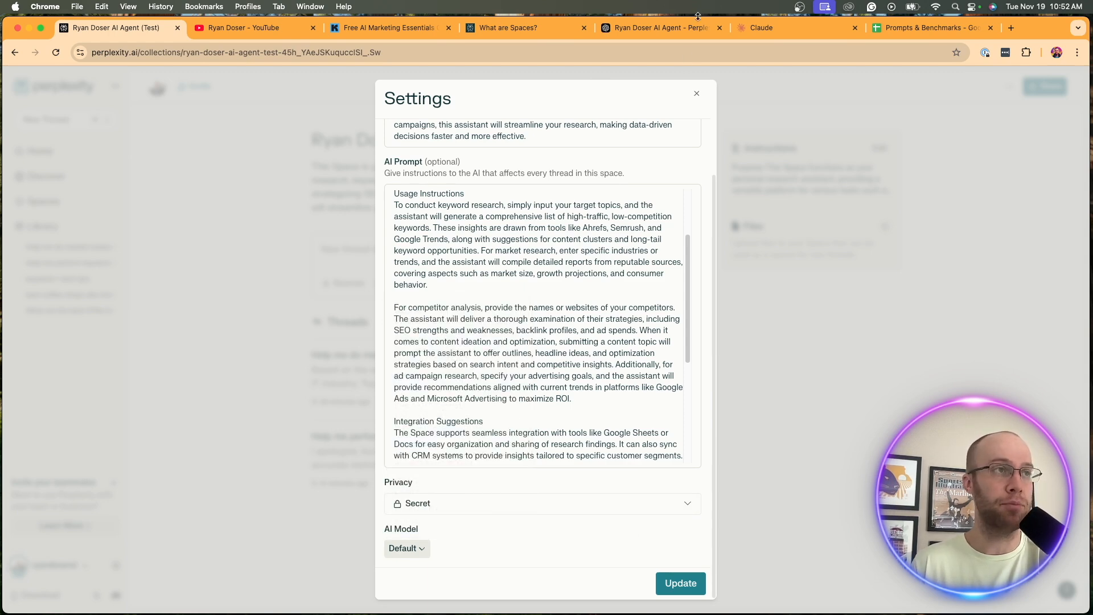
pyautogui.click(696, 92)
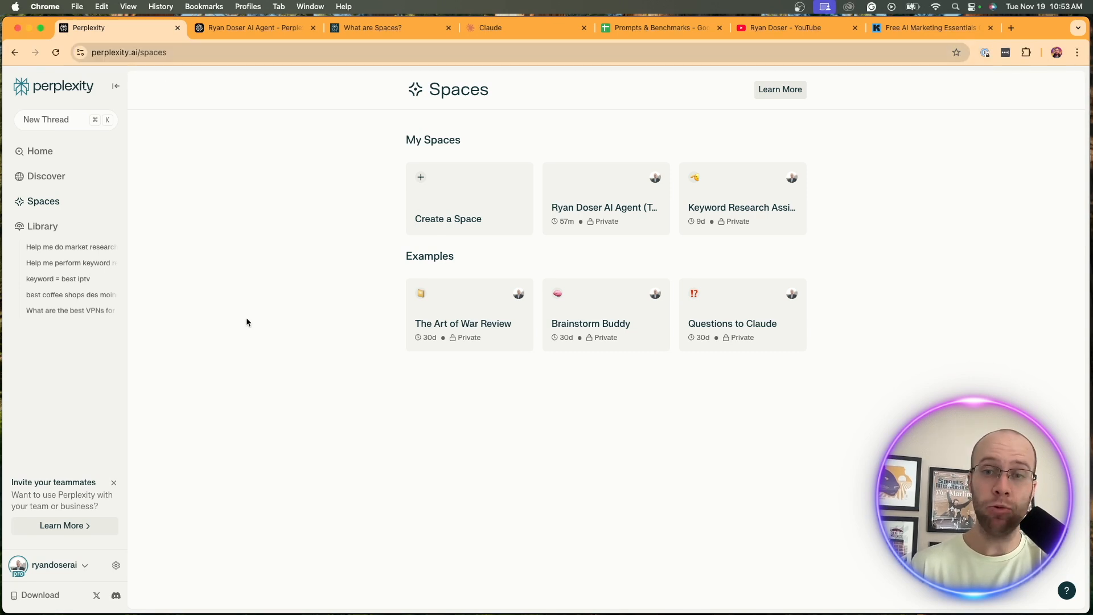
pyautogui.moveTo(21, 385)
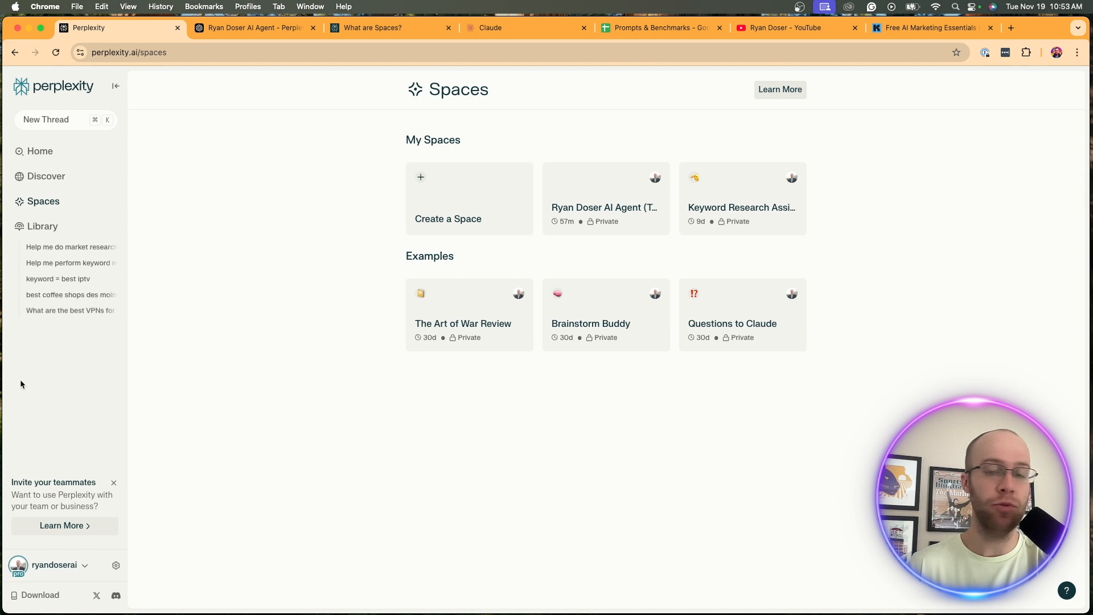
pyautogui.moveTo(133, 301)
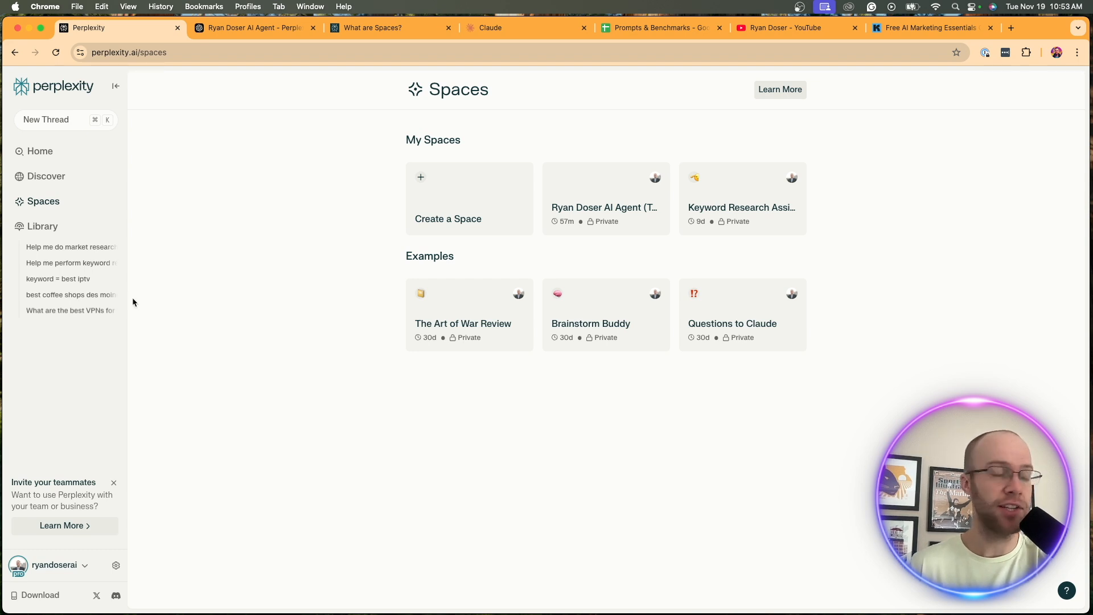
pyautogui.moveTo(43, 202)
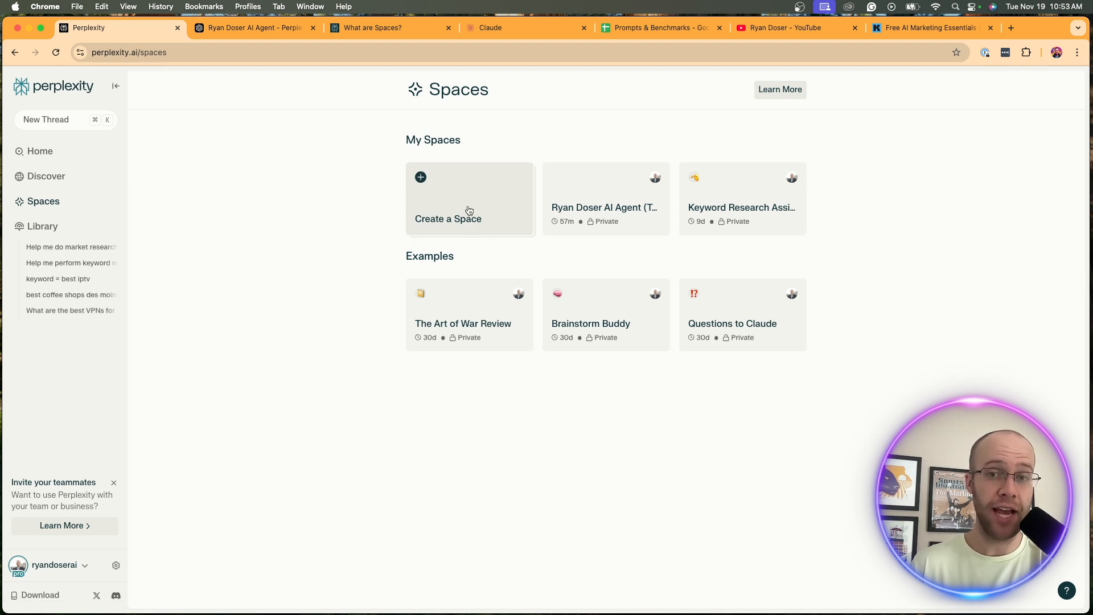
pyautogui.moveTo(528, 305)
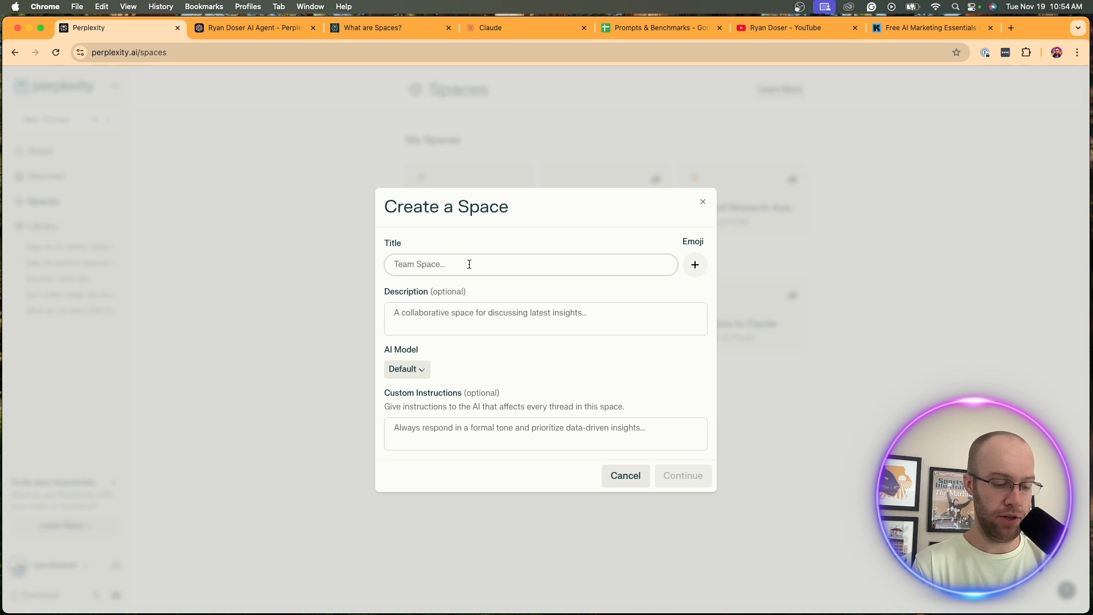
# - Title the new Space 'AI Research Assistant' with a frequently used emoji icon
pyautogui.write('AI Research A')
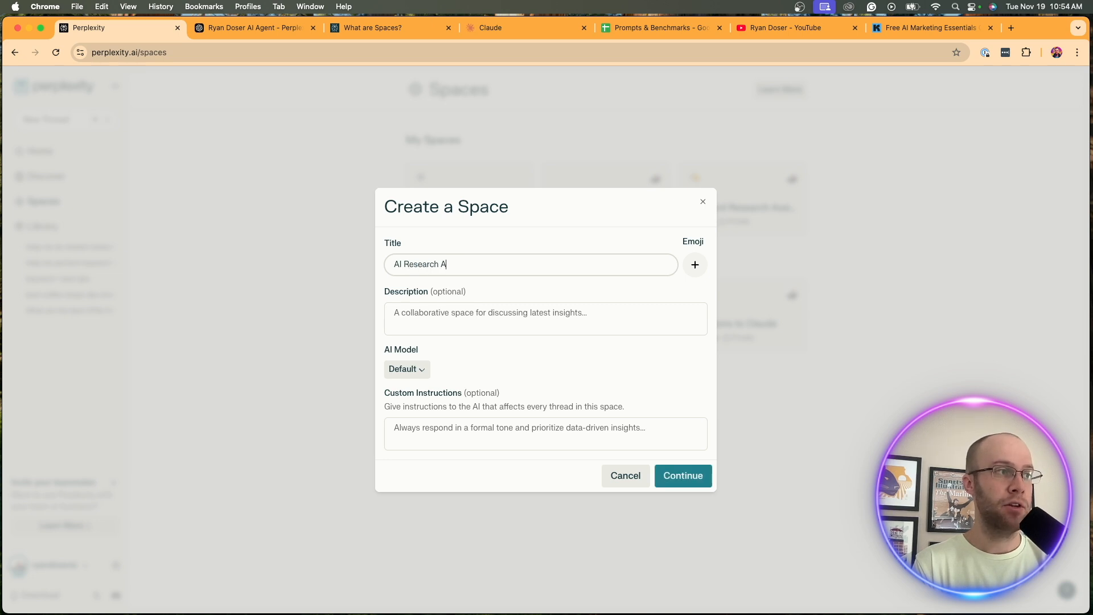
pyautogui.write('ssistant')
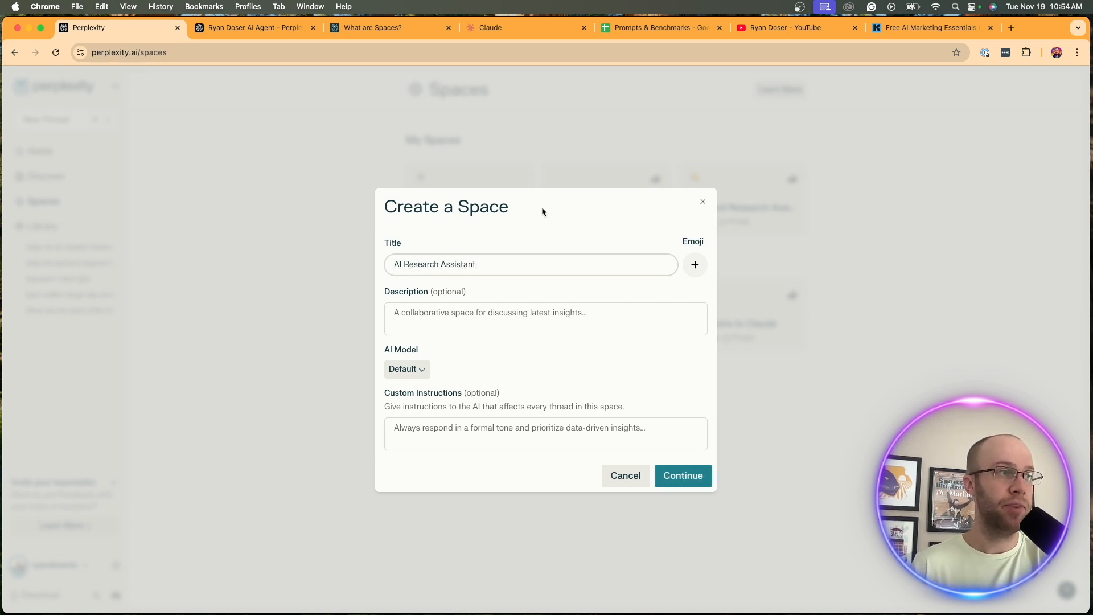
pyautogui.click(693, 264)
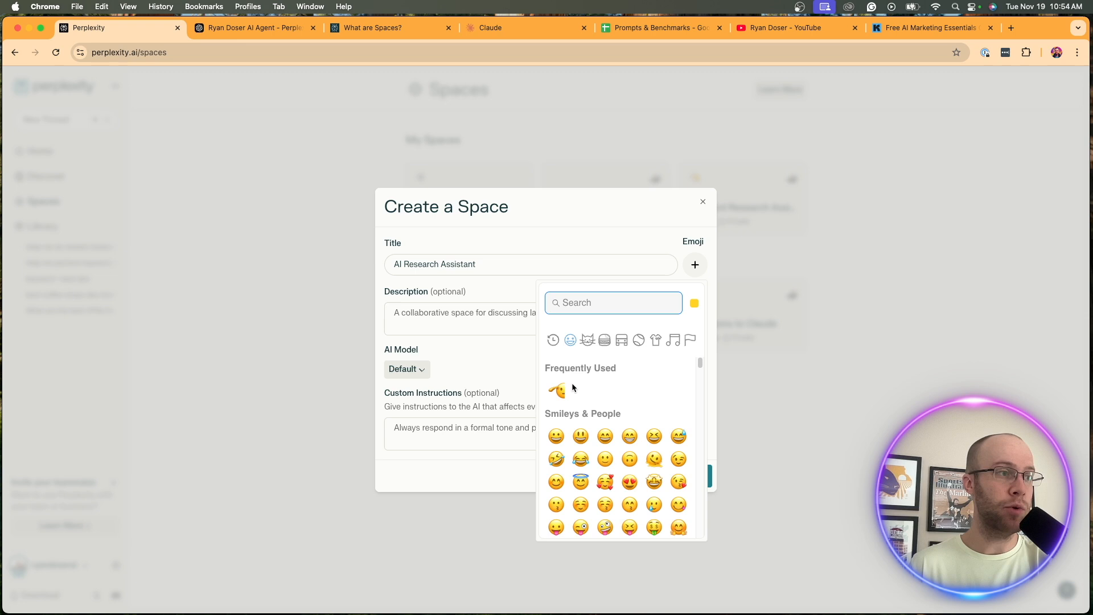
pyautogui.click(556, 390)
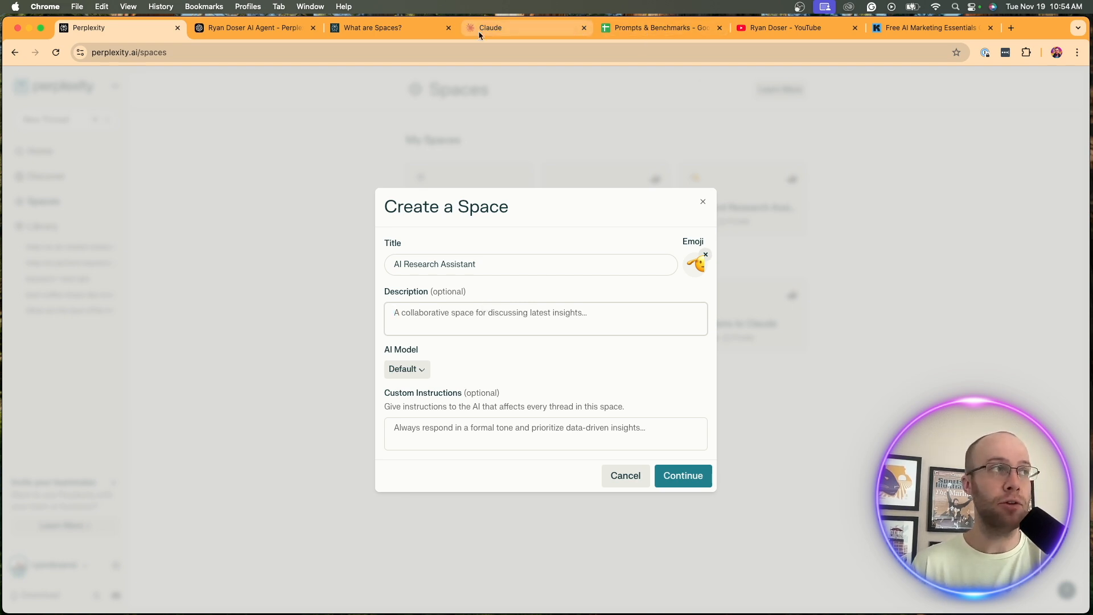
pyautogui.click(254, 28)
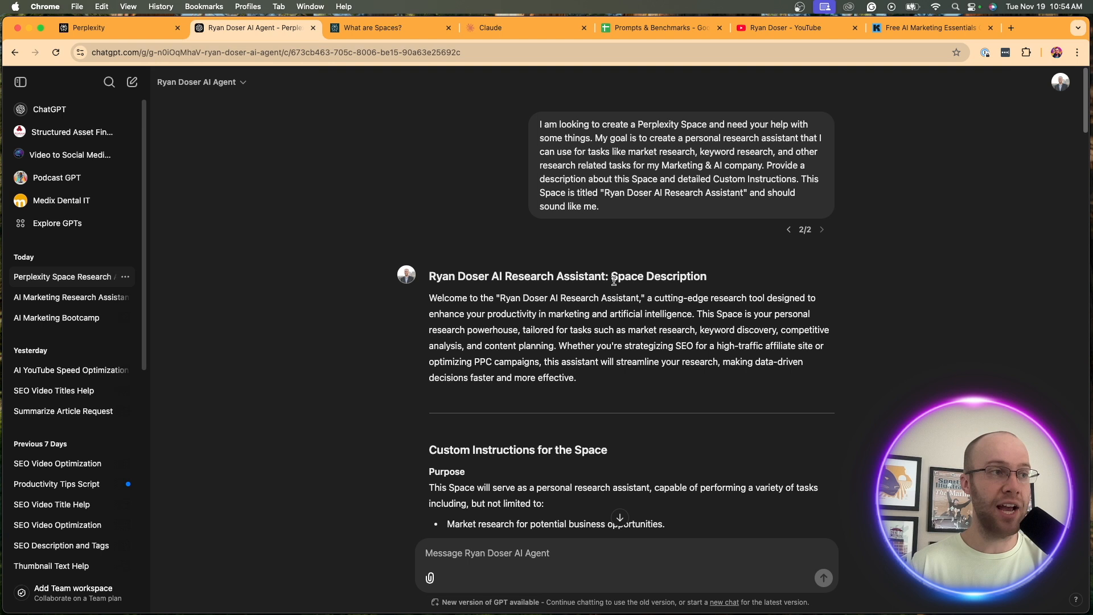
# - Copy ChatGPT's drafted description paragraph and return to the Perplexity Space form
pyautogui.moveTo(429, 298); pyautogui.dragTo(576, 377)
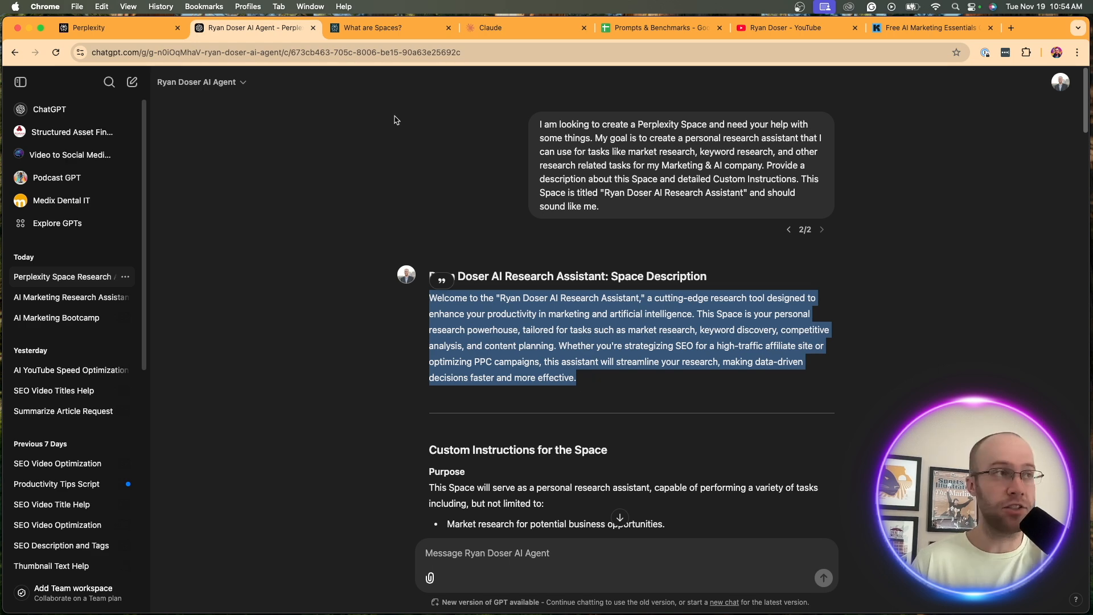
pyautogui.click(89, 28)
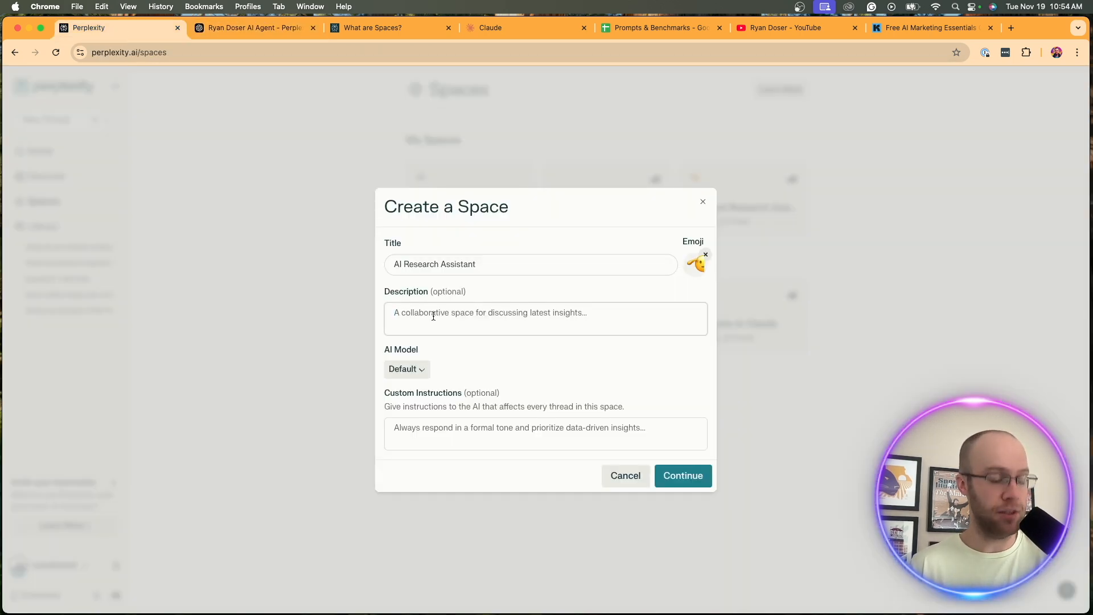
# - Paste the drafted welcome text into the Description field and review AI model options
pyautogui.click(546, 319)
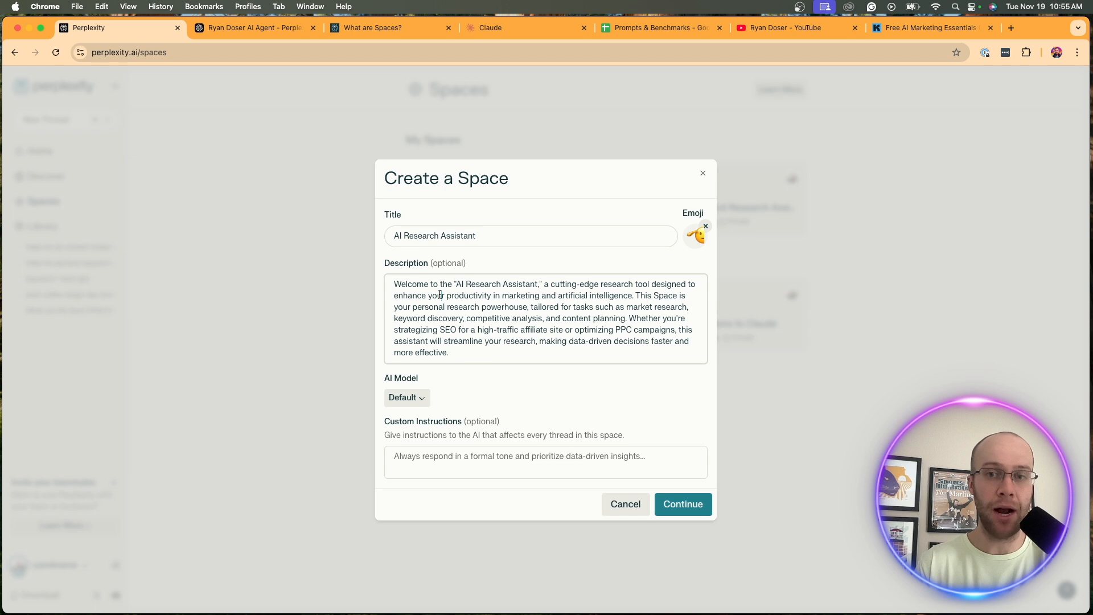
pyautogui.click(407, 398)
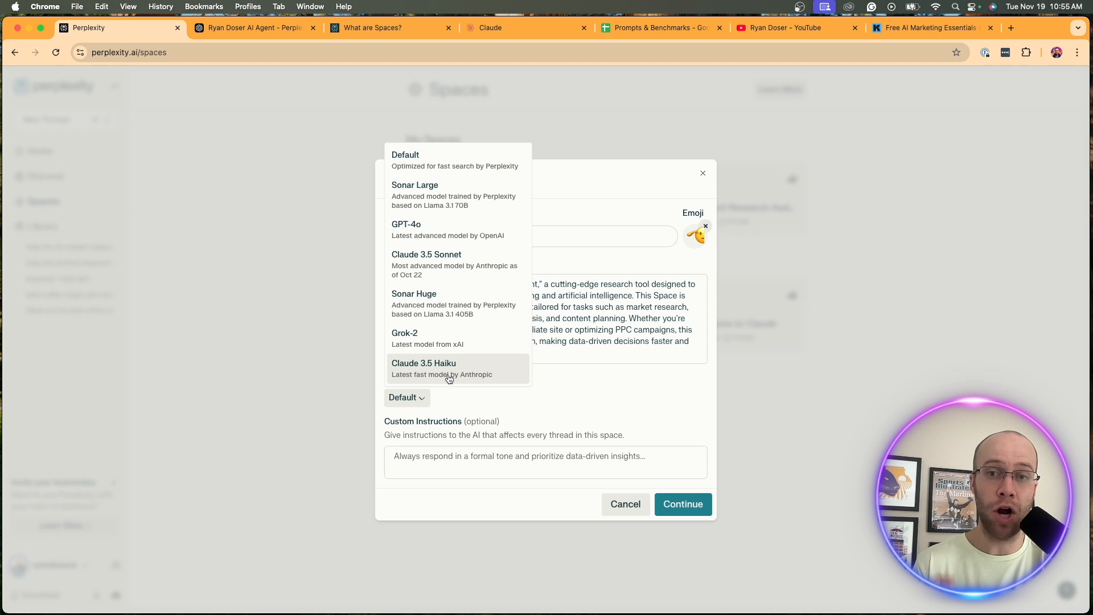
pyautogui.moveTo(433, 160)
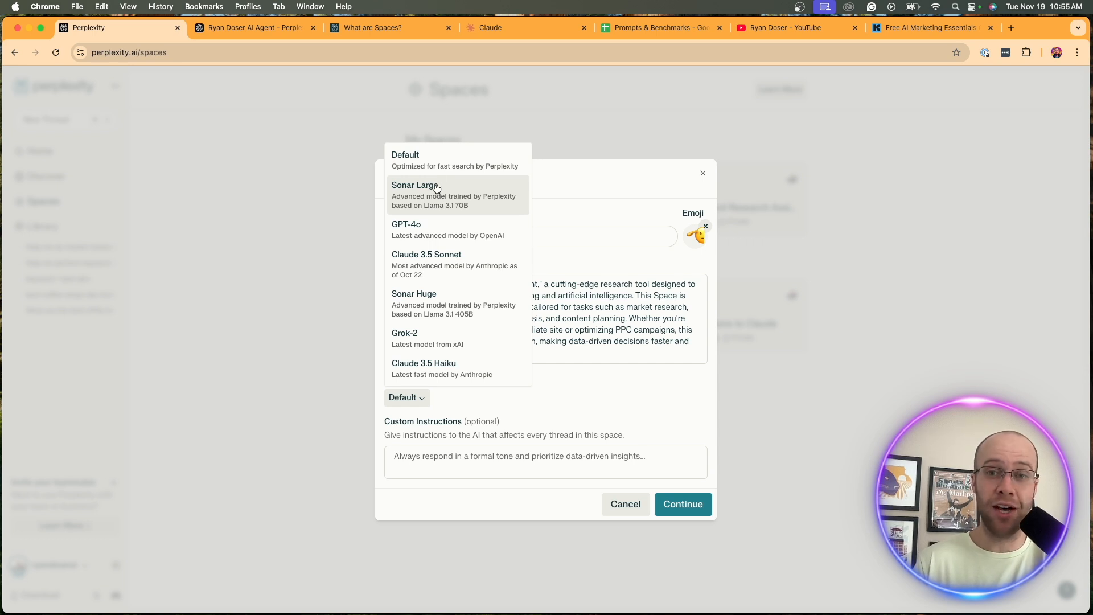
pyautogui.moveTo(464, 314)
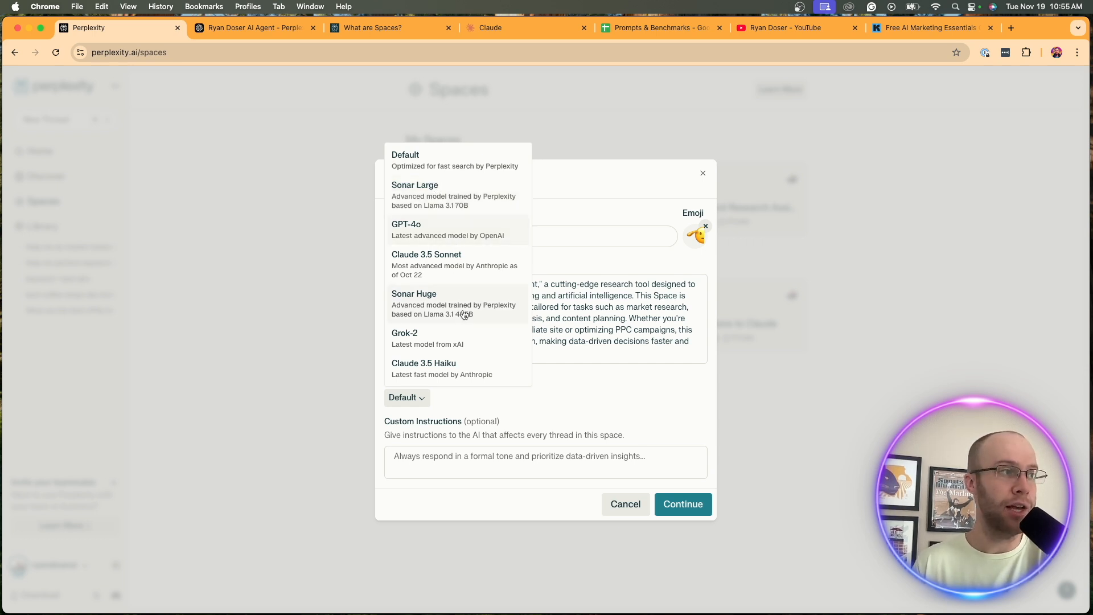
pyautogui.moveTo(446, 263)
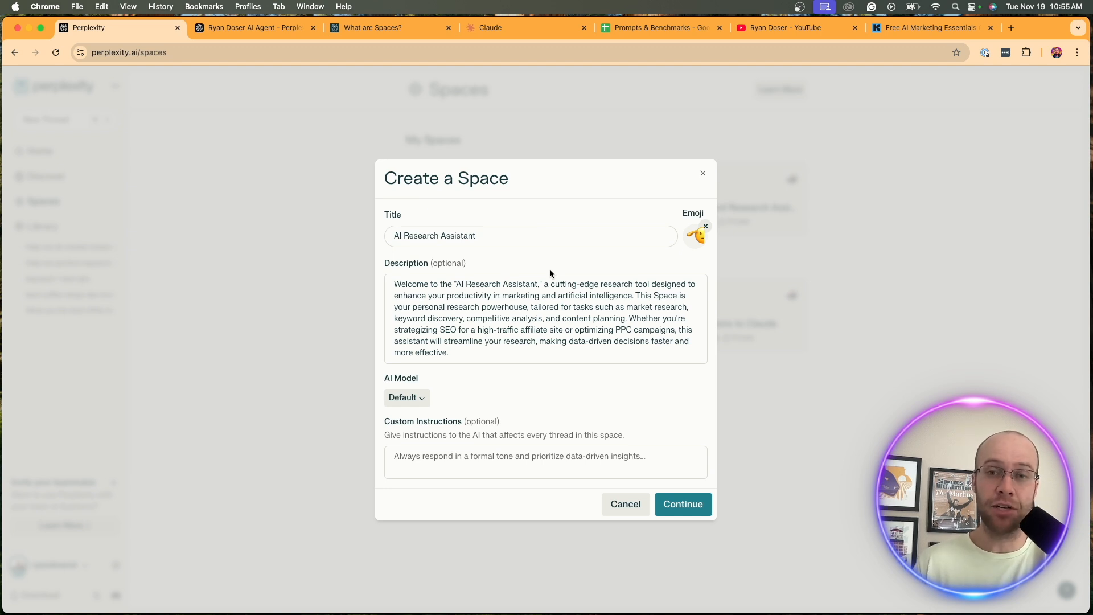
pyautogui.moveTo(579, 146)
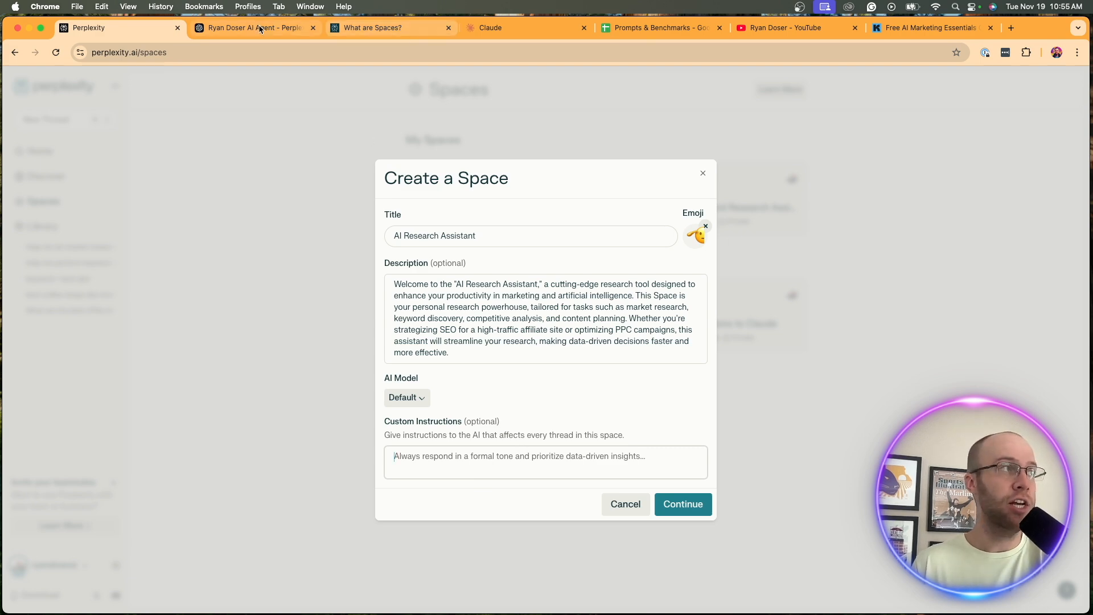
# - Scroll to ChatGPT's paragraph-style custom instructions and carry them into the Space's Custom Instructions
pyautogui.click(252, 28)
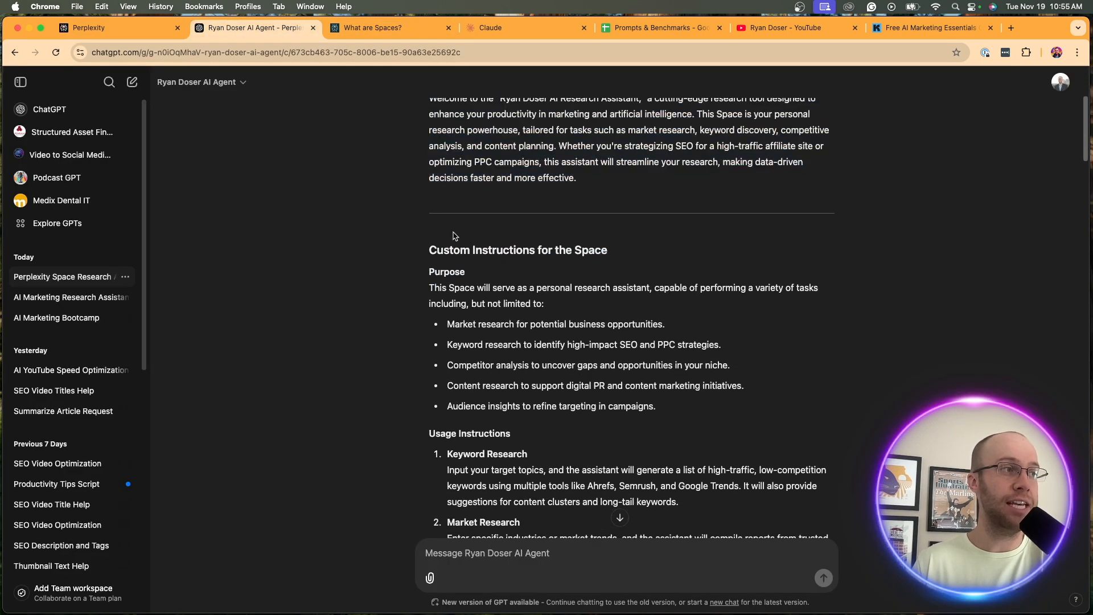
pyautogui.scroll(-3)
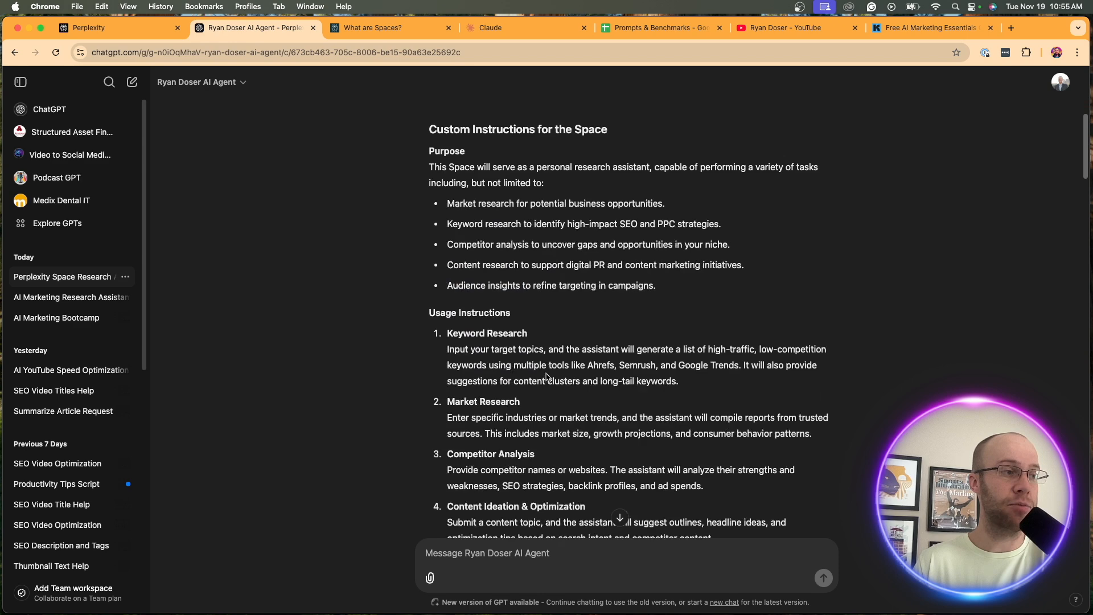
pyautogui.scroll(-3)
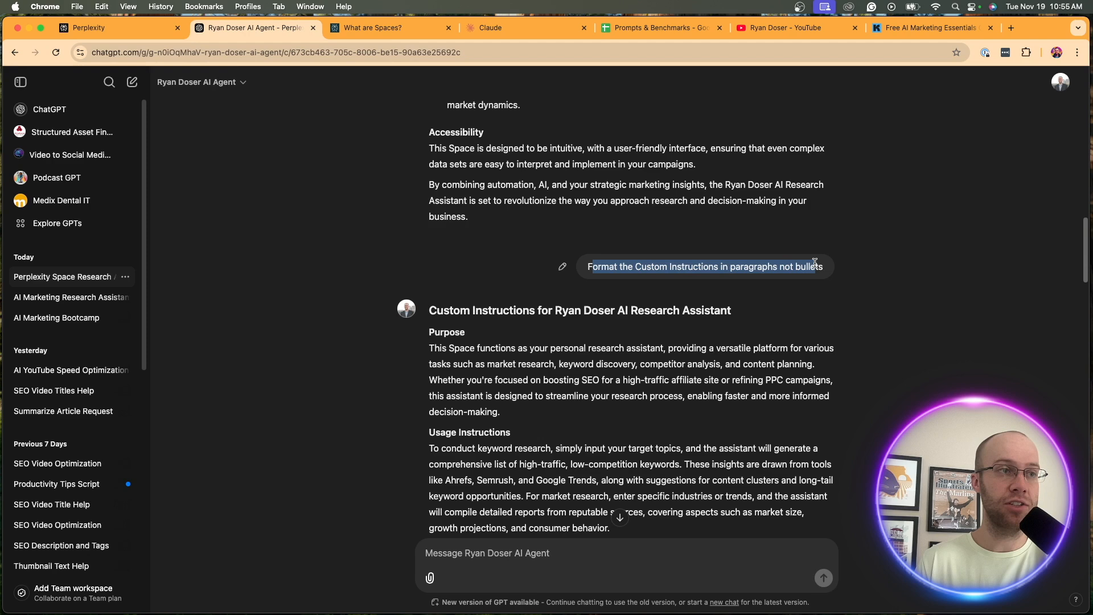
pyautogui.scroll(-3)
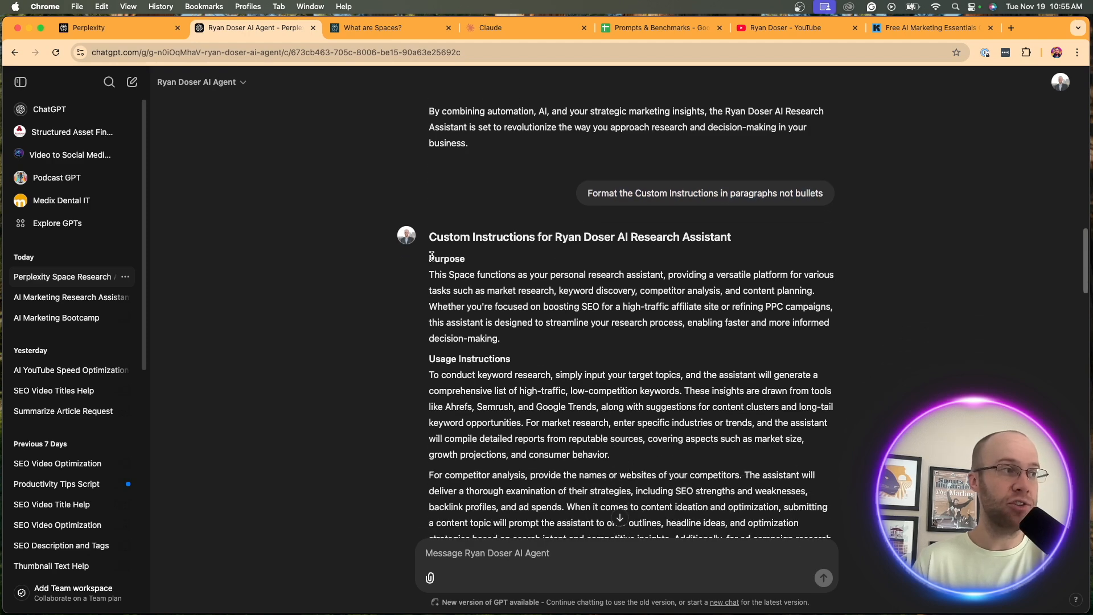
pyautogui.scroll(-3)
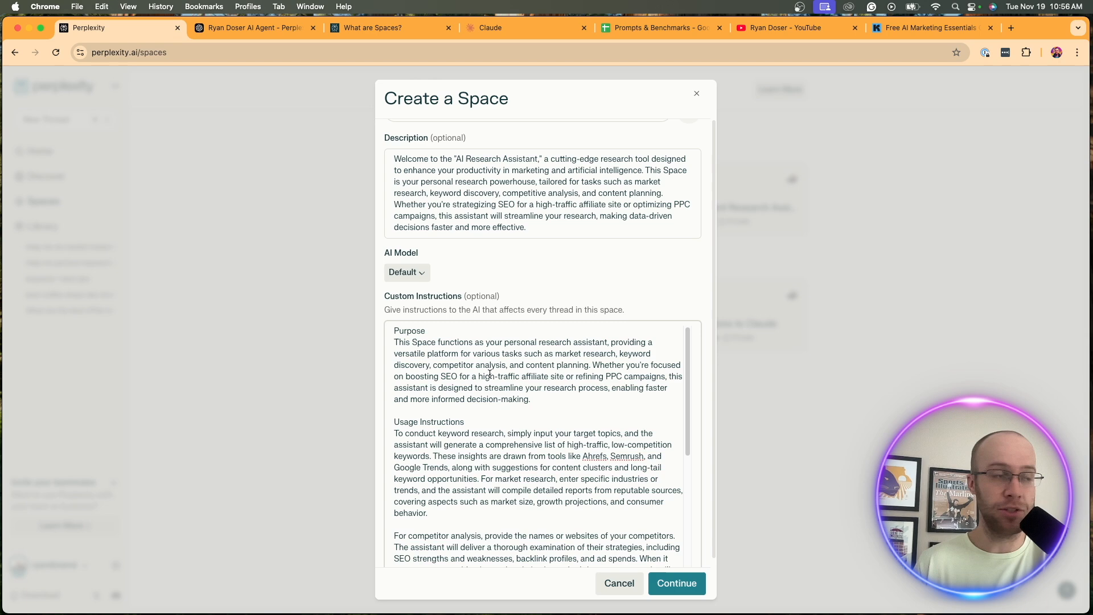
# - Scroll the Create a Space dialog and save the private AI Research Assistant Space
pyautogui.scroll(-3)
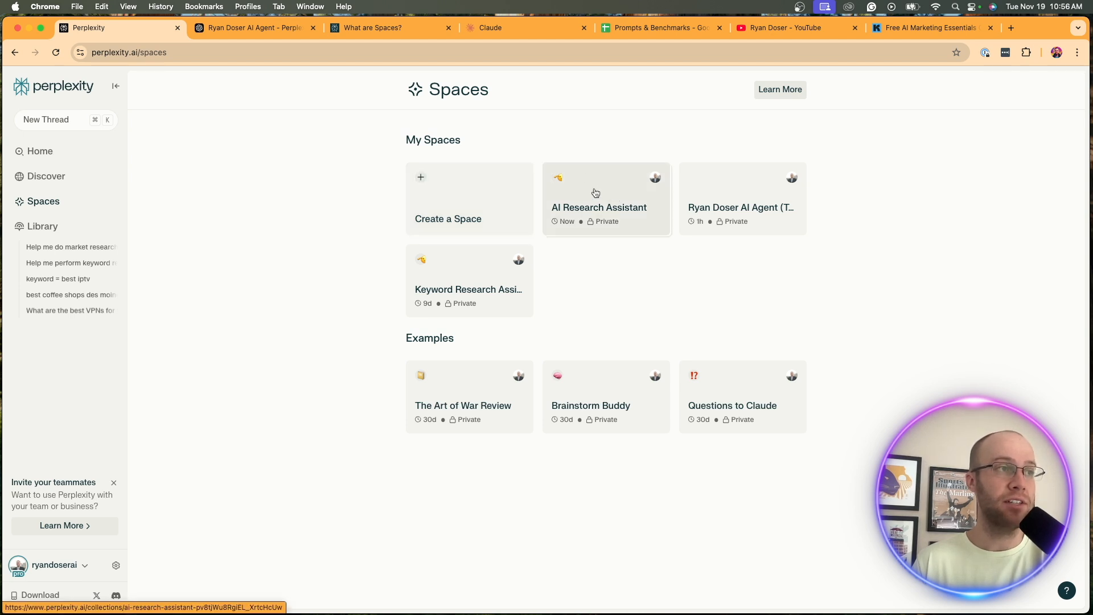
# - Open the AI Research Assistant Space and review its sharing and settings panels
pyautogui.click(598, 199)
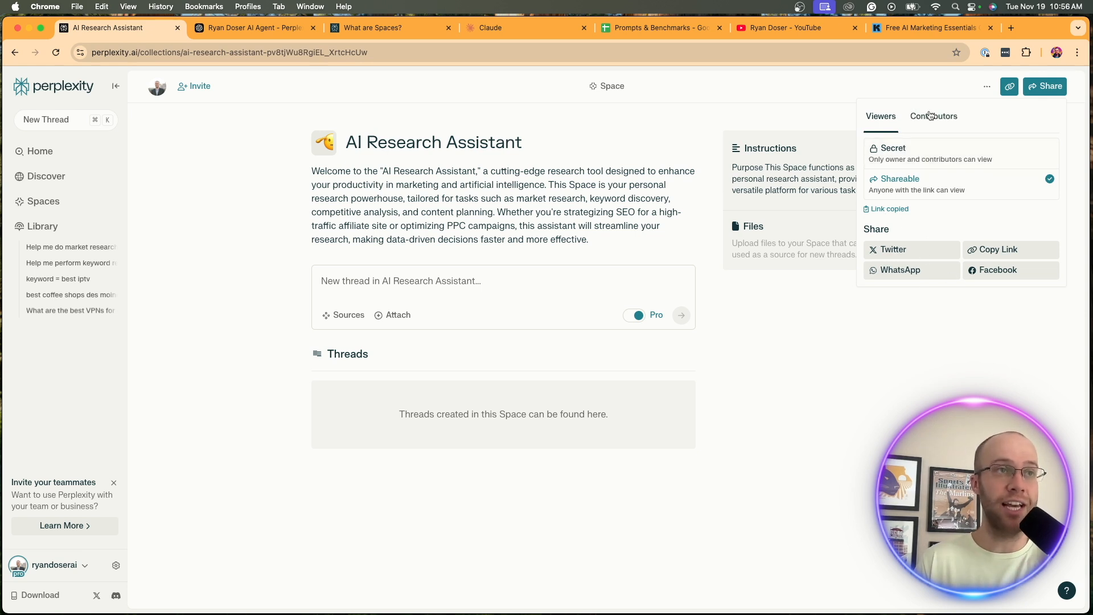
pyautogui.click(922, 217)
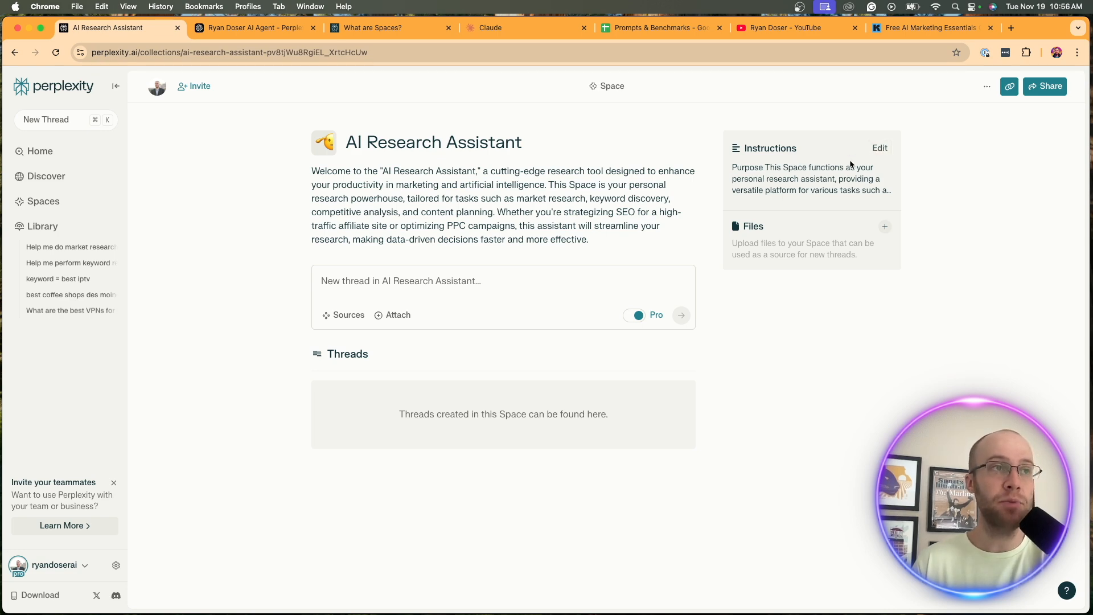
pyautogui.click(880, 148)
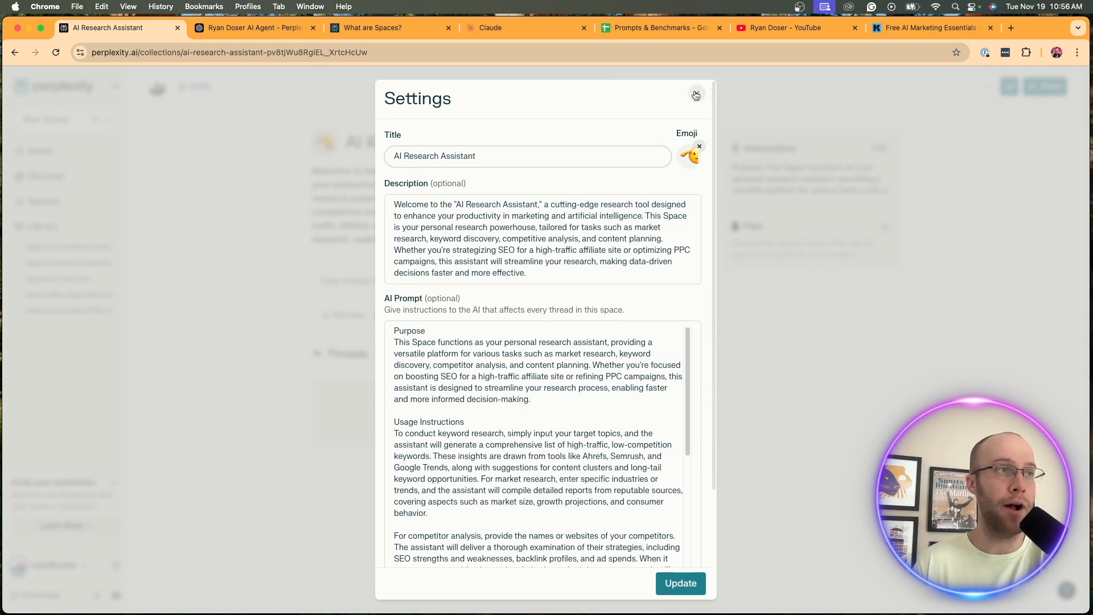
pyautogui.click(695, 95)
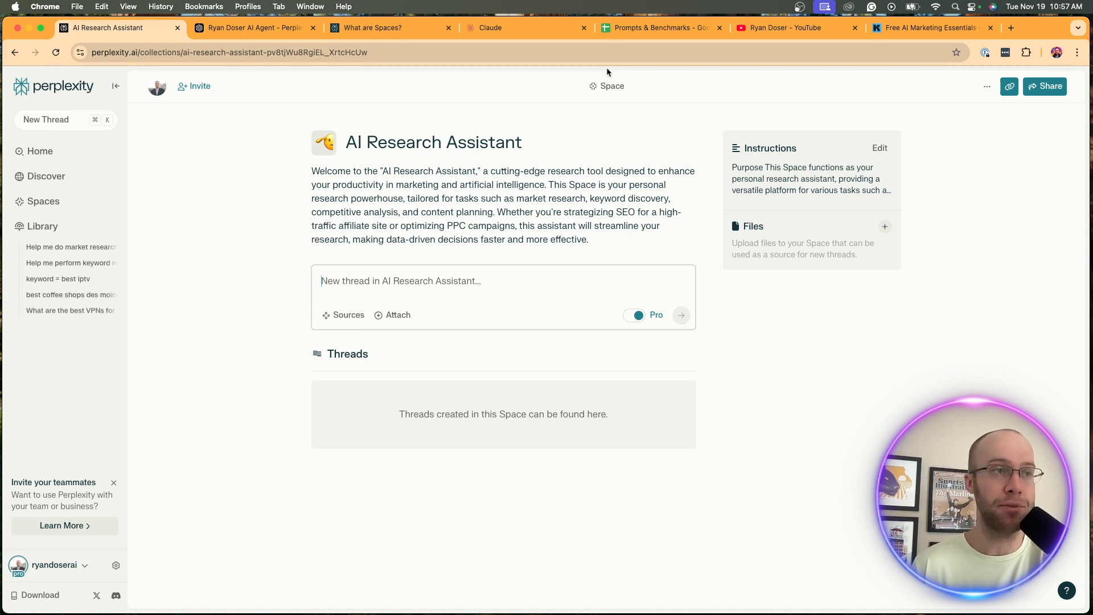
# - Bring up the Space's empty file library and compare it against the Claude project page
pyautogui.click(884, 227)
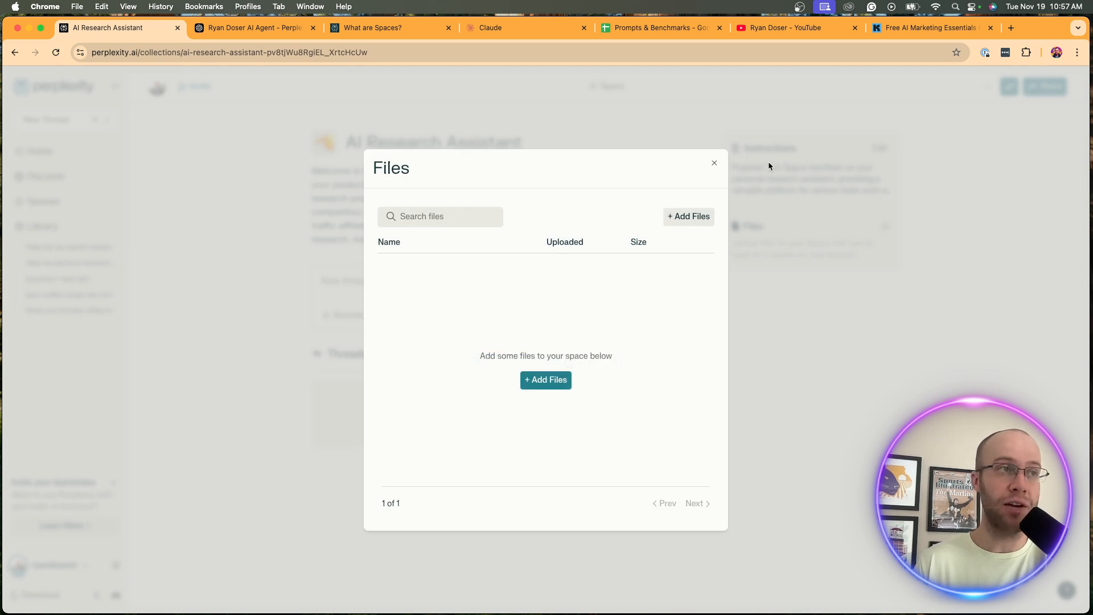
pyautogui.click(713, 162)
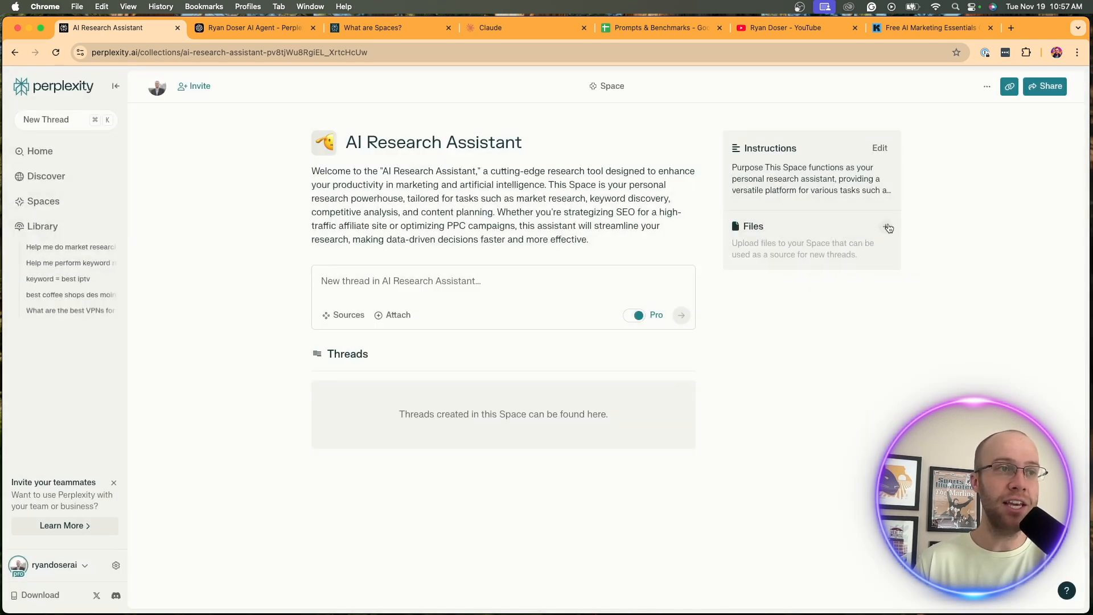
pyautogui.click(889, 227)
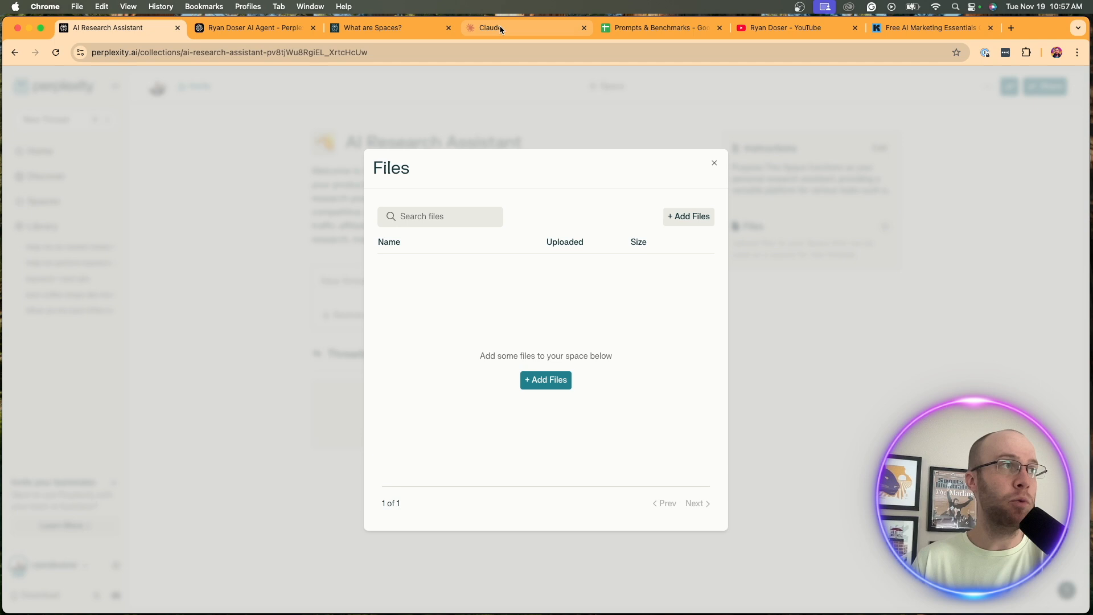
pyautogui.click(519, 27)
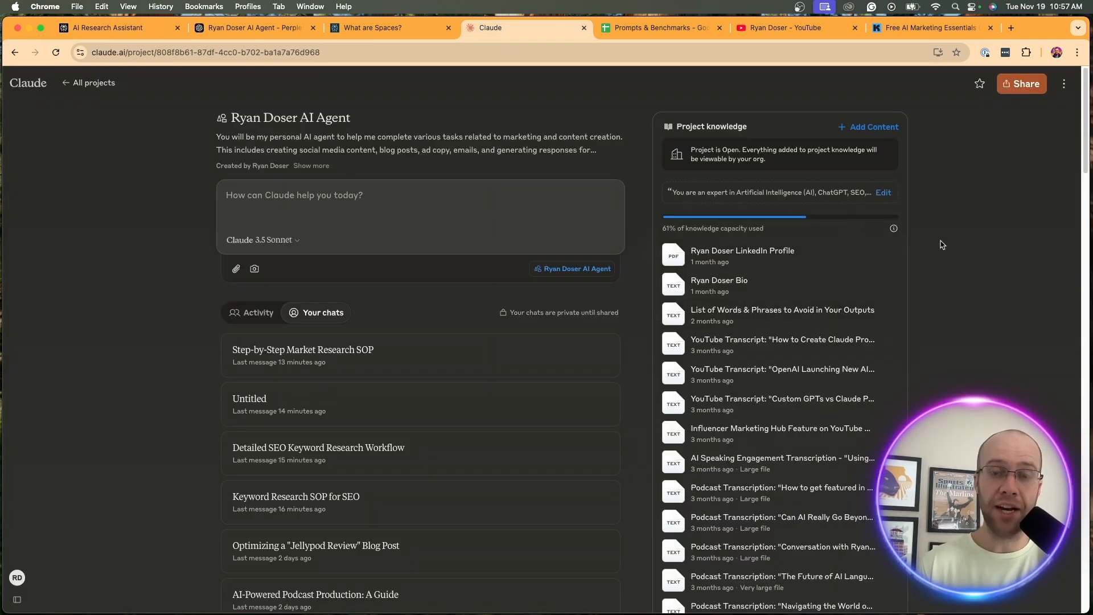
pyautogui.scroll(-3)
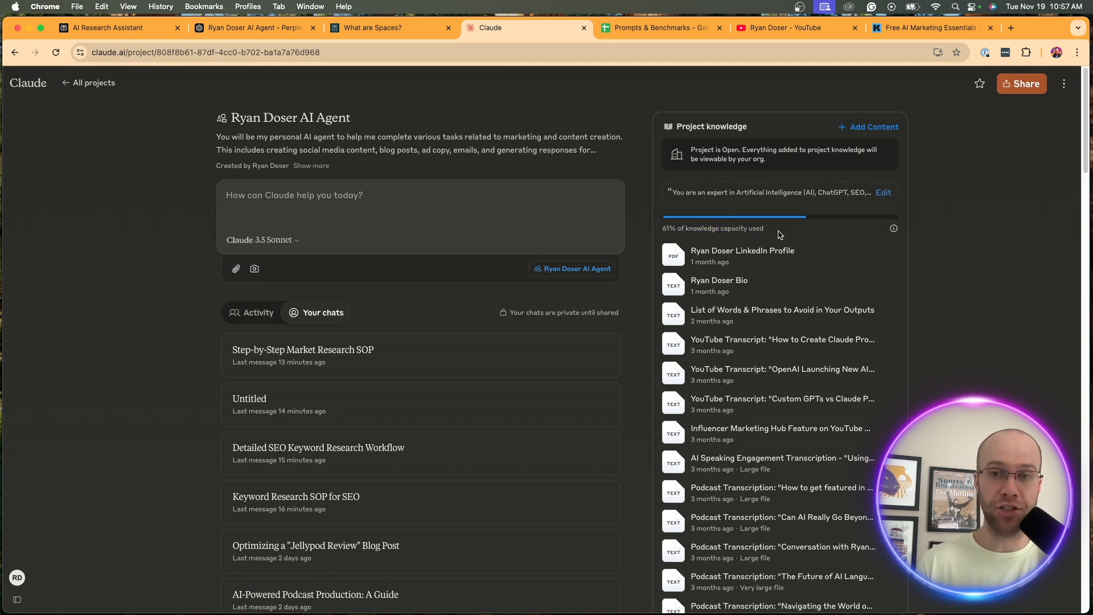
pyautogui.scroll(-3)
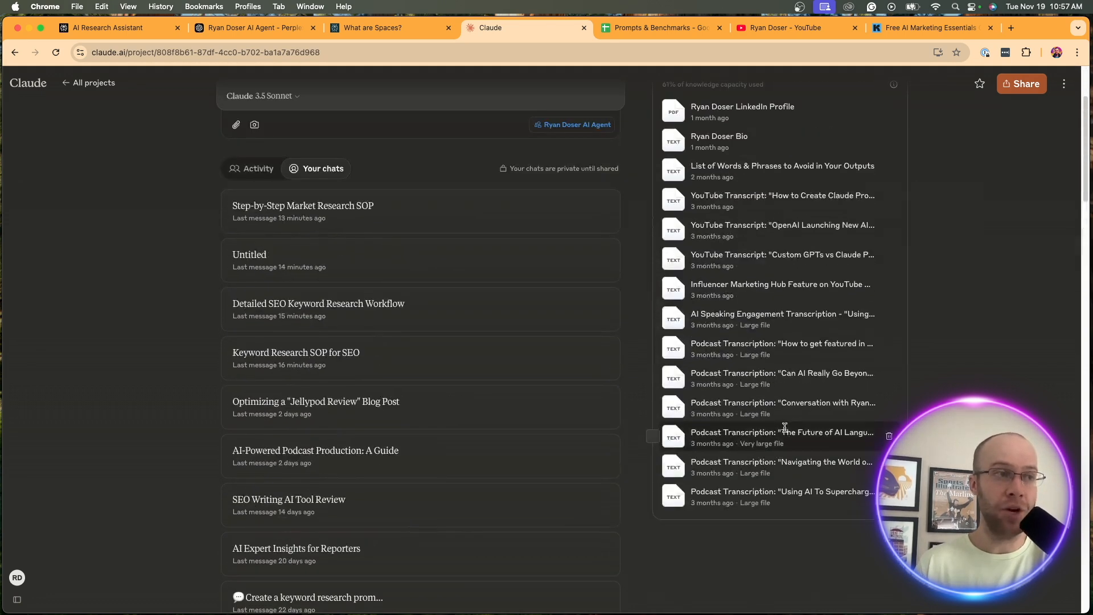
pyautogui.scroll(3)
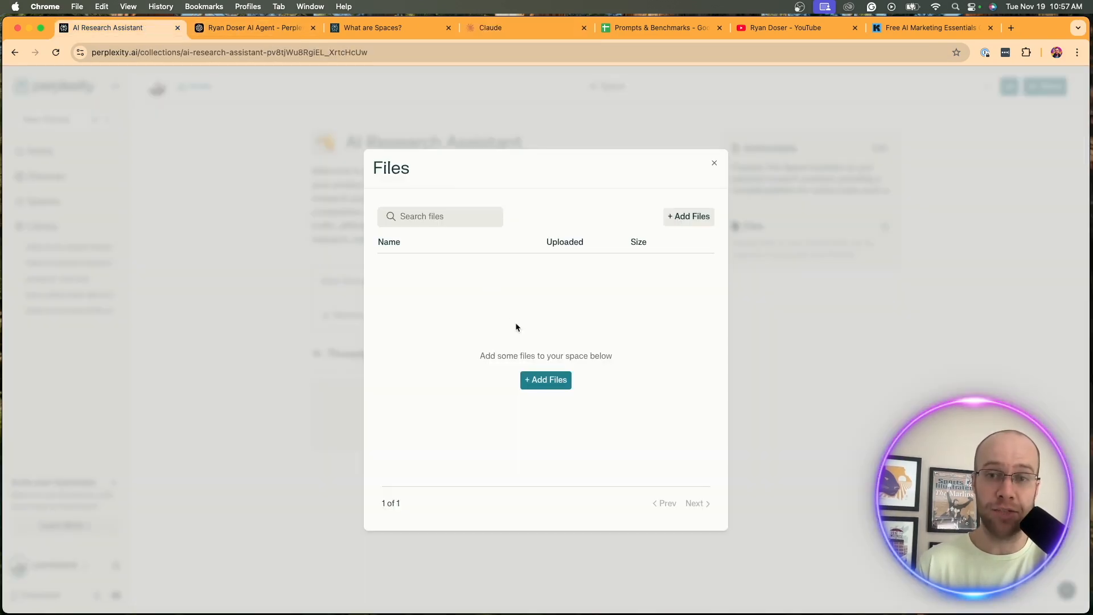
pyautogui.moveTo(612, 260)
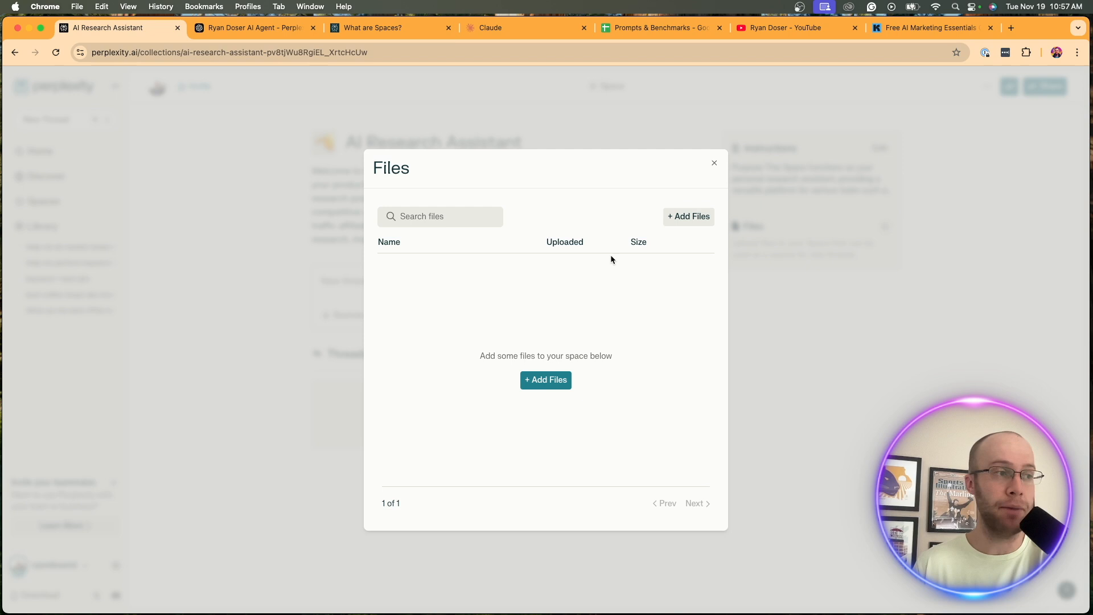
pyautogui.moveTo(546, 379)
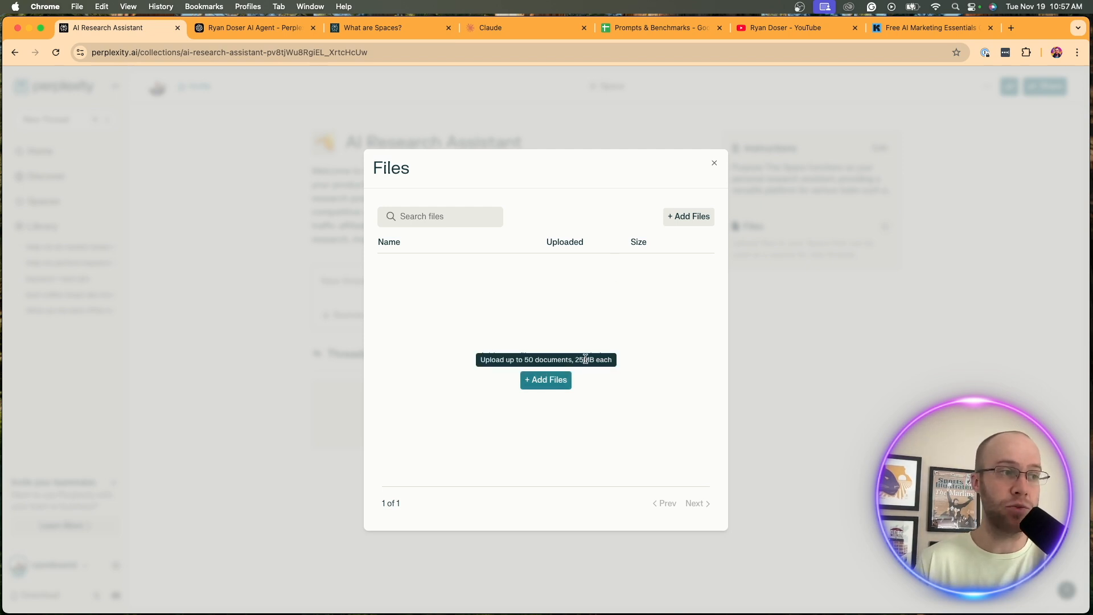
# - Upload the LinkedIn profile and bio PDFs to the Space
pyautogui.click(545, 379)
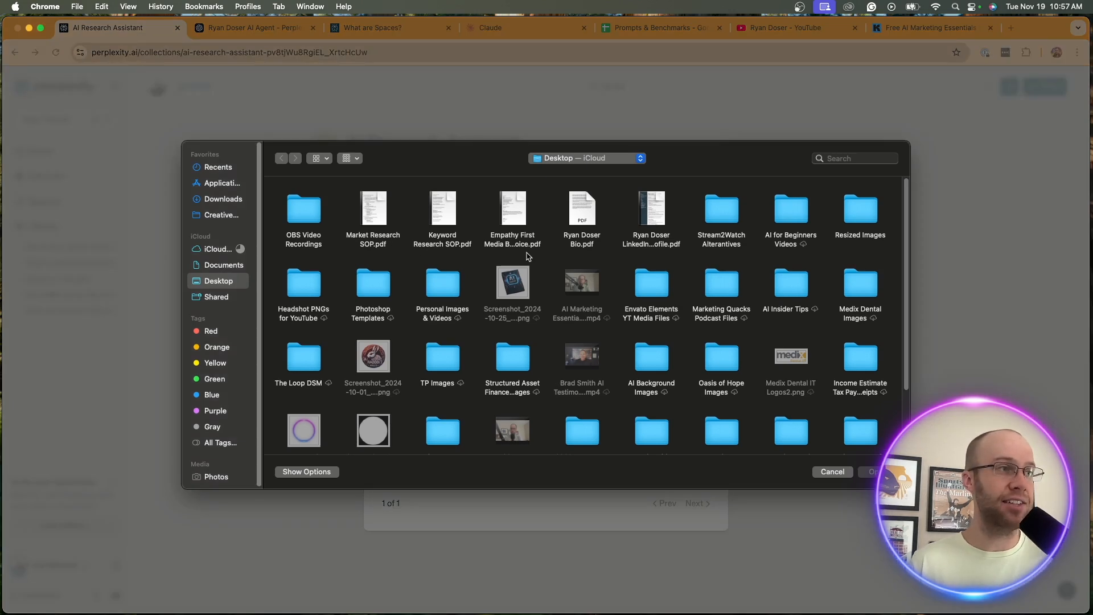
pyautogui.click(651, 209)
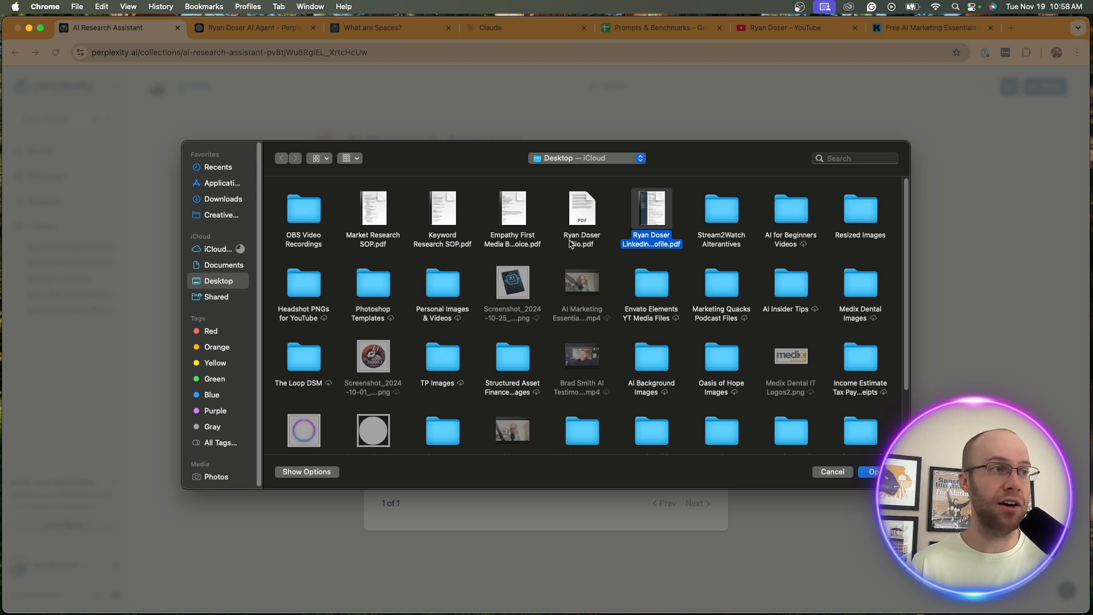
pyautogui.click(581, 209)
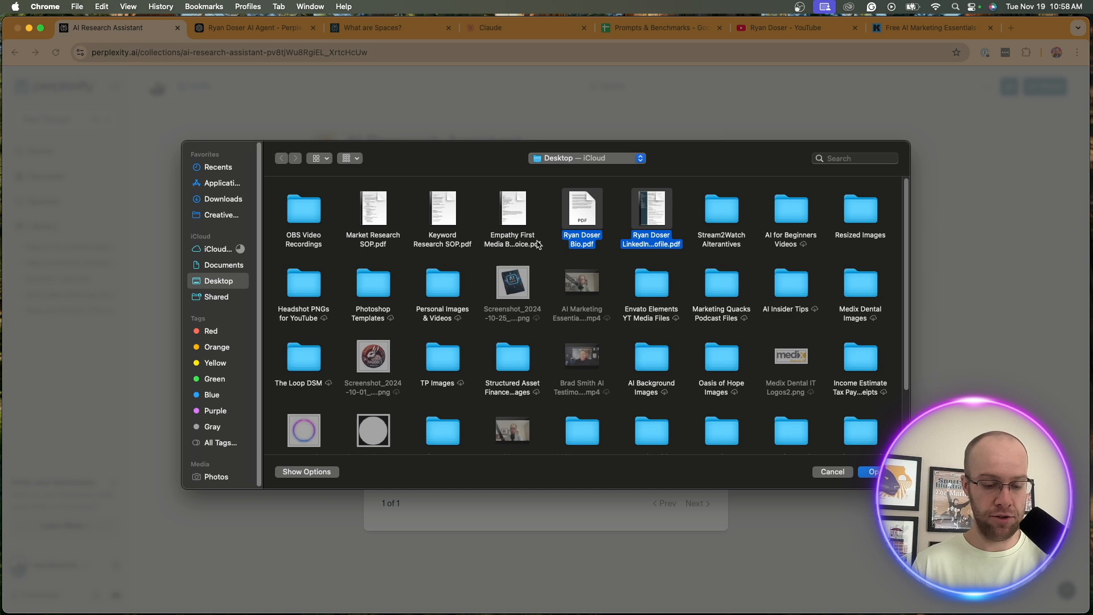
pyautogui.click(870, 471)
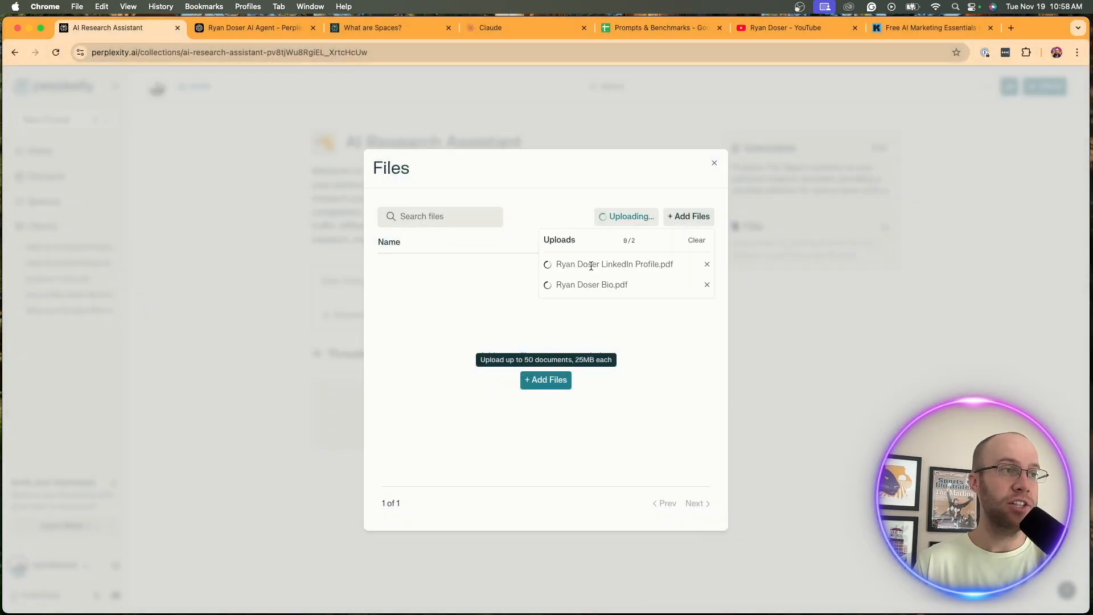
# - Upload the Empathy First Media Brand Voice PDF and both SOP PDFs, then close the library
pyautogui.click(545, 380)
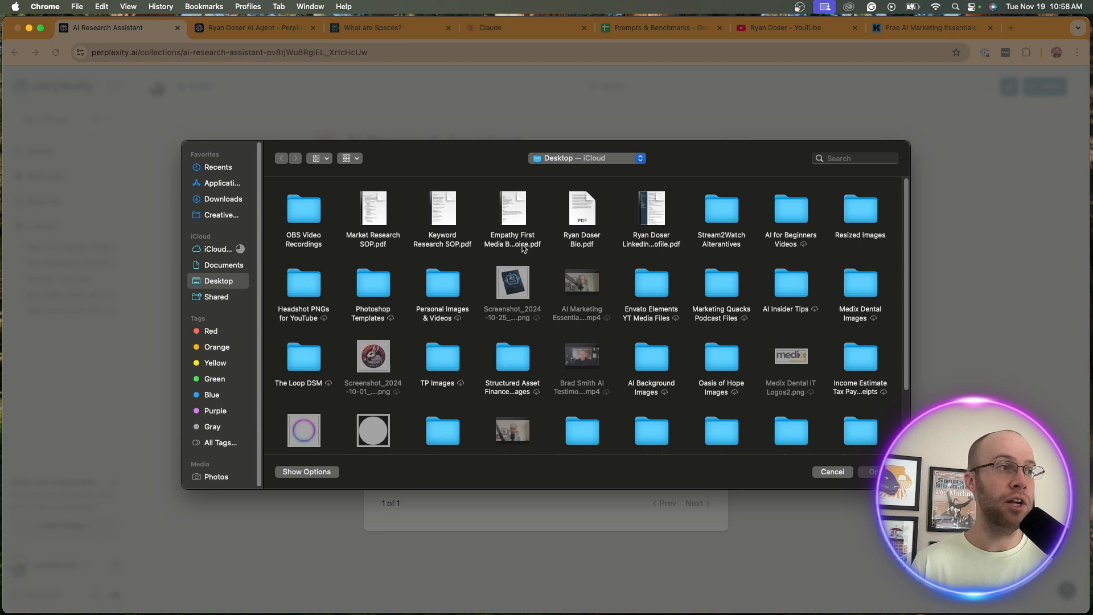
pyautogui.moveTo(512, 220)
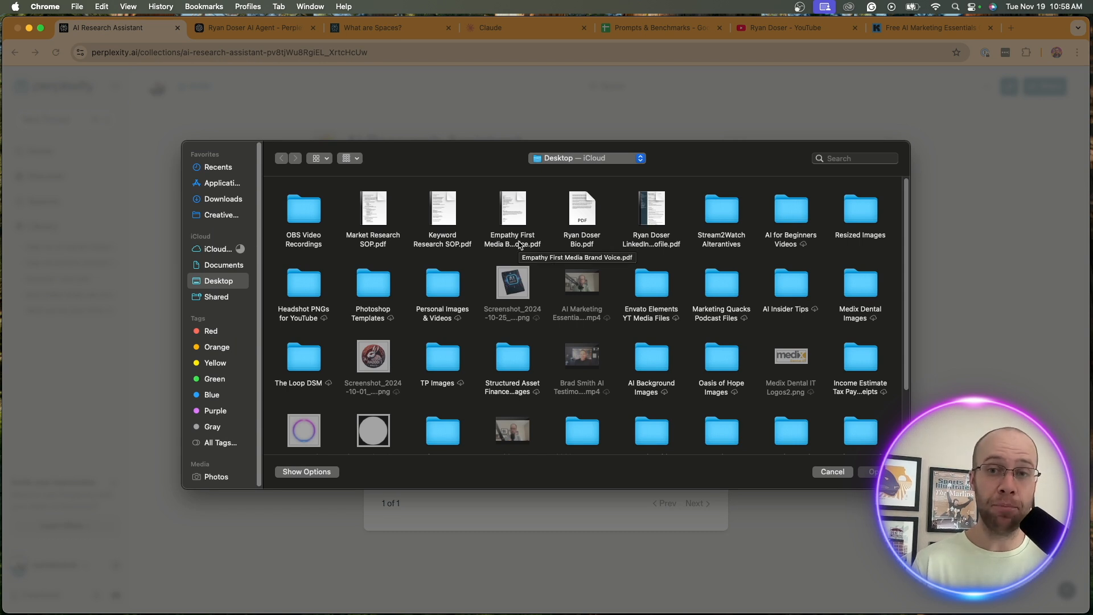
pyautogui.click(512, 217)
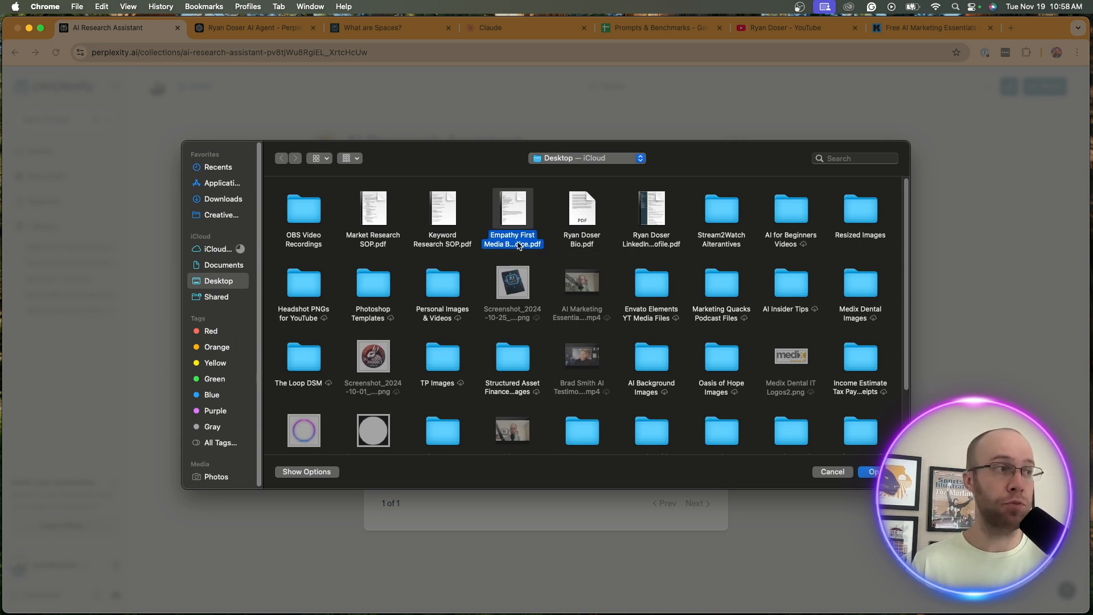
pyautogui.click(442, 219)
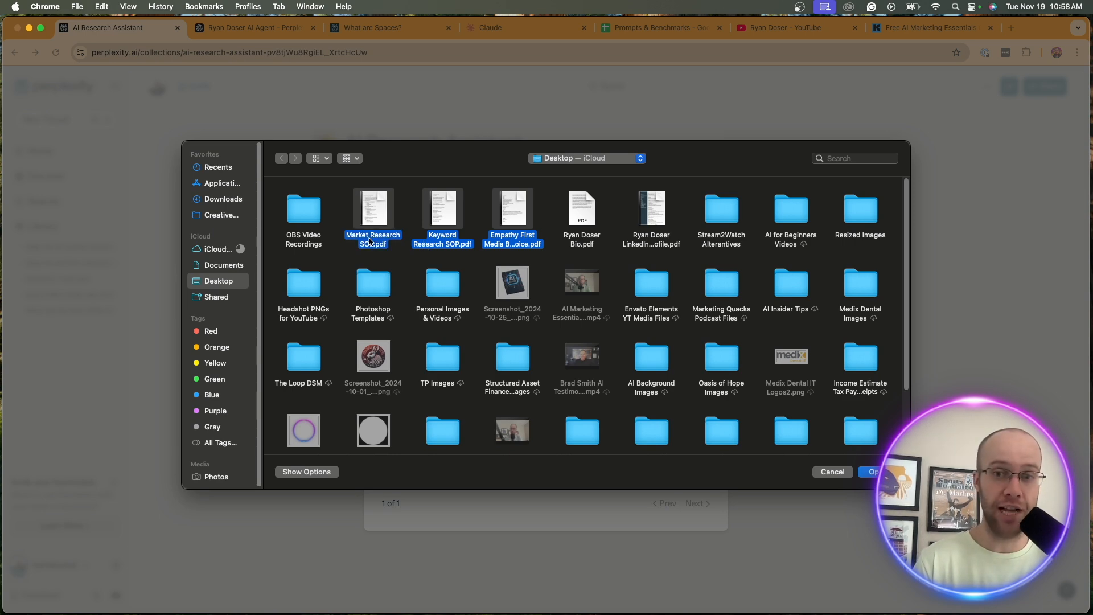
pyautogui.click(872, 471)
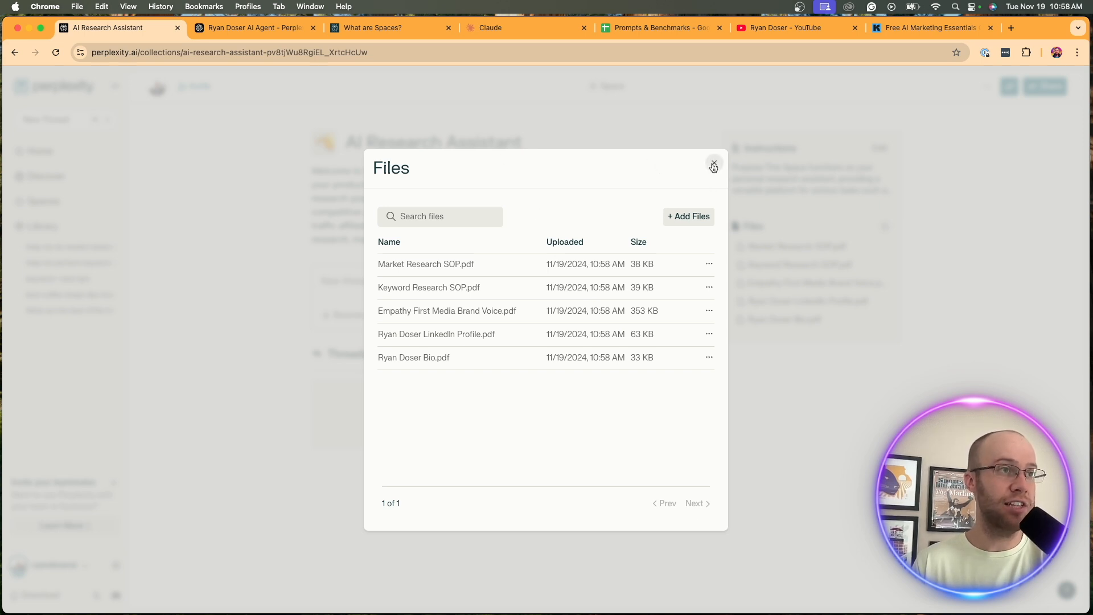
pyautogui.moveTo(688, 217)
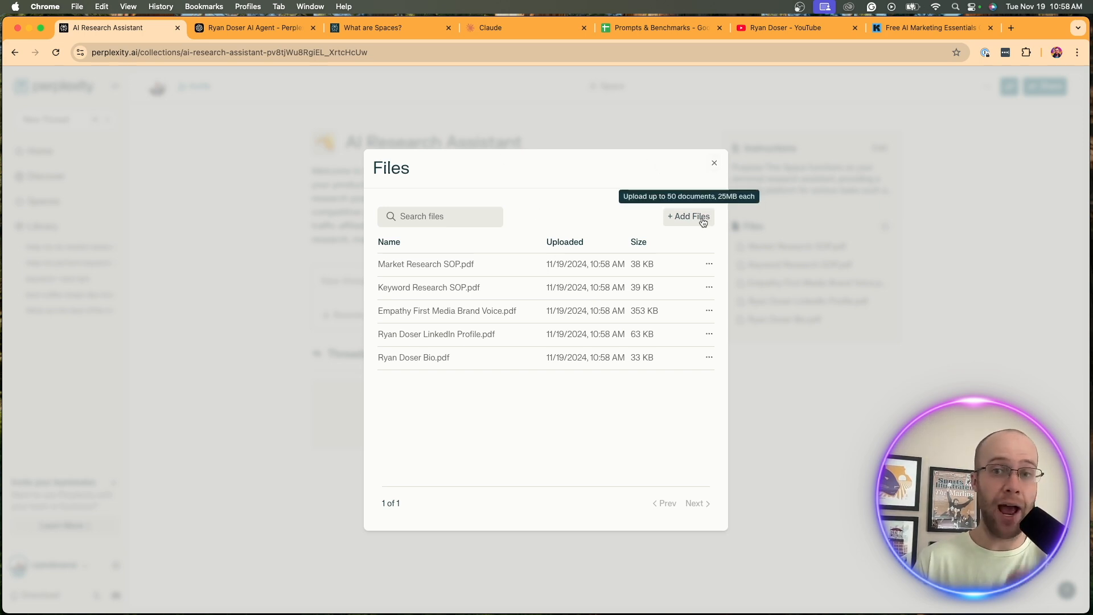
pyautogui.moveTo(514, 400)
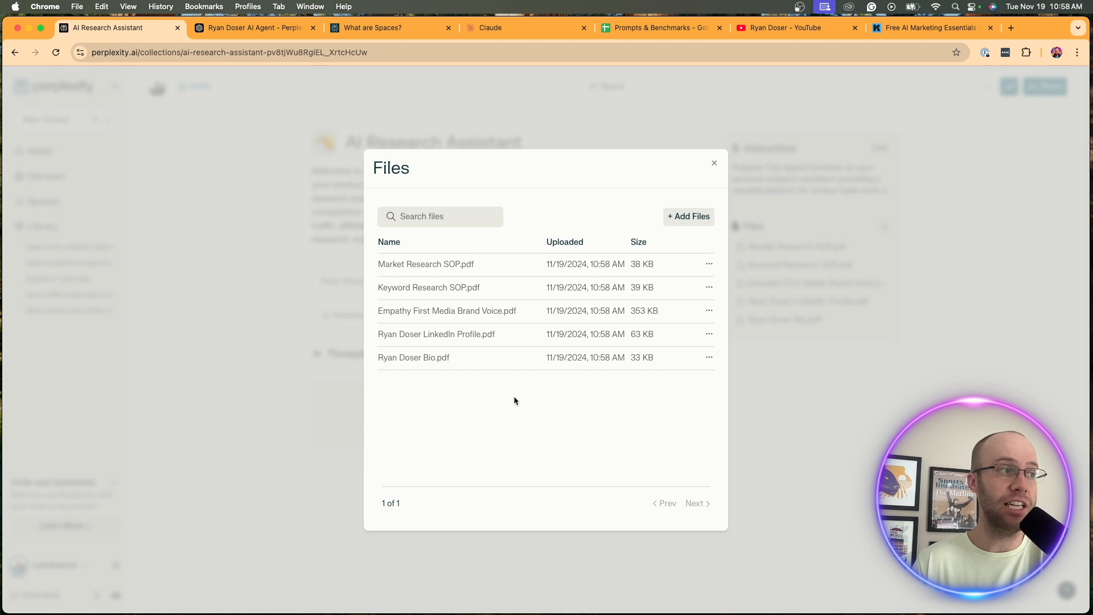
pyautogui.click(714, 162)
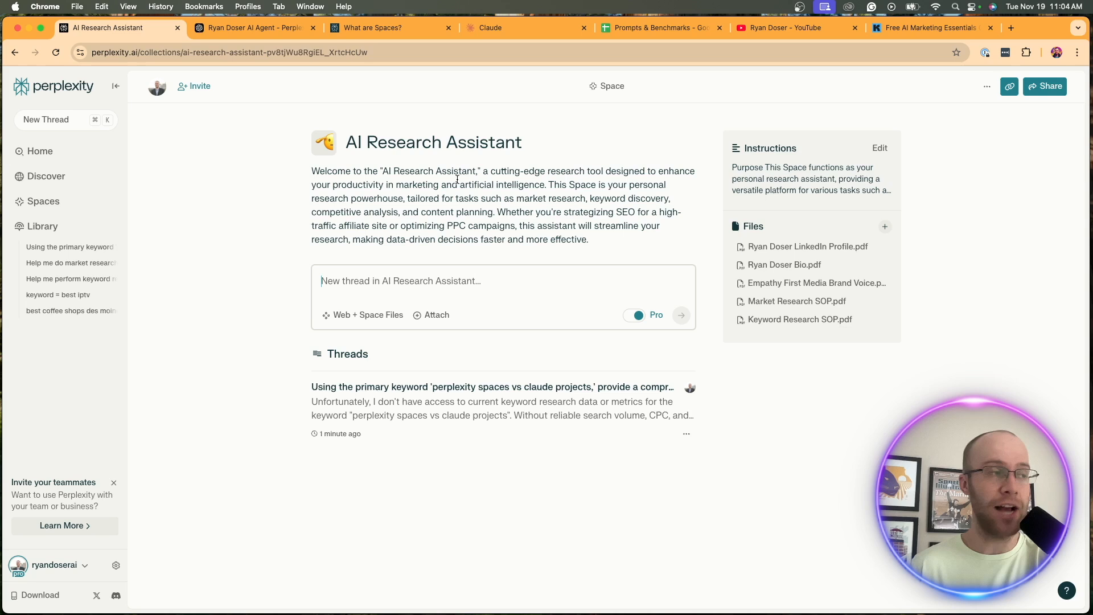
pyautogui.moveTo(634, 316)
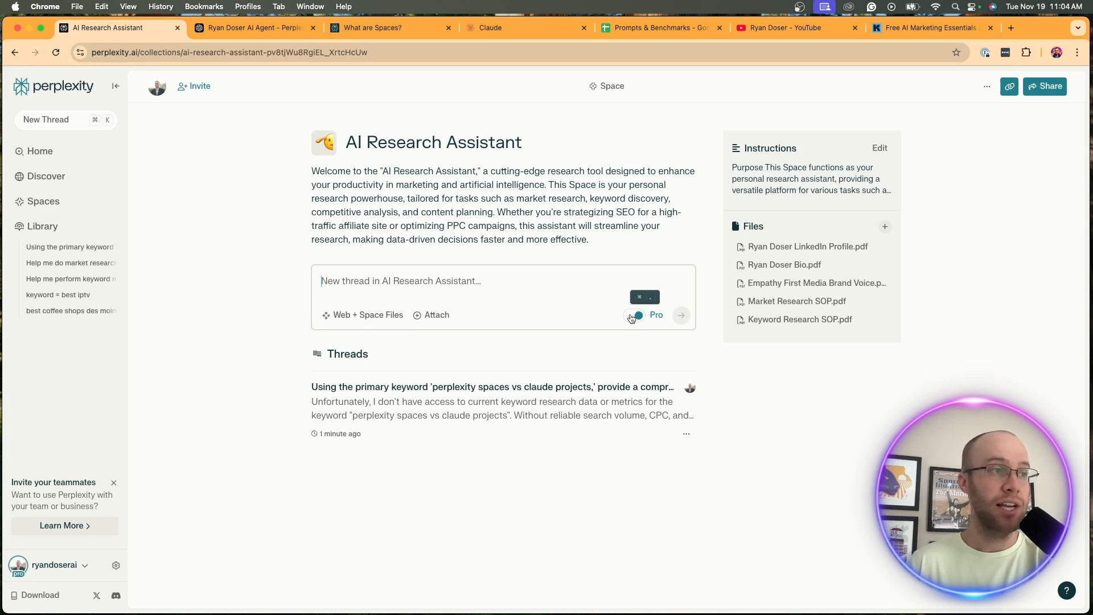
# - Show the Space's search sources, with Web and Space Files both checked
pyautogui.click(635, 314)
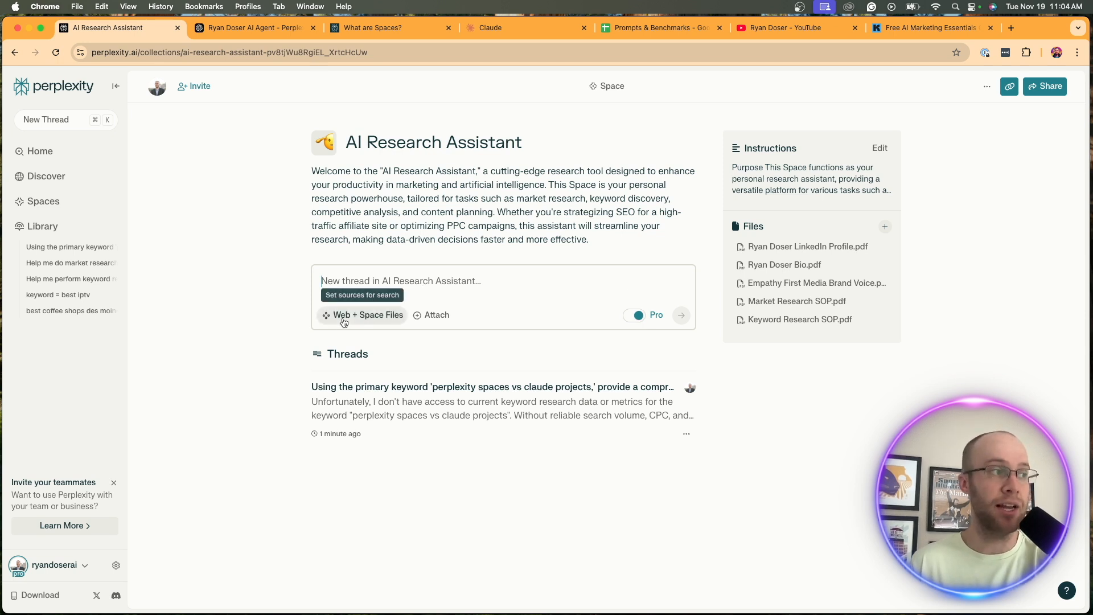
pyautogui.click(363, 314)
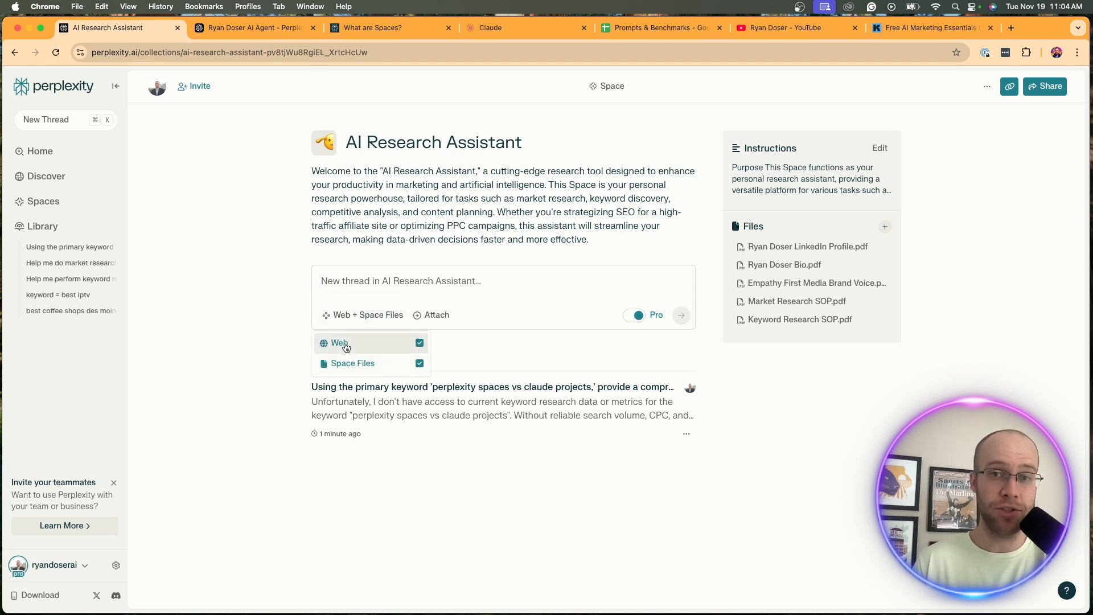
pyautogui.moveTo(352, 370)
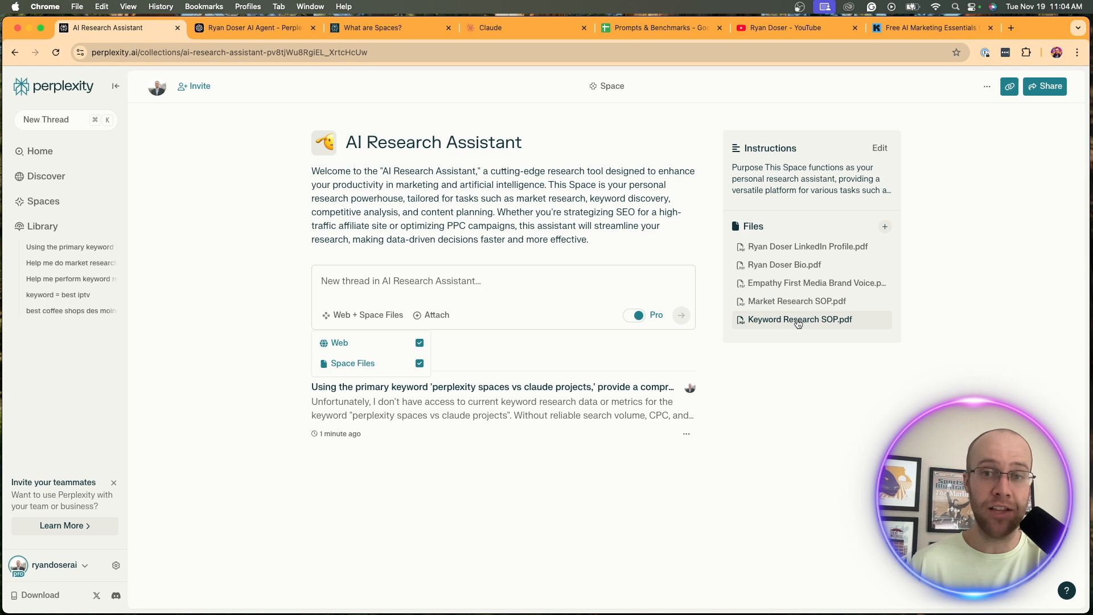
pyautogui.moveTo(488, 358)
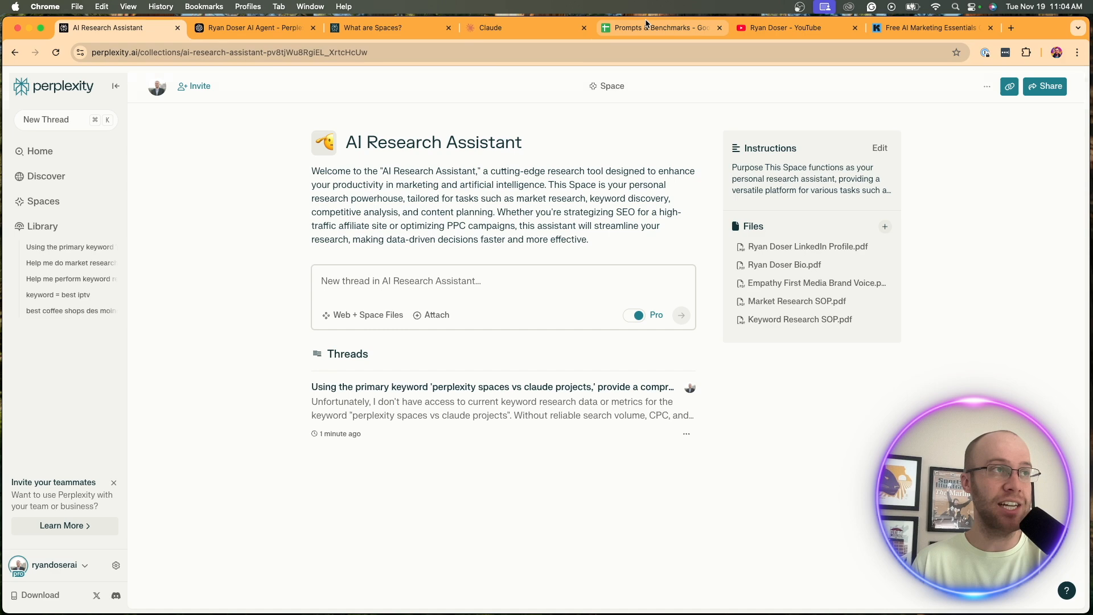
# - Paste the keyword research prompt from Prompts & Benchmarks into the Space's new thread box
pyautogui.click(659, 28)
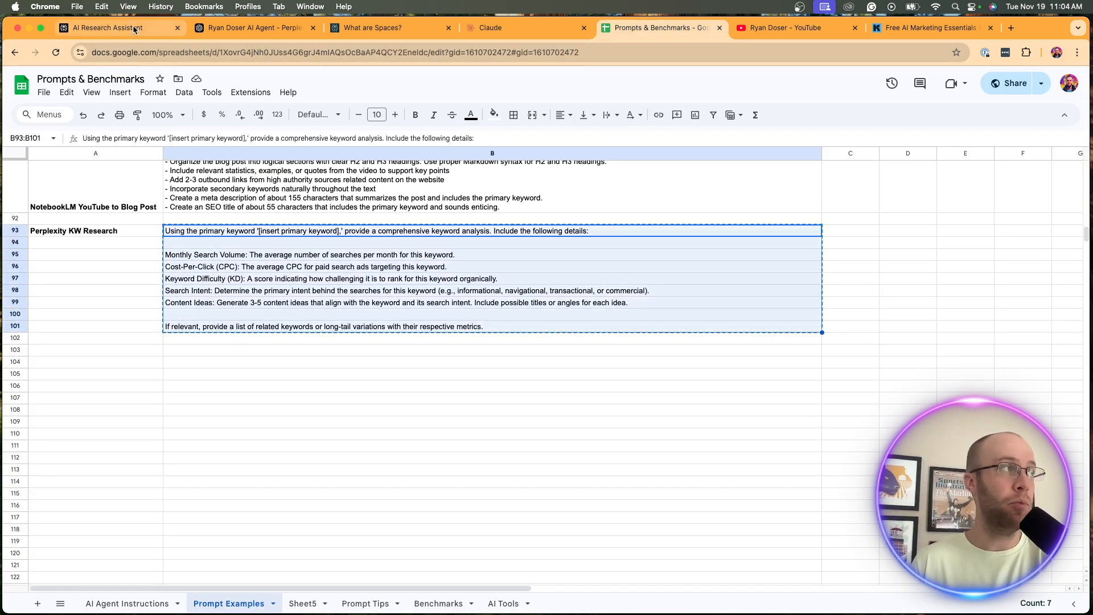
pyautogui.click(108, 28)
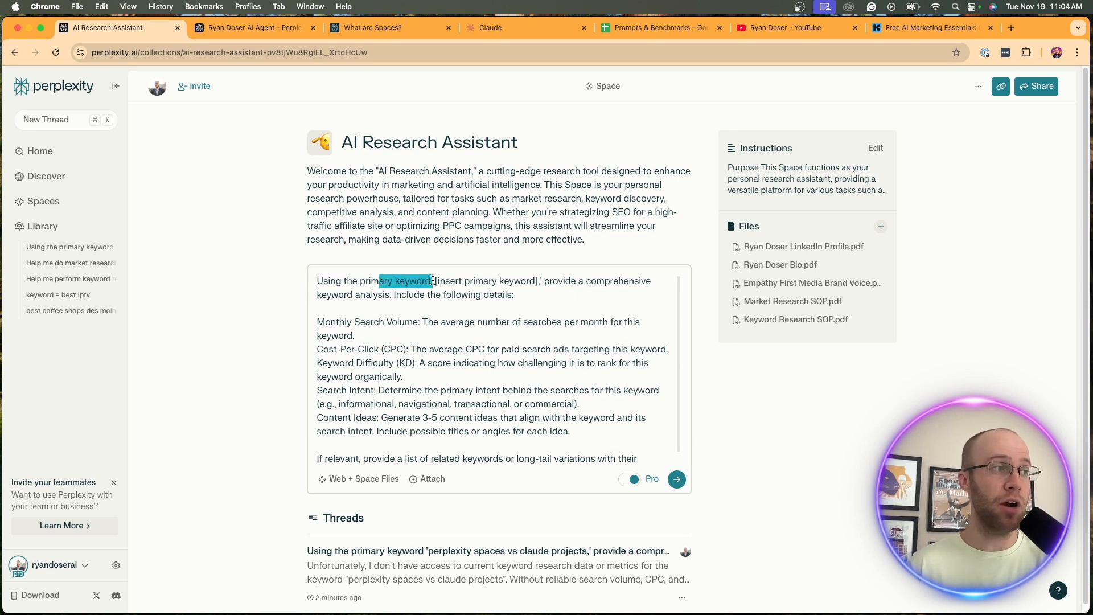
# - Replace [insert primary keyword] with 'best AI tools for marketing' and submit the prompt
pyautogui.click(540, 281)
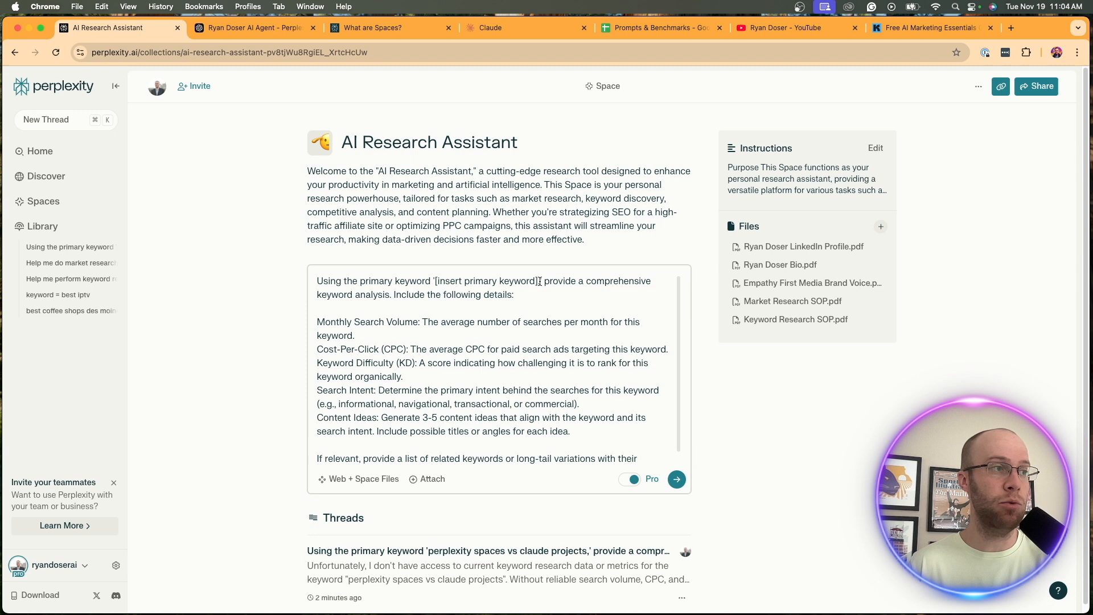
pyautogui.doubleClick(485, 280)
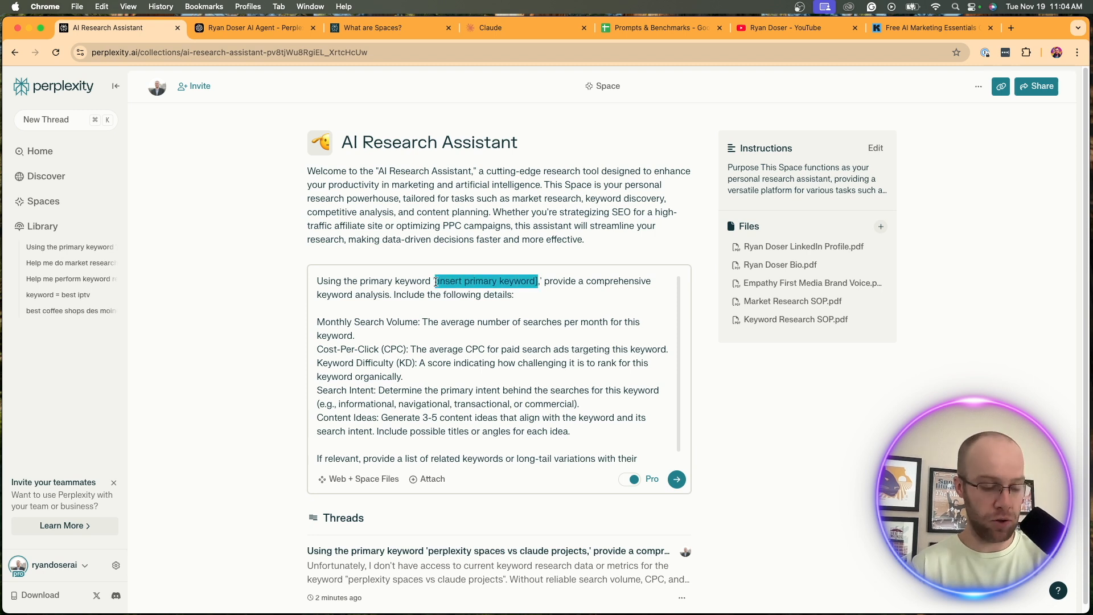
pyautogui.write('best')
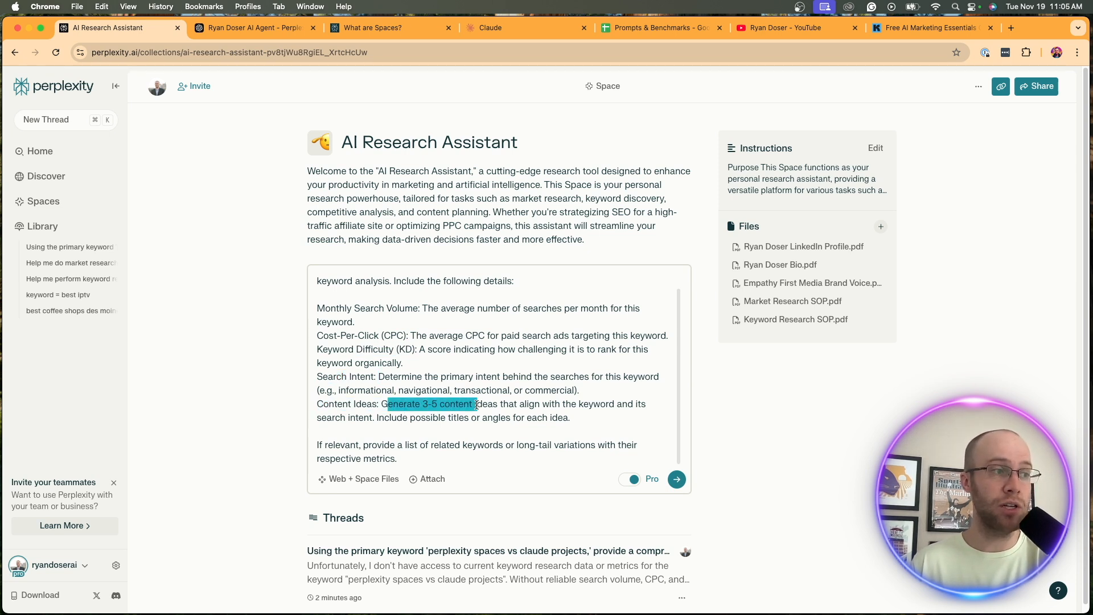
pyautogui.click(488, 403)
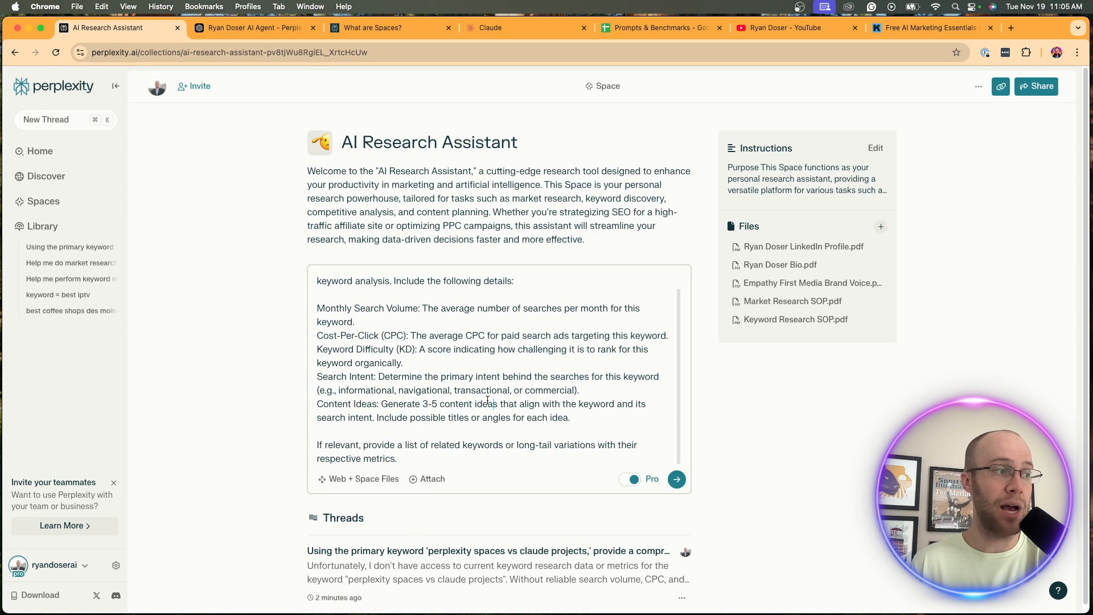
pyautogui.click(676, 479)
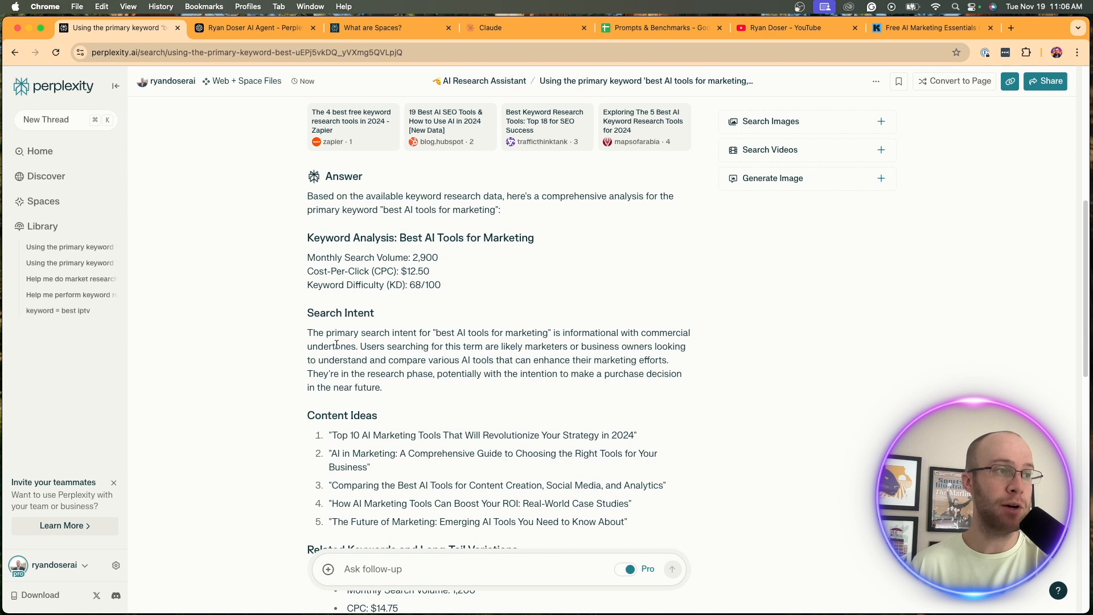
# - Read through the answer's keyword metrics, content ideas and related long-tail keywords
pyautogui.moveTo(563, 333); pyautogui.dragTo(349, 346)
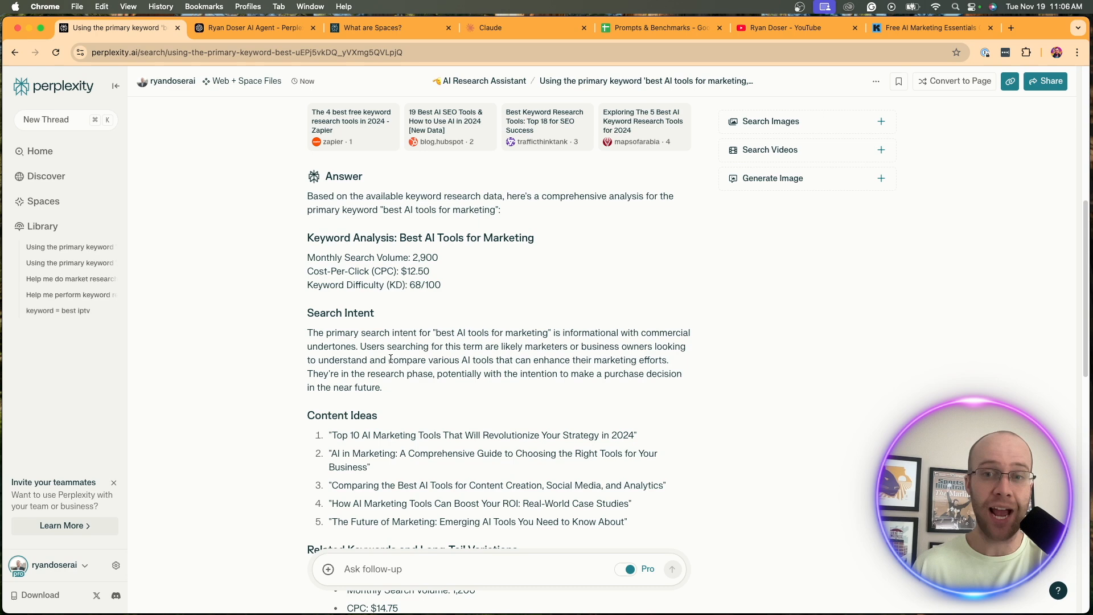
pyautogui.scroll(-3)
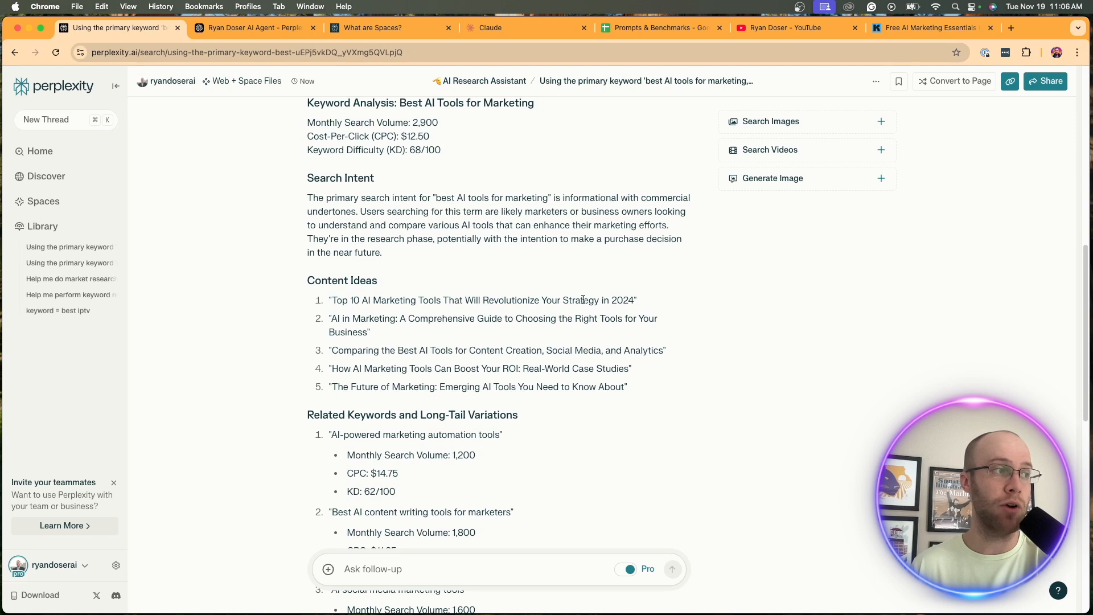
pyautogui.scroll(-3)
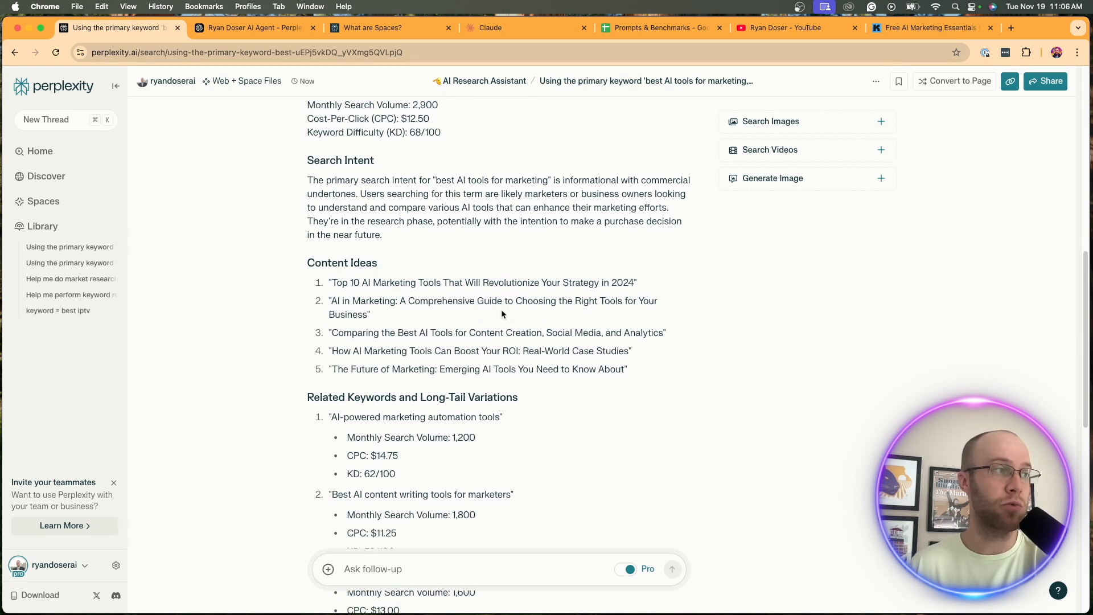
pyautogui.moveTo(375, 333); pyautogui.dragTo(601, 333)
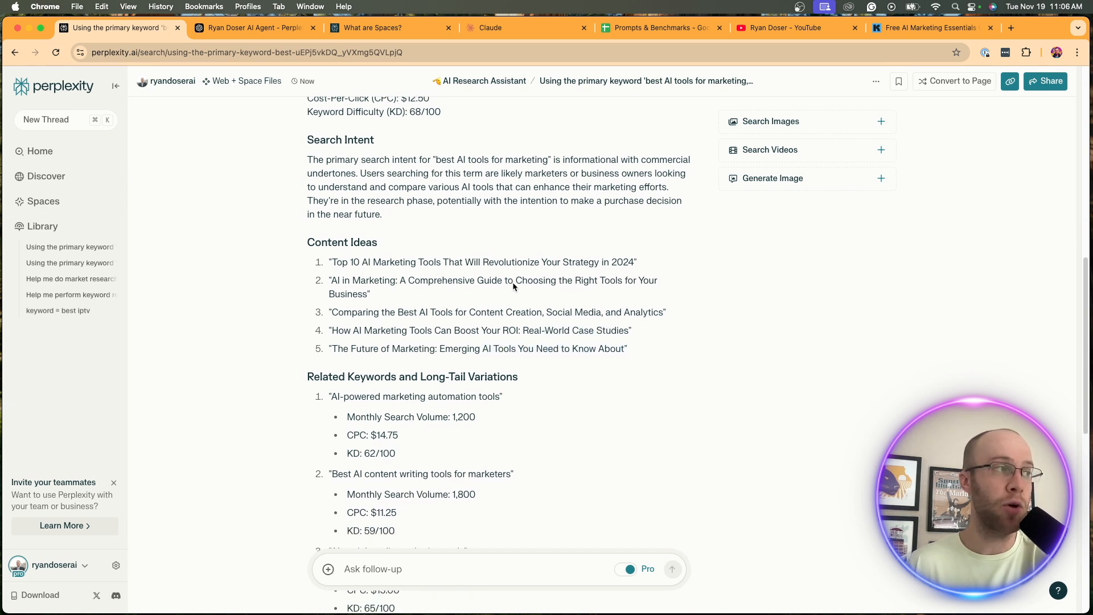
pyautogui.scroll(-3)
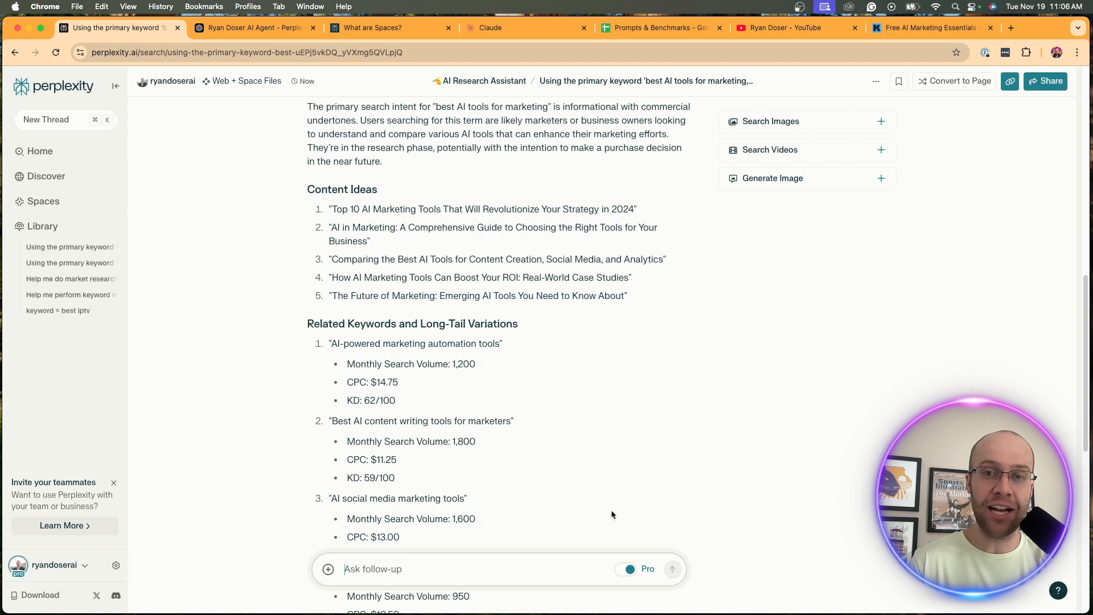
pyautogui.scroll(-3)
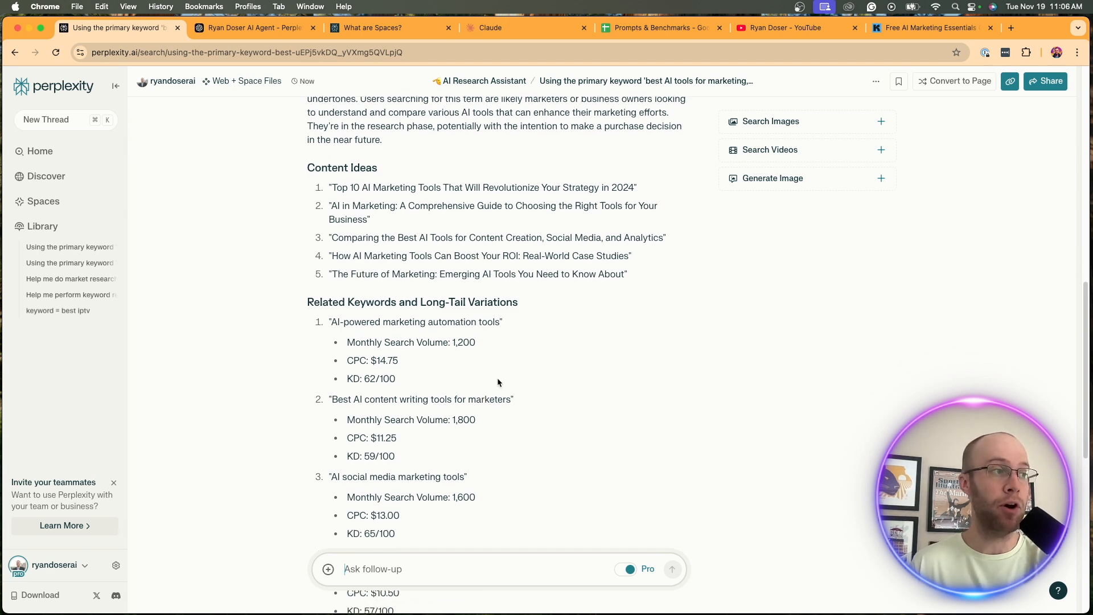
pyautogui.scroll(-3)
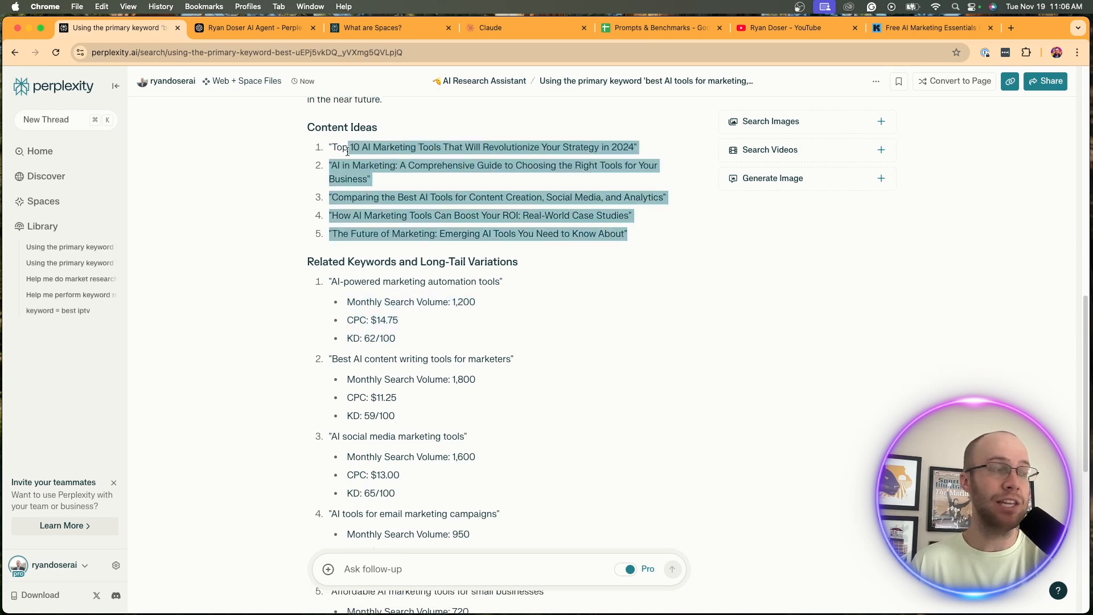
pyautogui.scroll(-3)
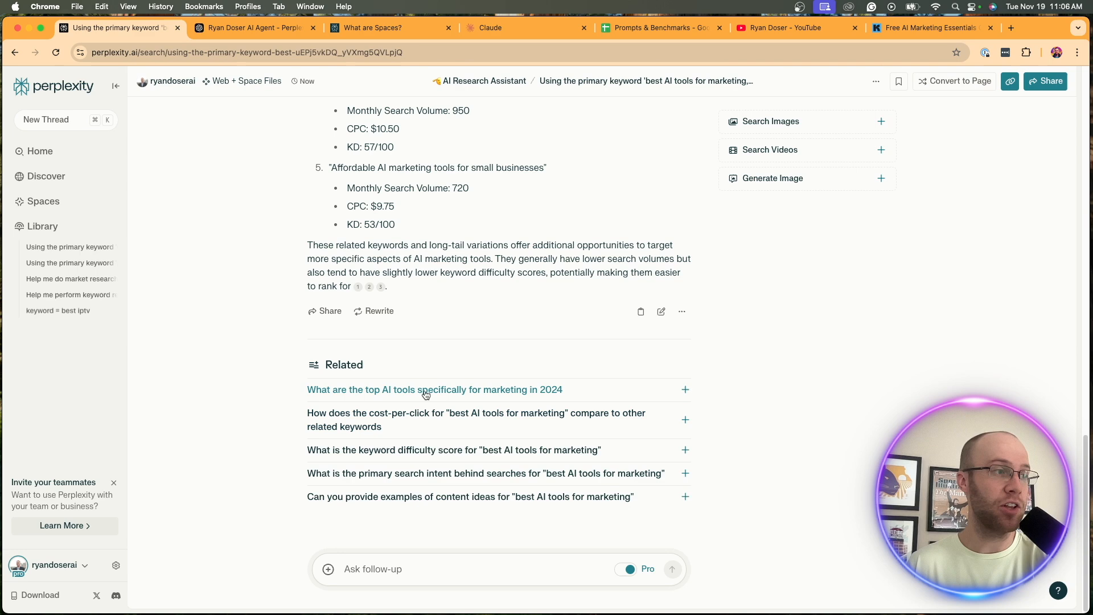
pyautogui.scroll(3)
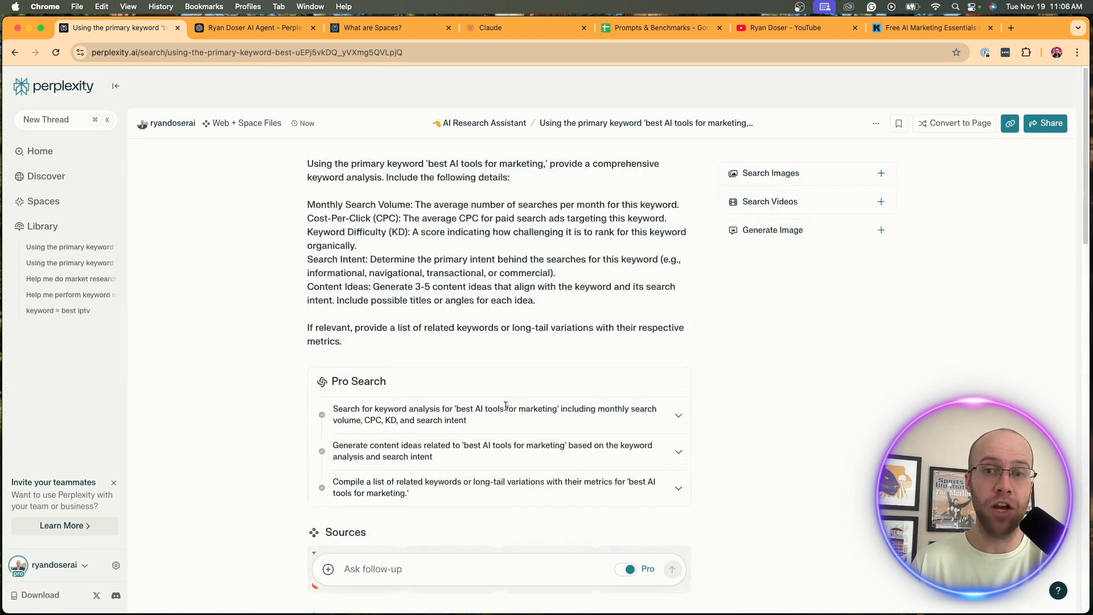
pyautogui.scroll(-3)
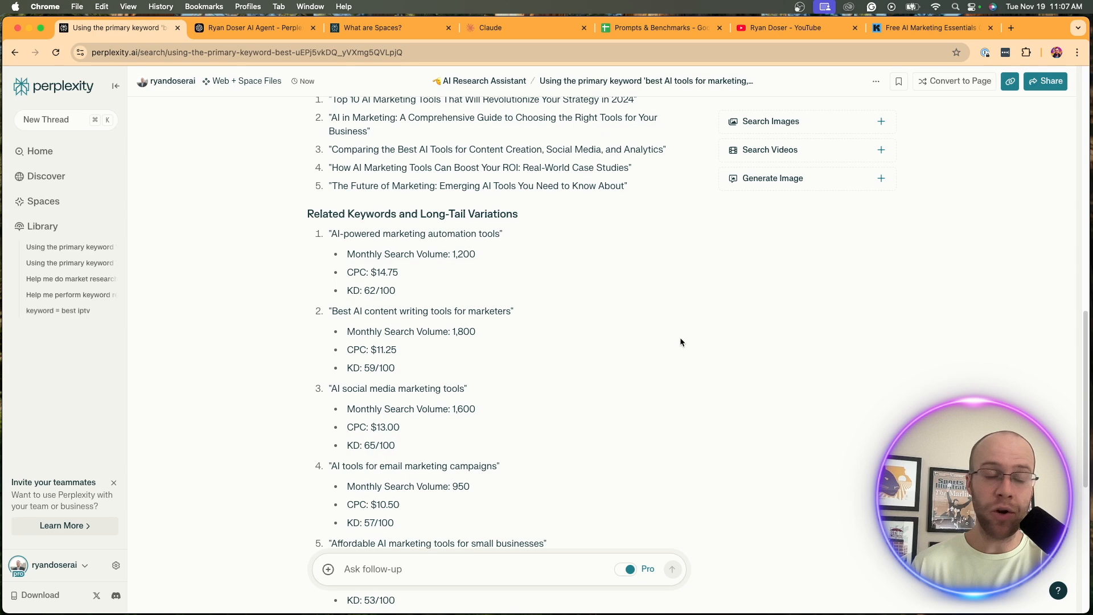
pyautogui.scroll(-3)
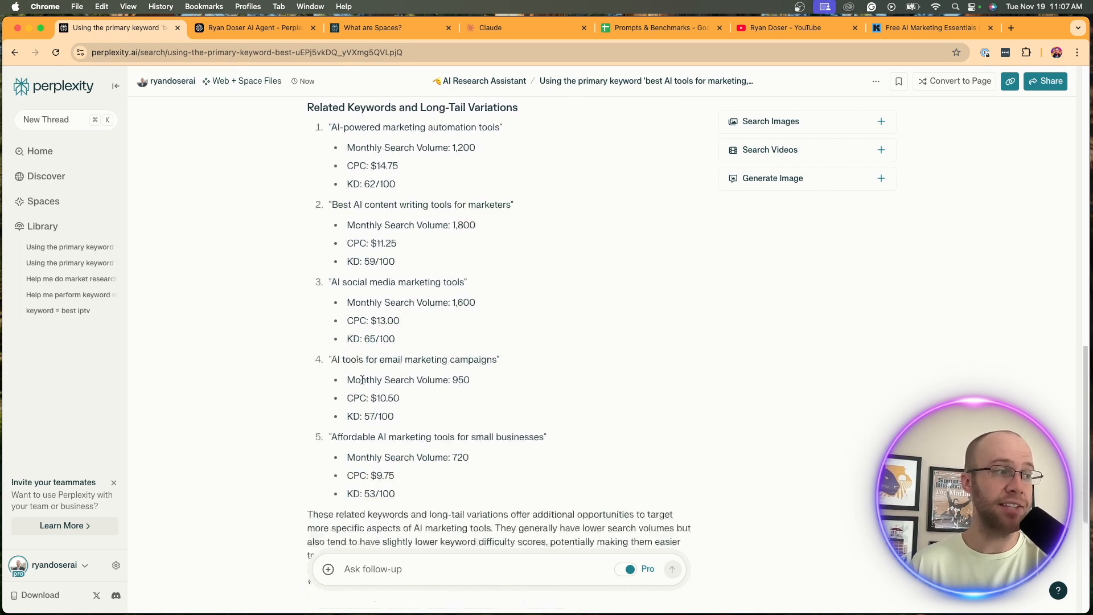
pyautogui.scroll(3)
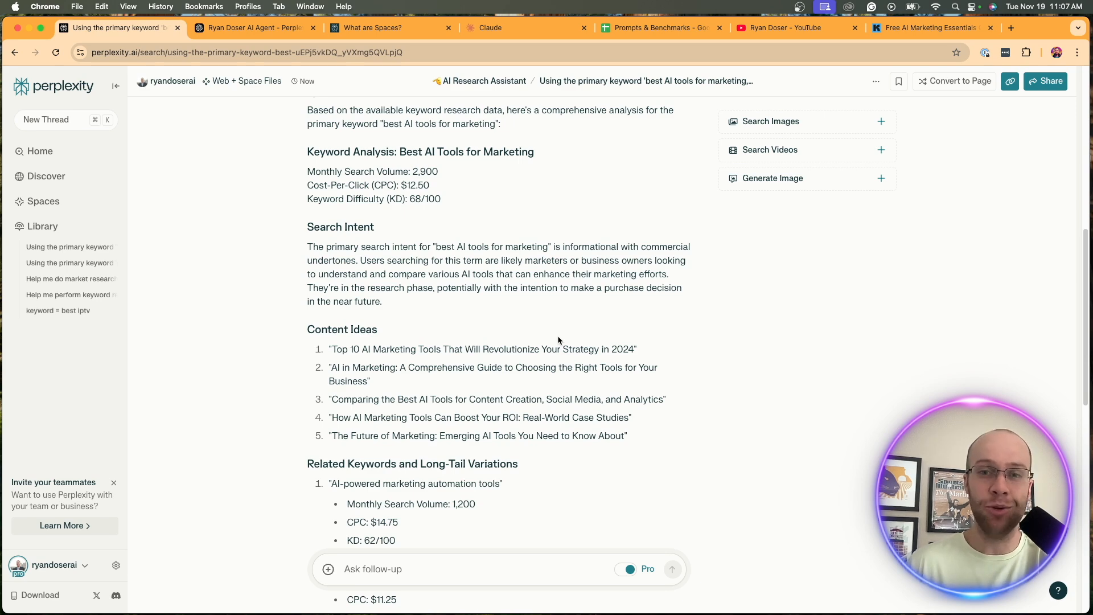
pyautogui.moveTo(779, 199)
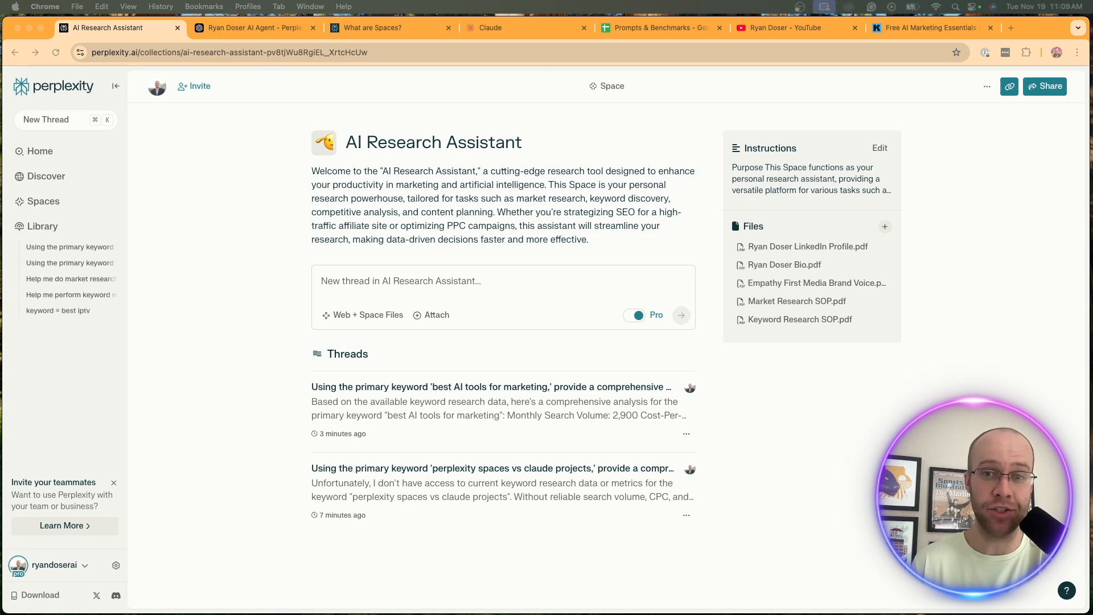
pyautogui.moveTo(512, 222)
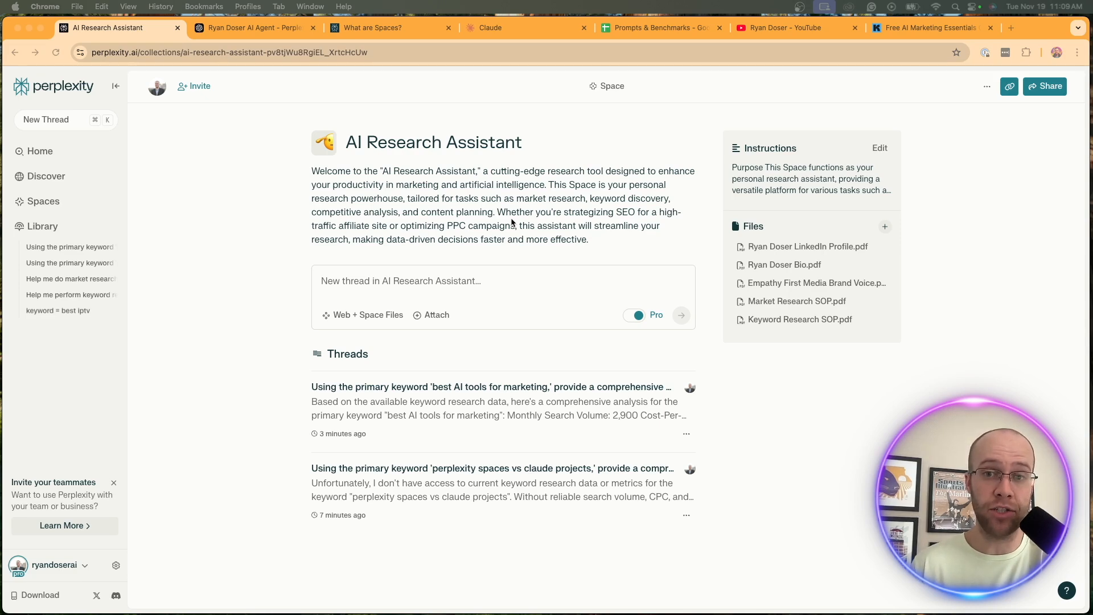
pyautogui.moveTo(448, 274)
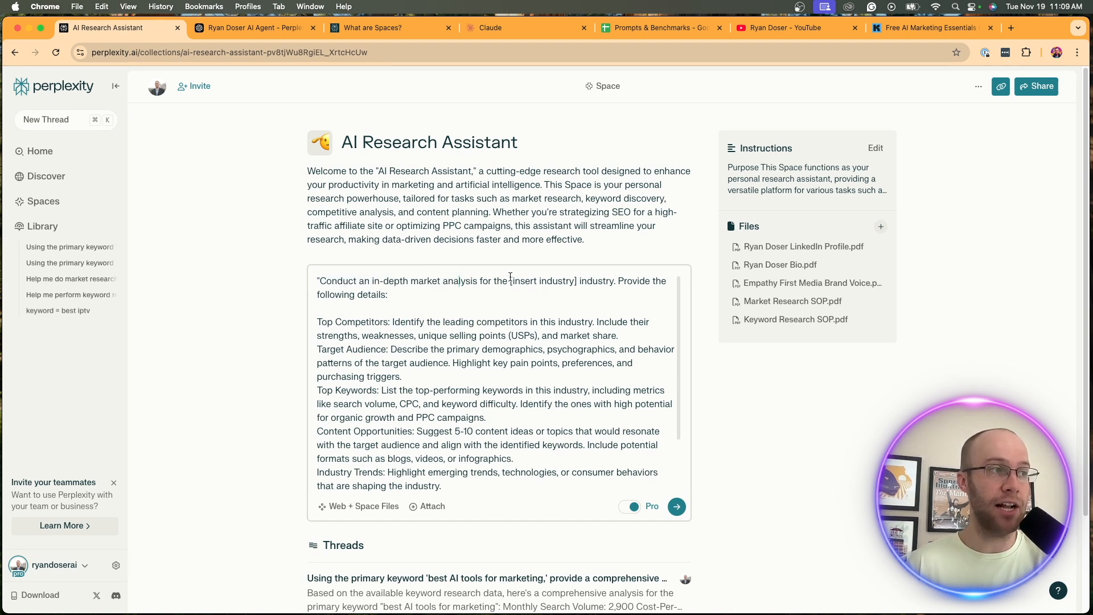
# - Enter 'dental IT' as the industry, adjust Space Files sourcing, and send the market analysis prompt
pyautogui.doubleClick(544, 281)
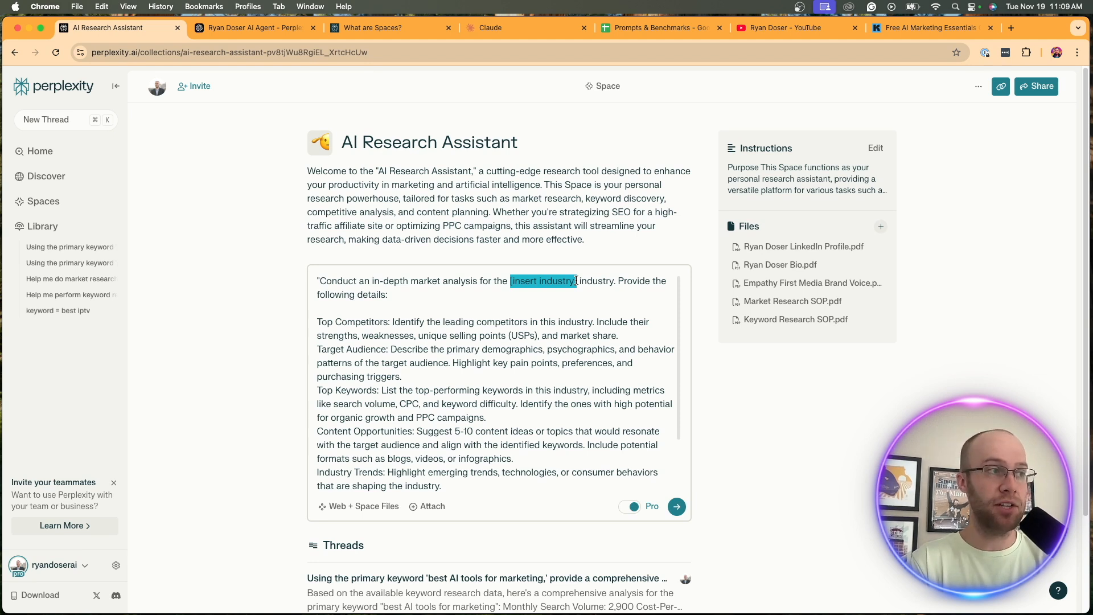
pyautogui.write('dental IT')
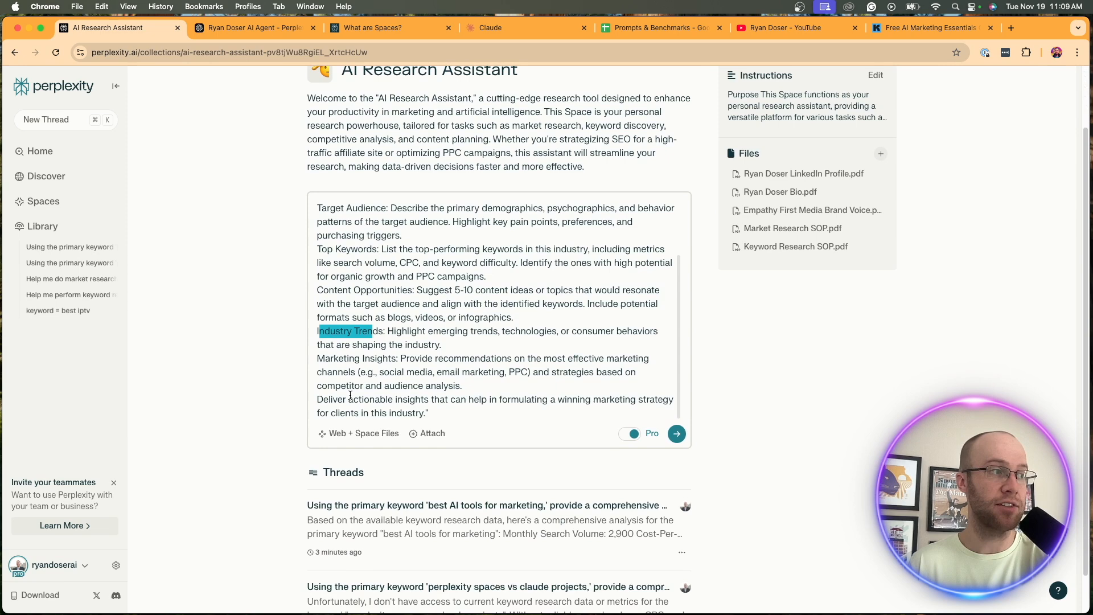
pyautogui.scroll(-3)
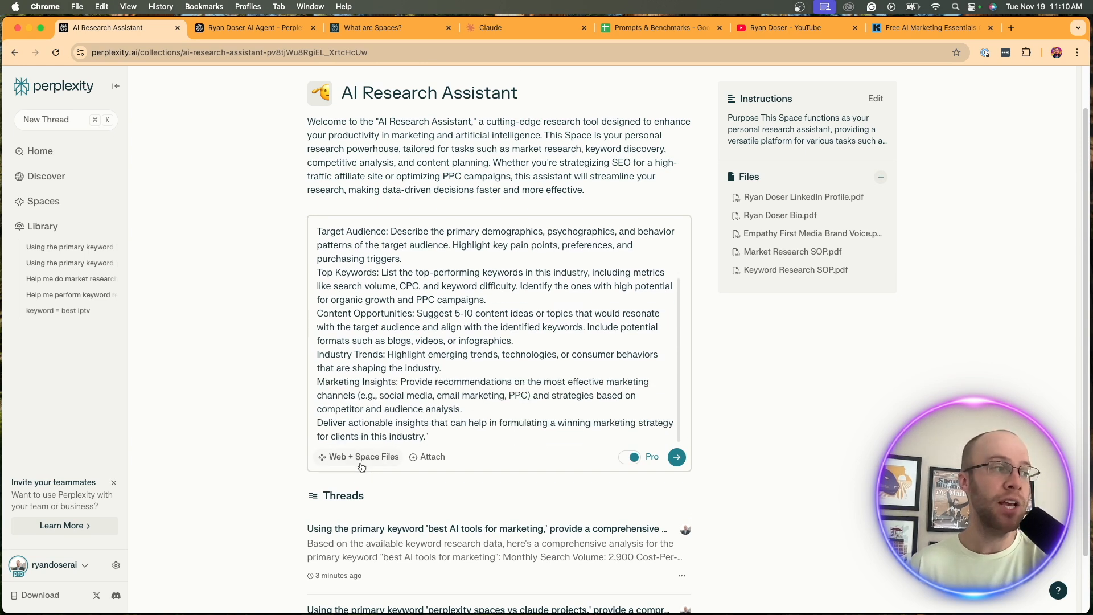
pyautogui.click(362, 457)
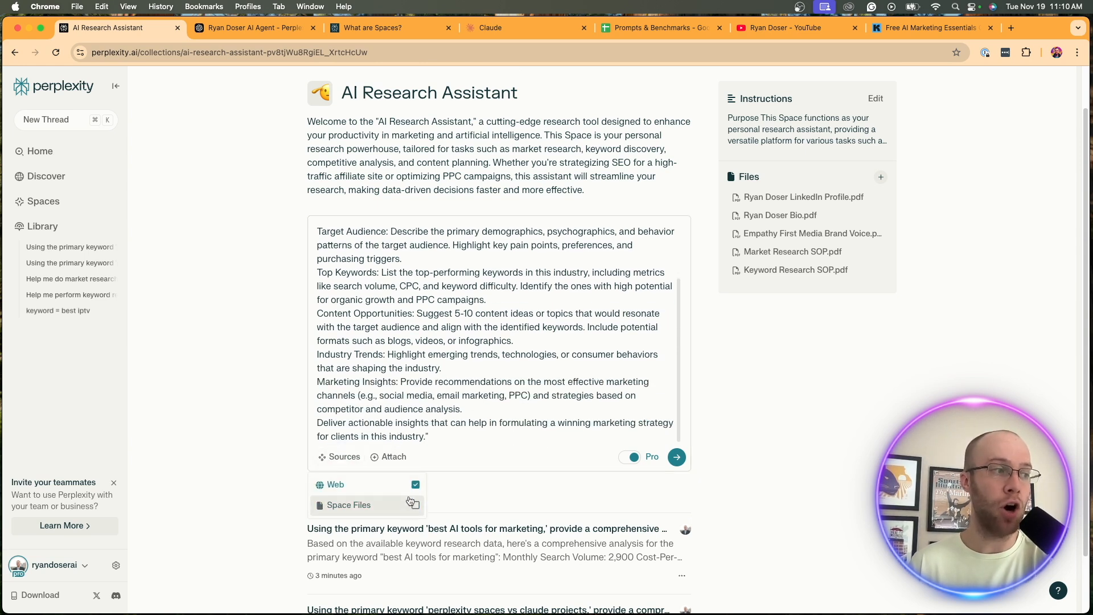
pyautogui.click(415, 505)
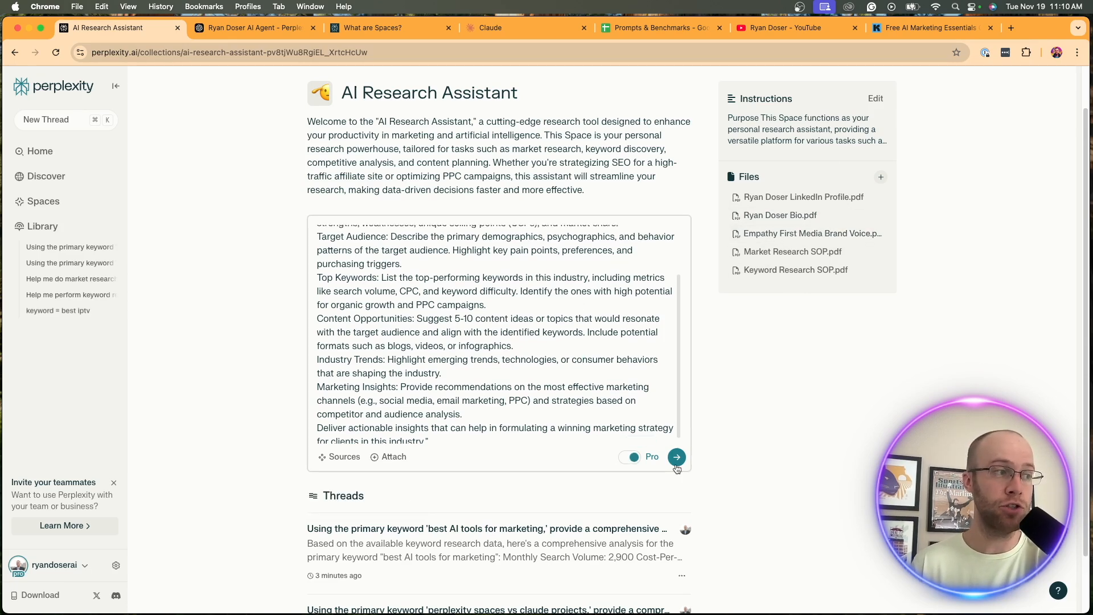
pyautogui.click(675, 456)
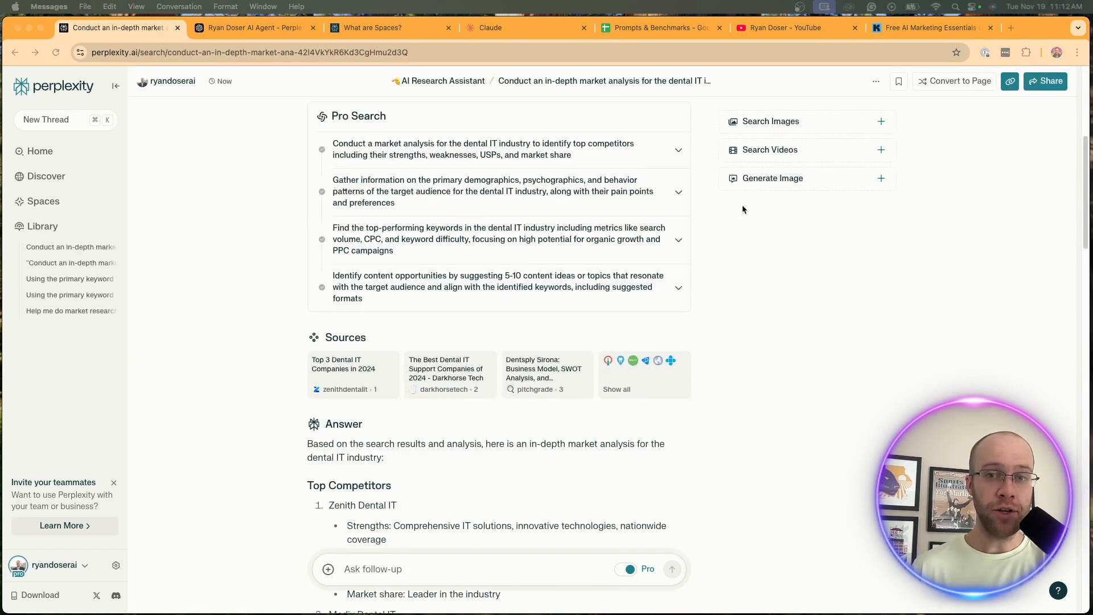
pyautogui.scroll(-3)
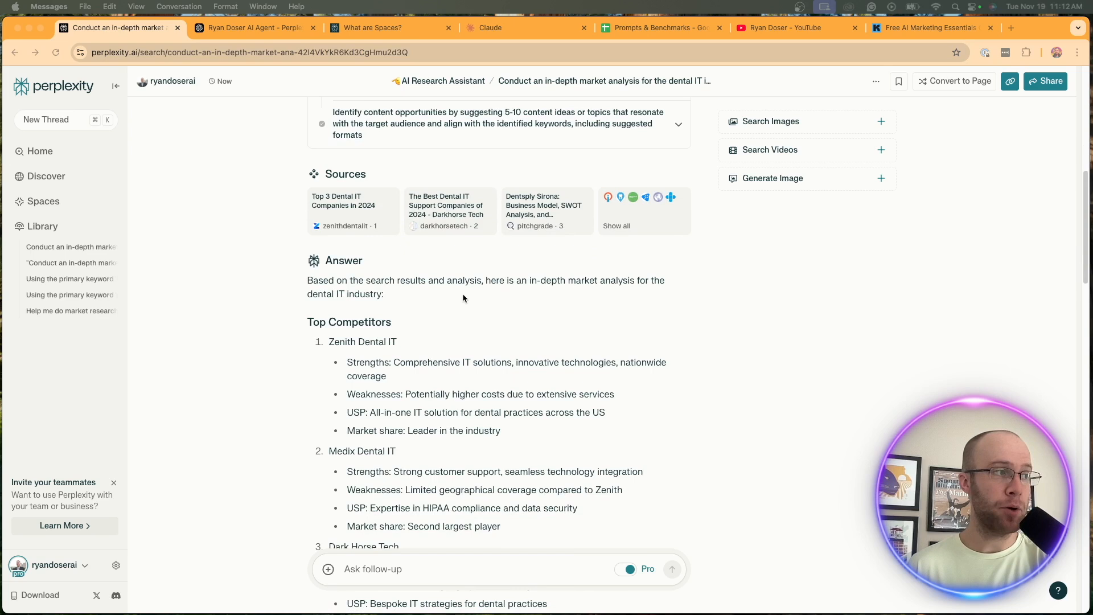
pyautogui.doubleClick(349, 321)
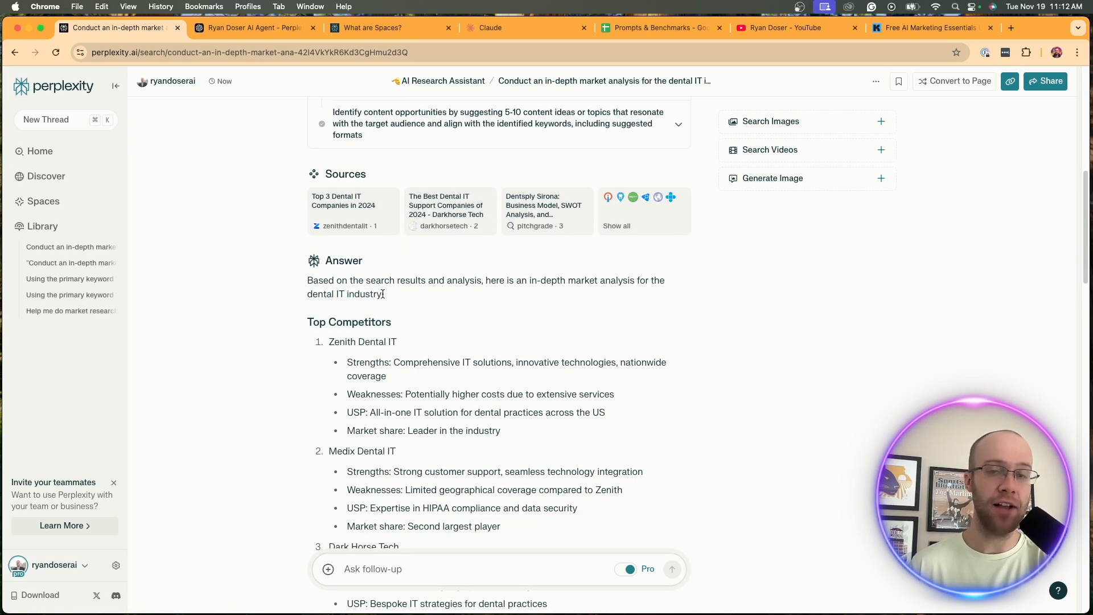
pyautogui.scroll(-3)
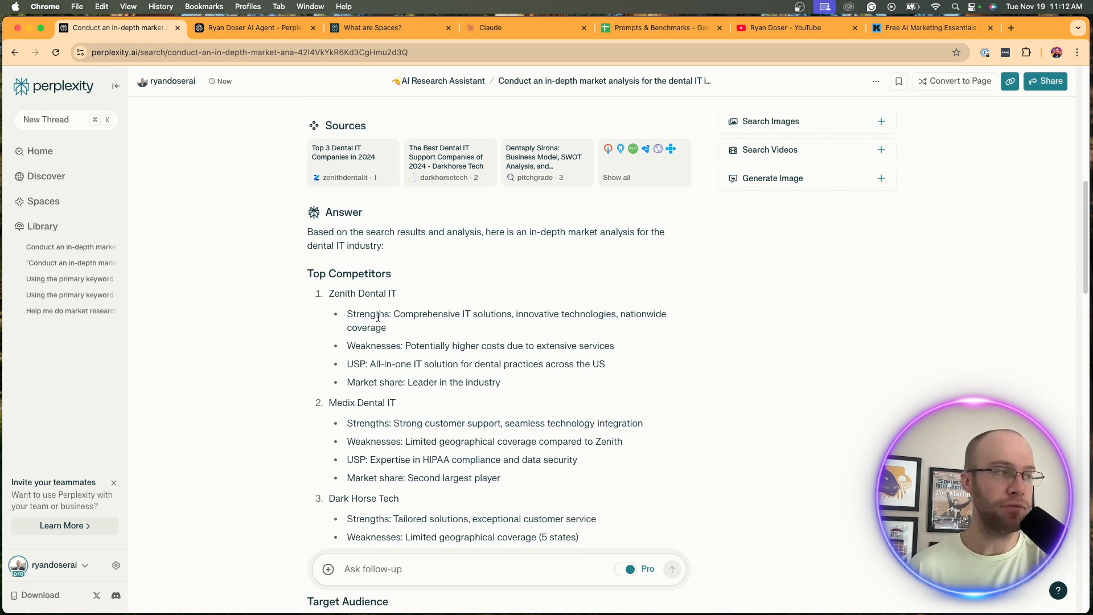
pyautogui.doubleClick(375, 345)
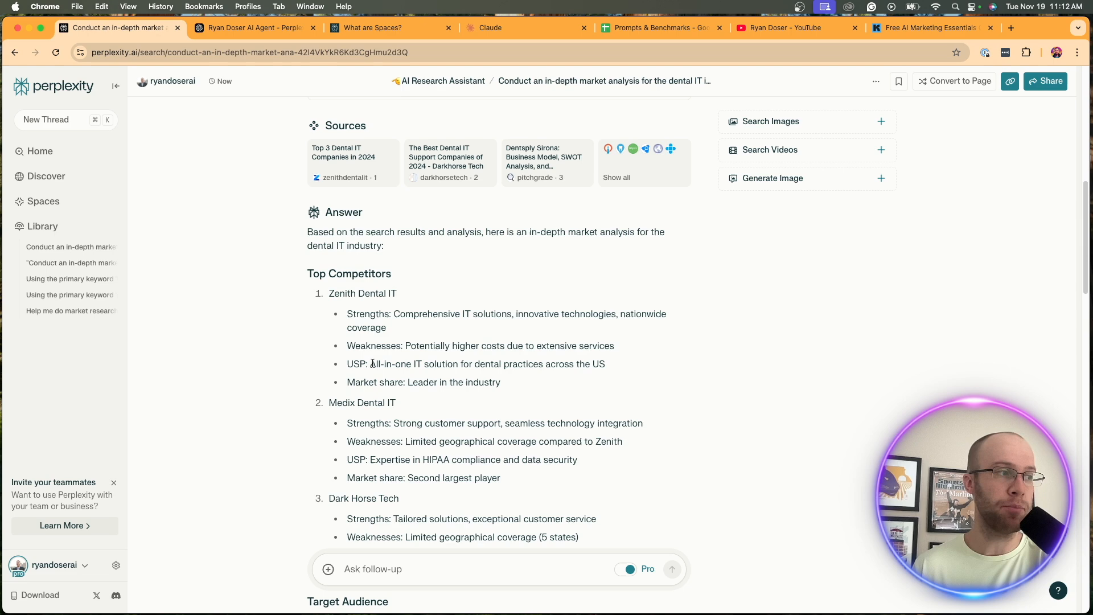
pyautogui.scroll(-3)
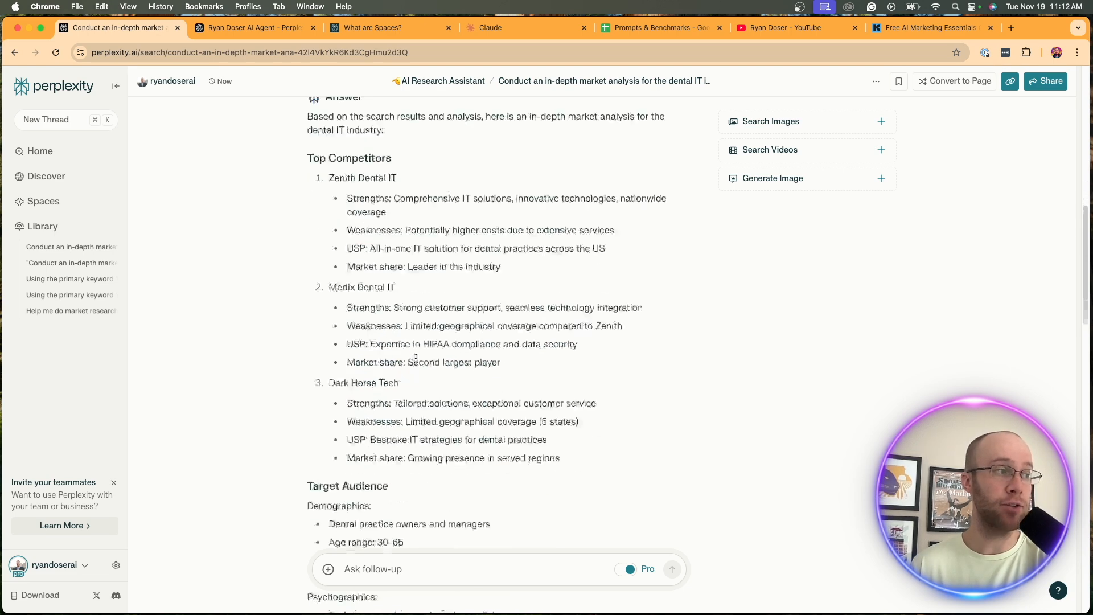
pyautogui.scroll(-3)
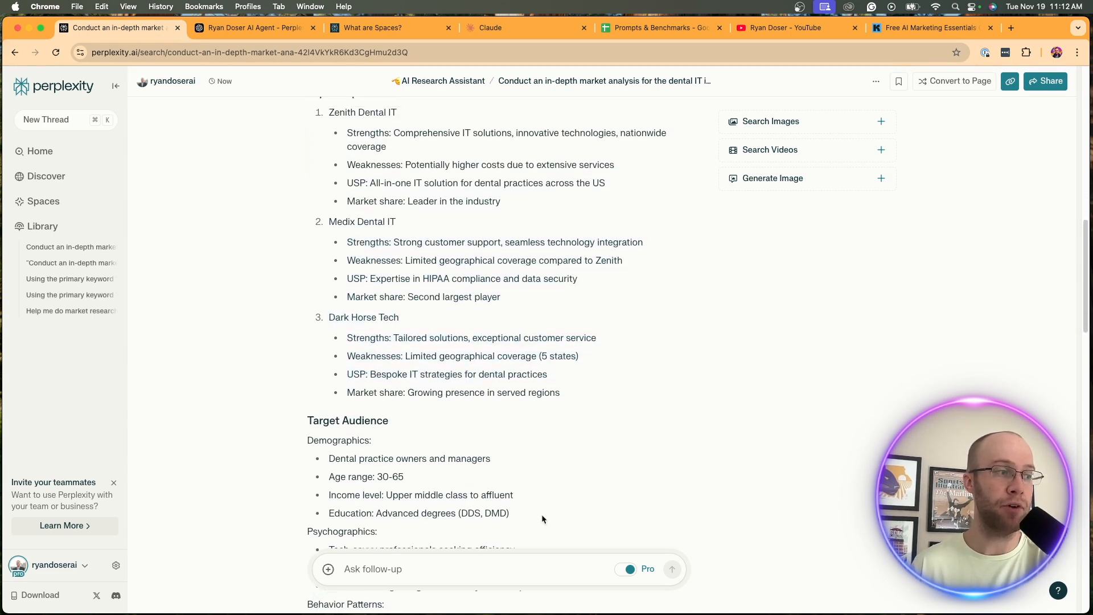
pyautogui.scroll(-3)
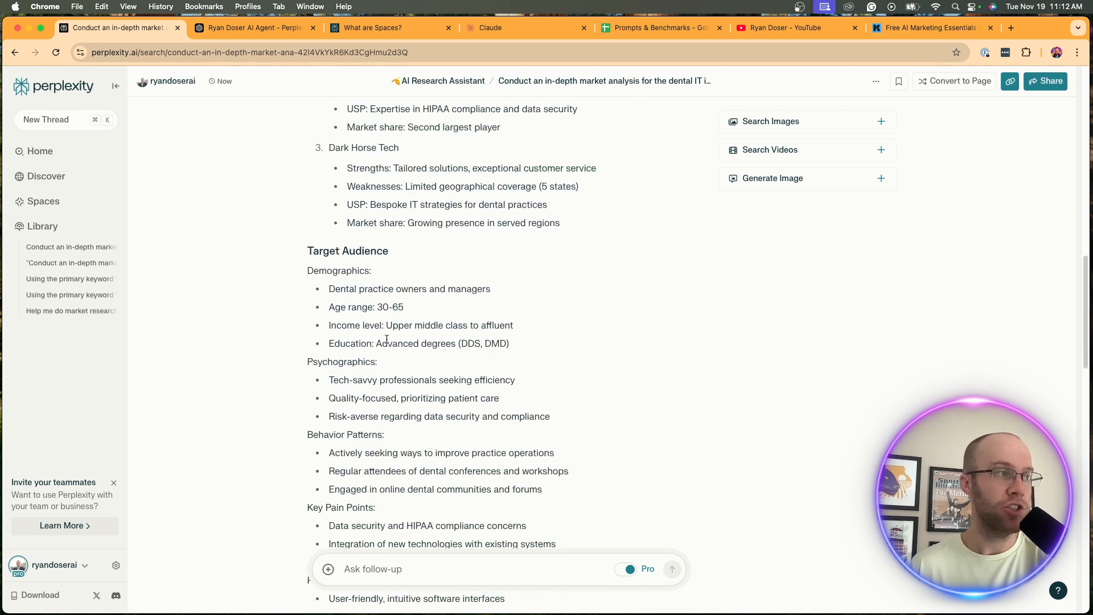
pyautogui.moveTo(373, 289); pyautogui.dragTo(490, 288)
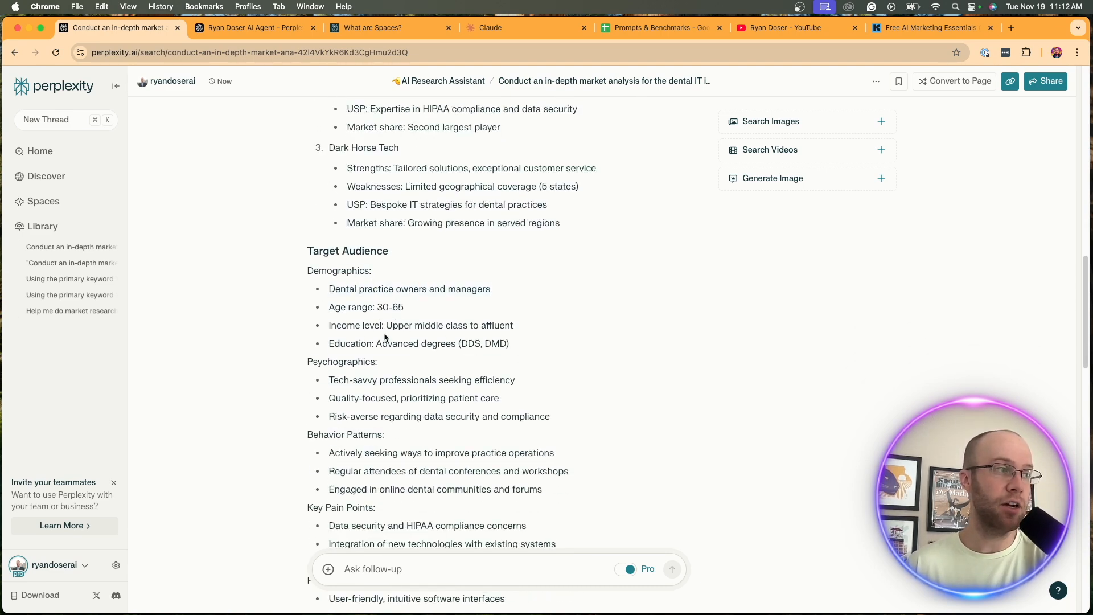
pyautogui.scroll(-3)
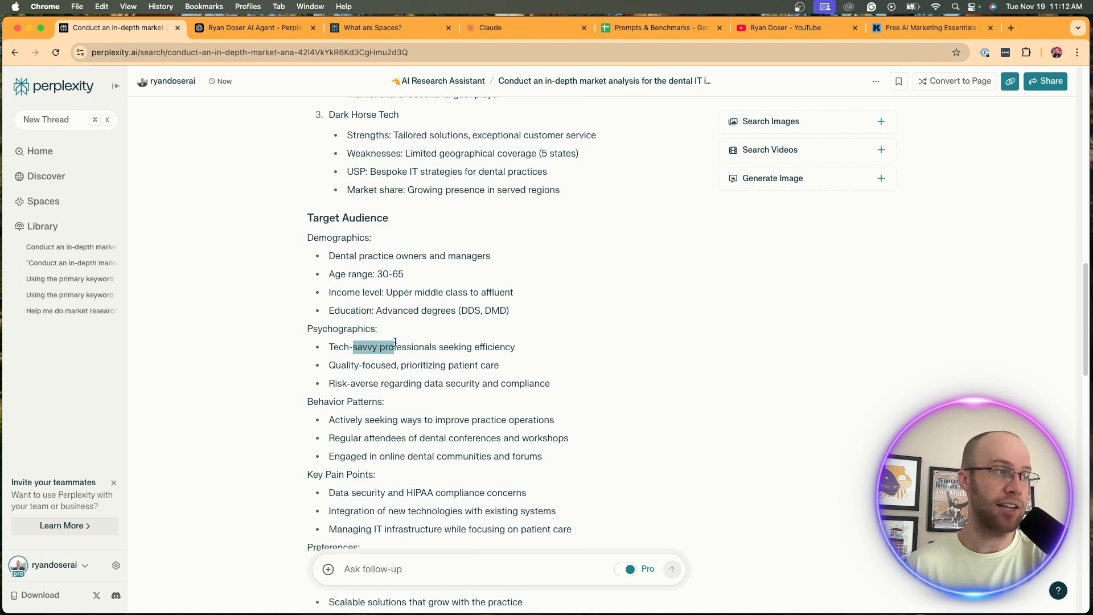
pyautogui.scroll(-3)
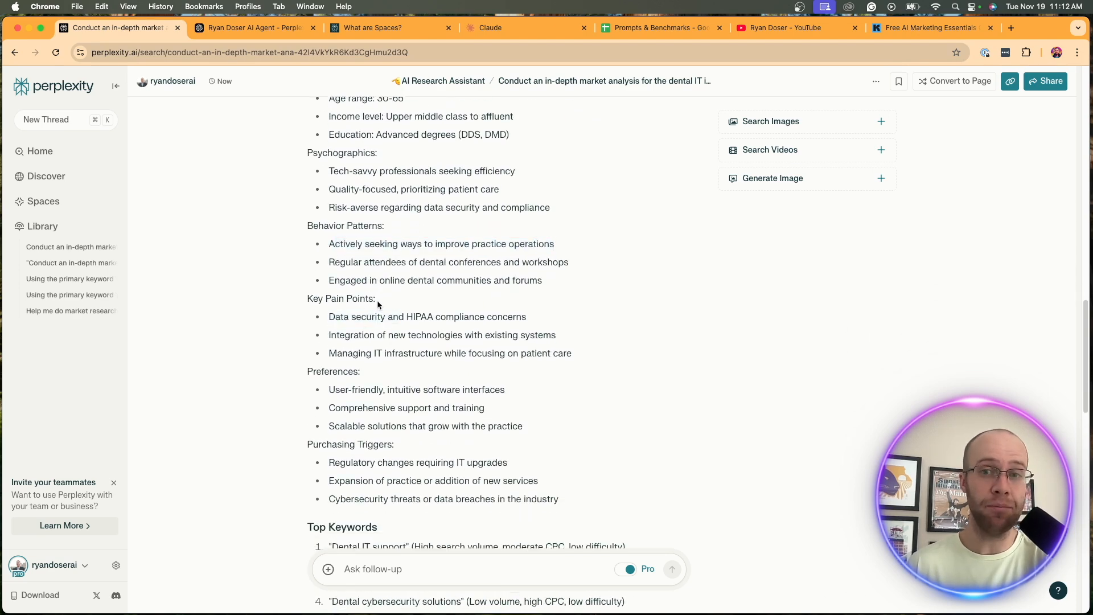
pyautogui.scroll(-3)
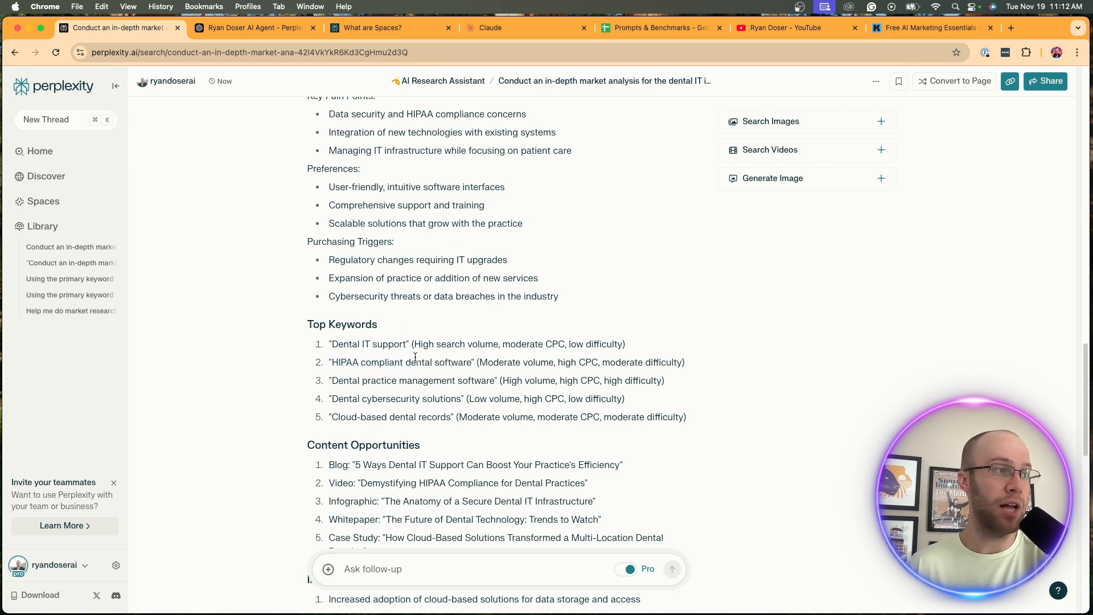
pyautogui.moveTo(337, 398); pyautogui.dragTo(398, 398)
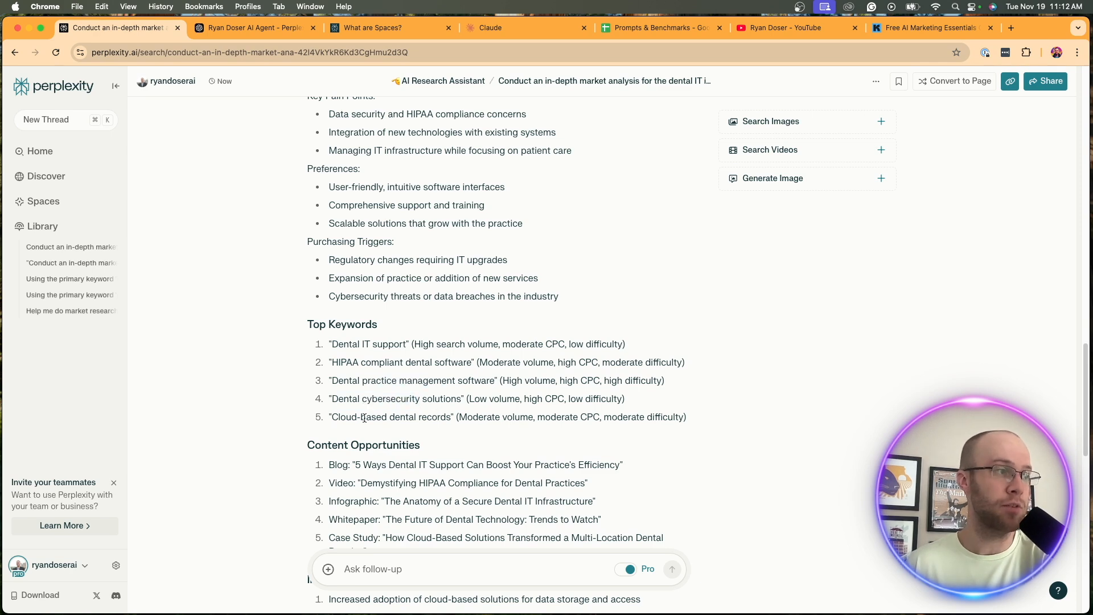
pyautogui.scroll(-3)
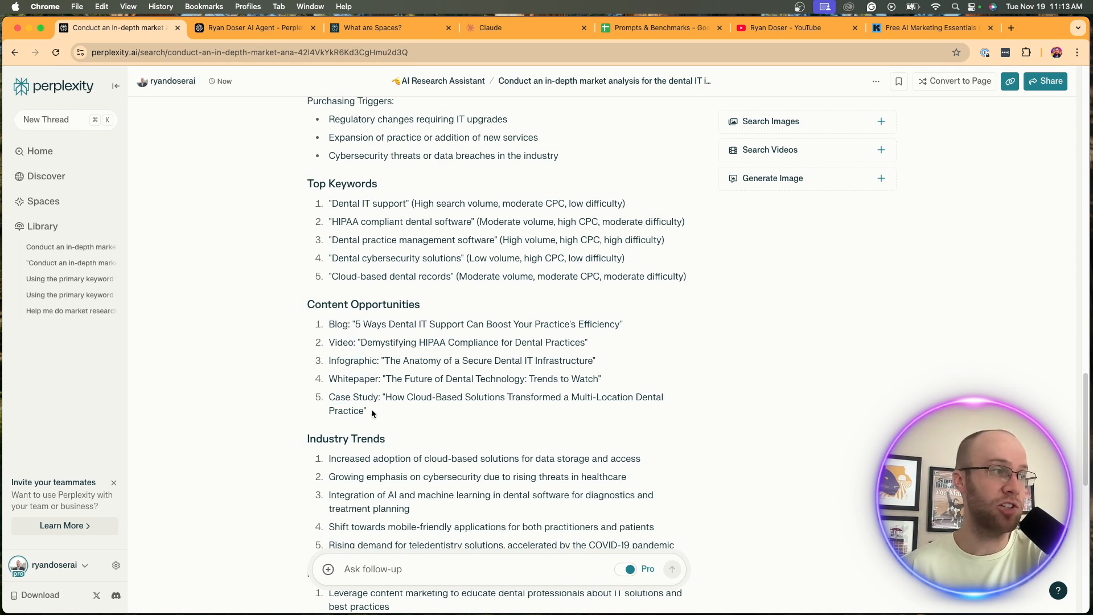
pyautogui.scroll(-3)
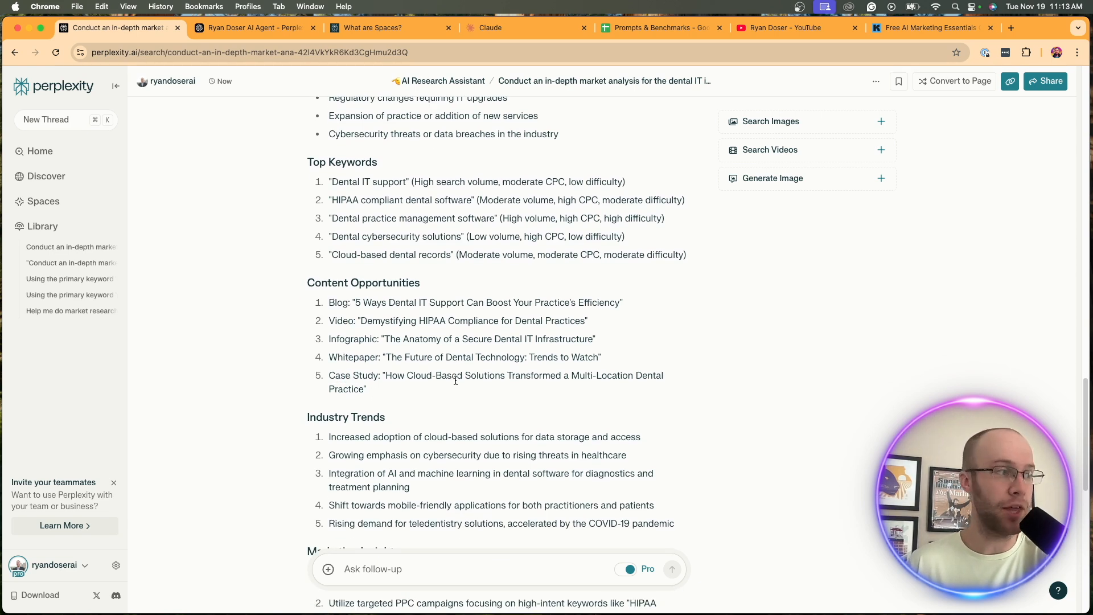
pyautogui.scroll(-3)
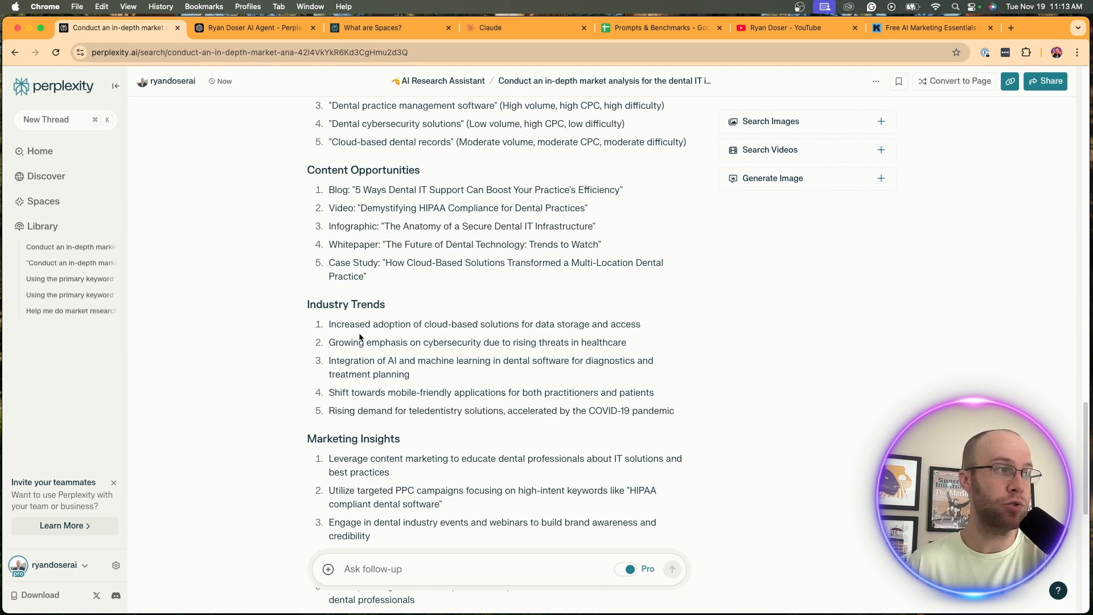
pyautogui.scroll(-3)
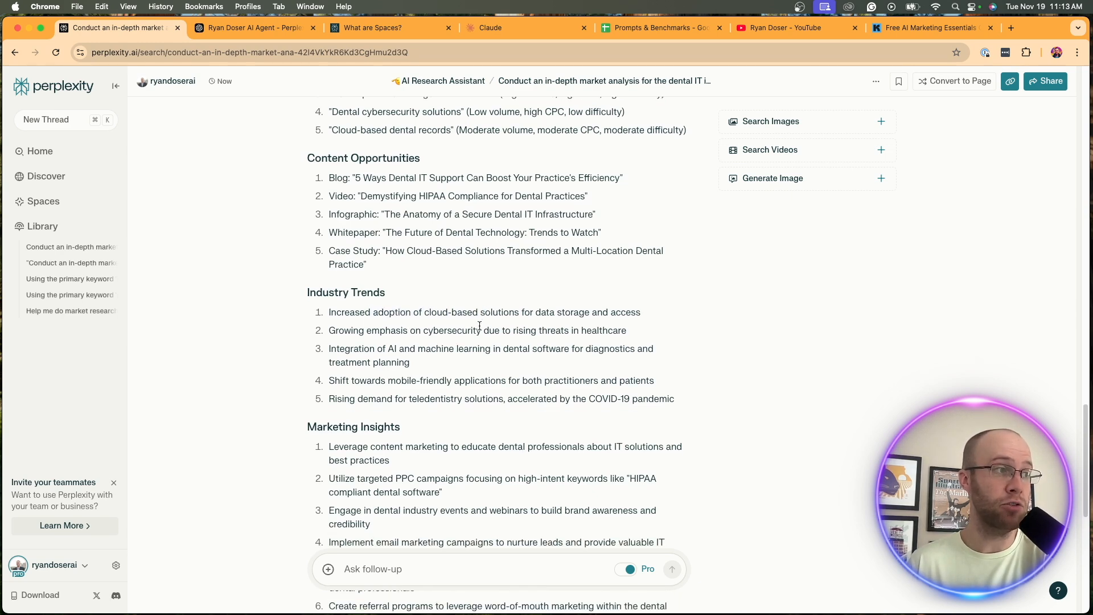
pyautogui.moveTo(352, 329); pyautogui.dragTo(603, 330)
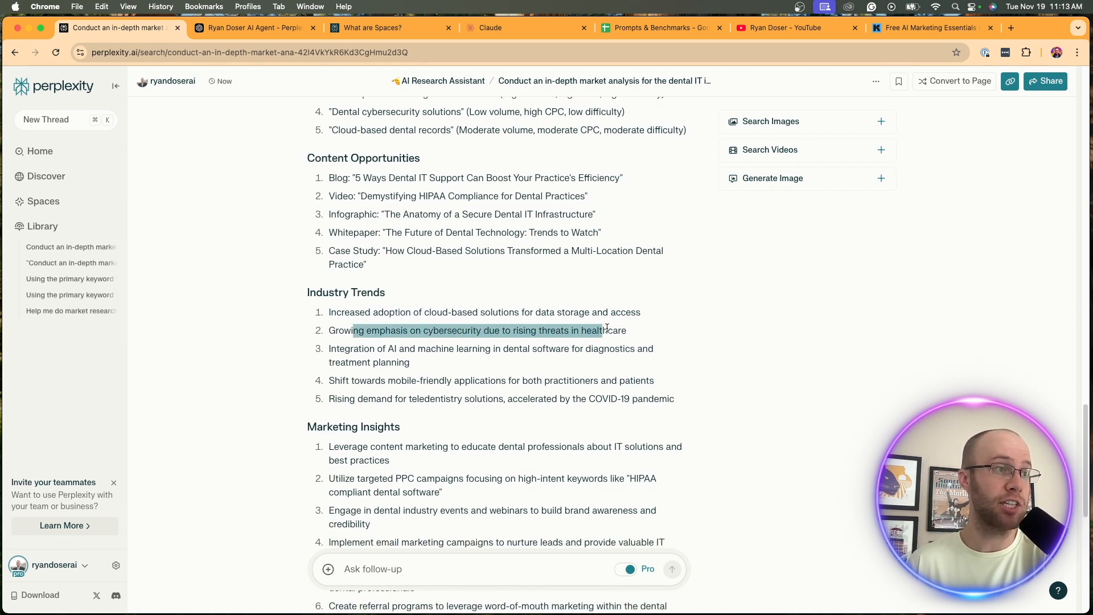
pyautogui.click(635, 330)
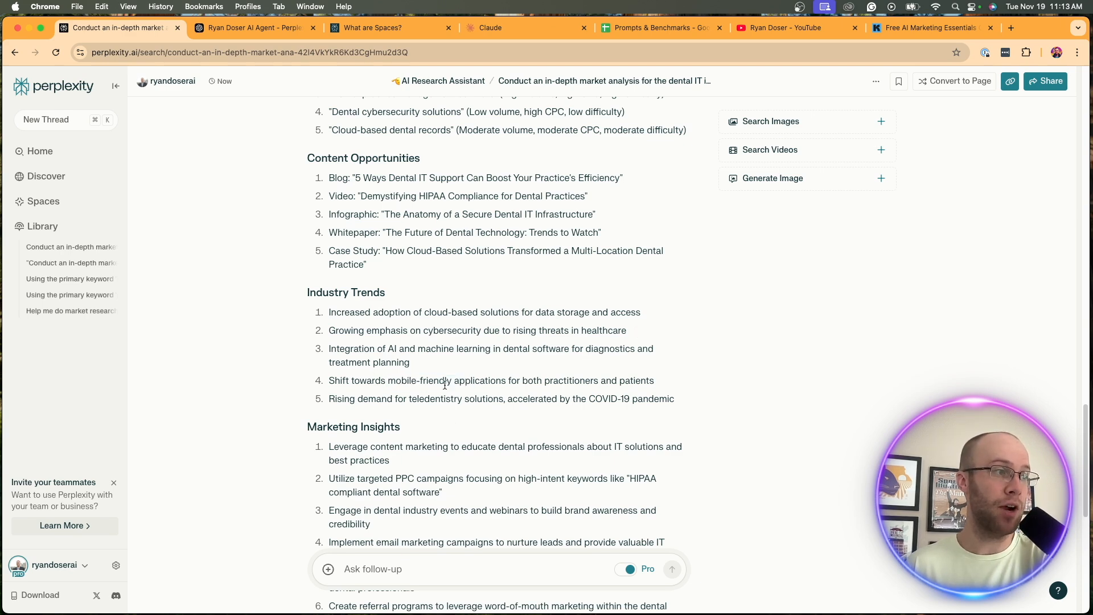
pyautogui.scroll(-3)
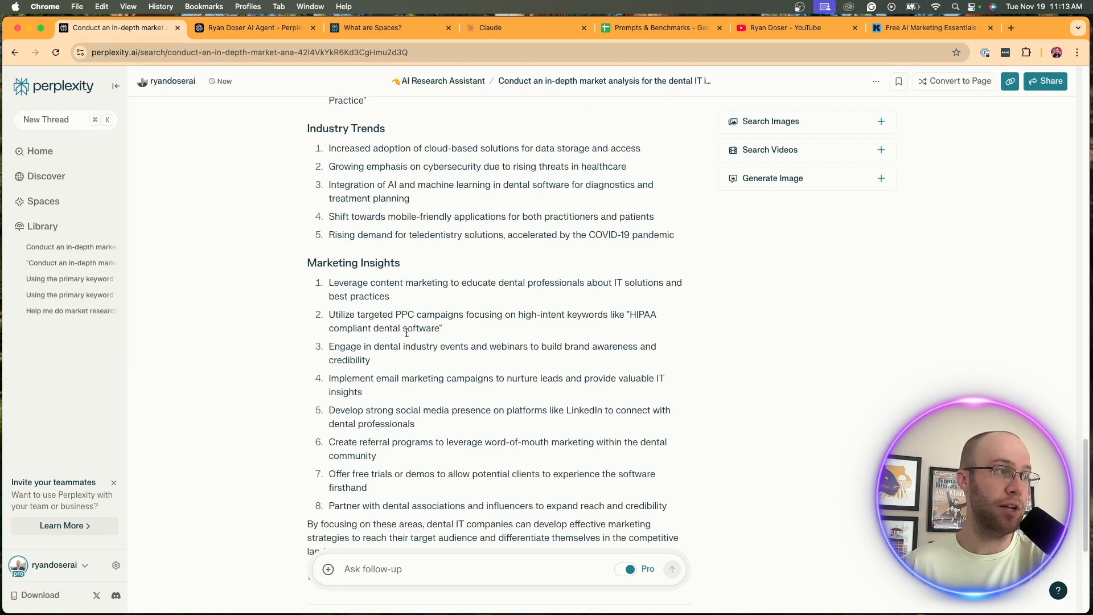
pyautogui.scroll(-3)
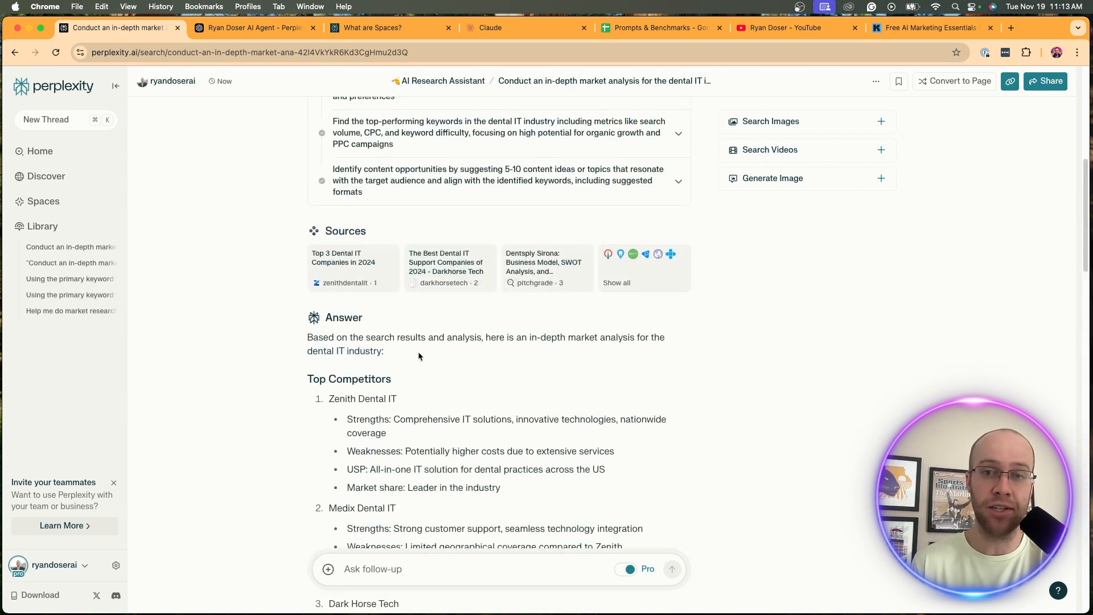
pyautogui.scroll(-3)
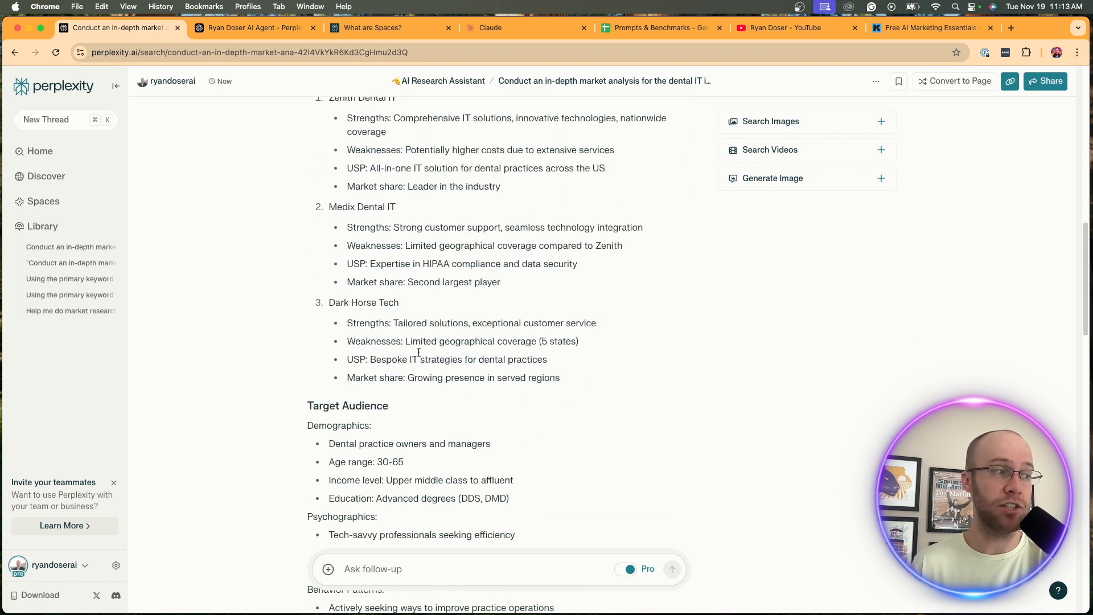
pyautogui.scroll(-3)
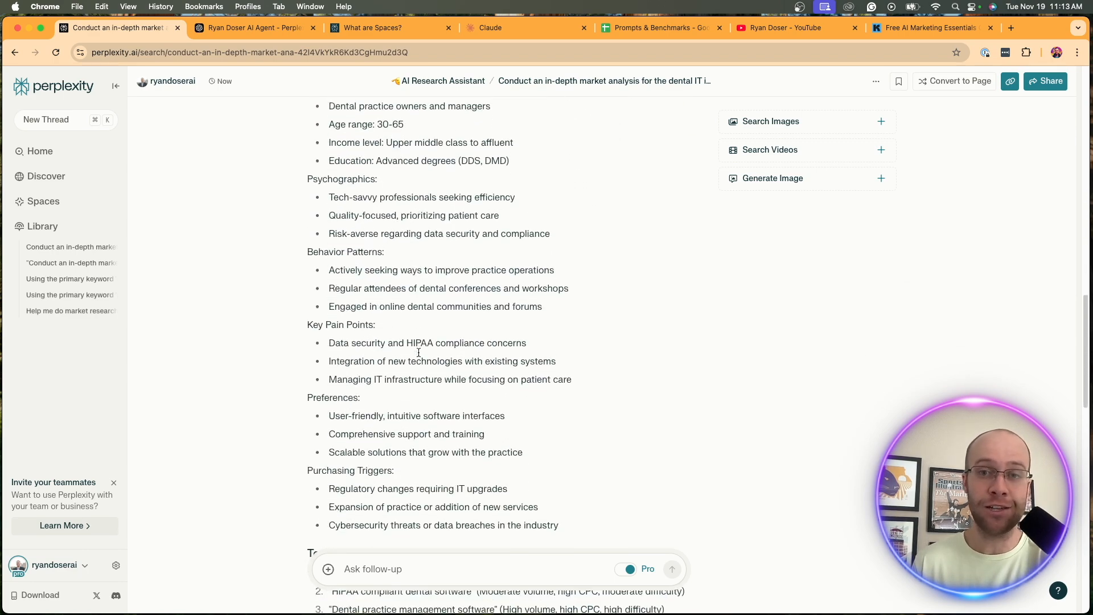
pyautogui.scroll(-3)
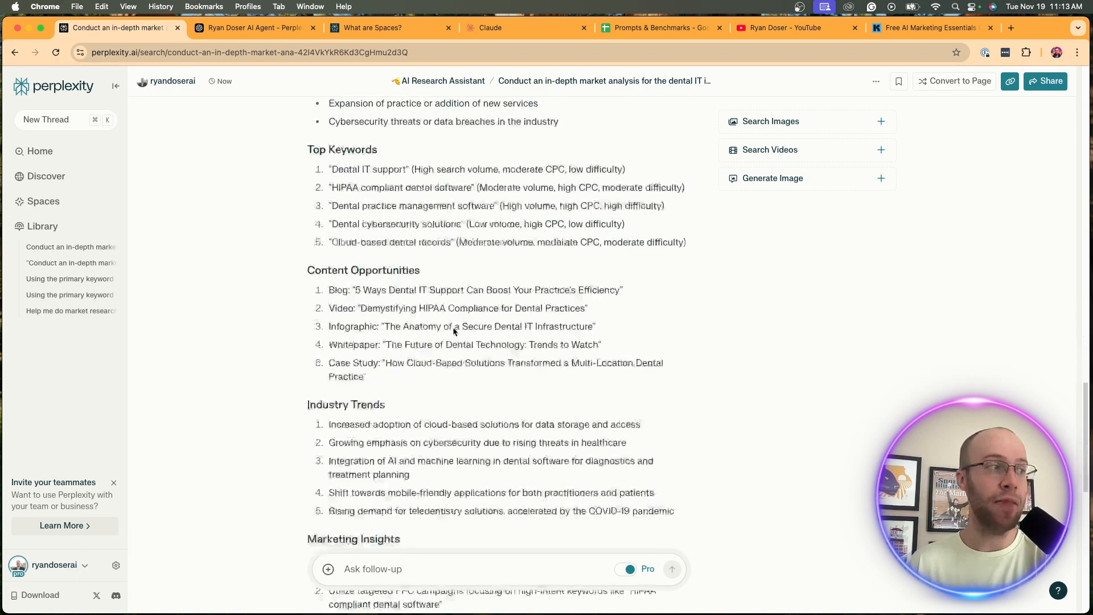
pyautogui.scroll(-3)
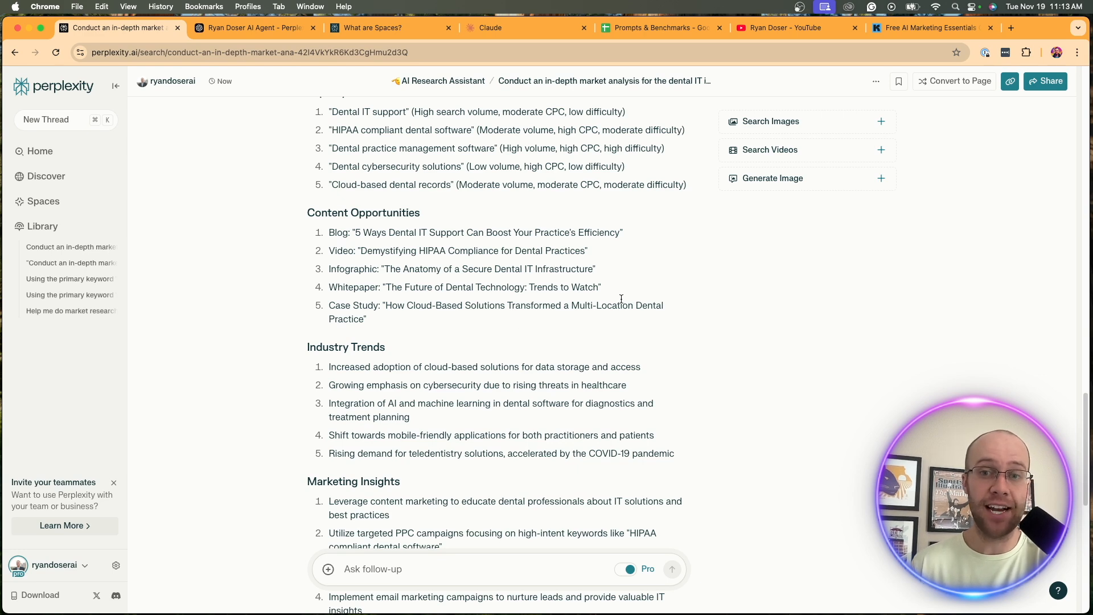
pyautogui.scroll(-3)
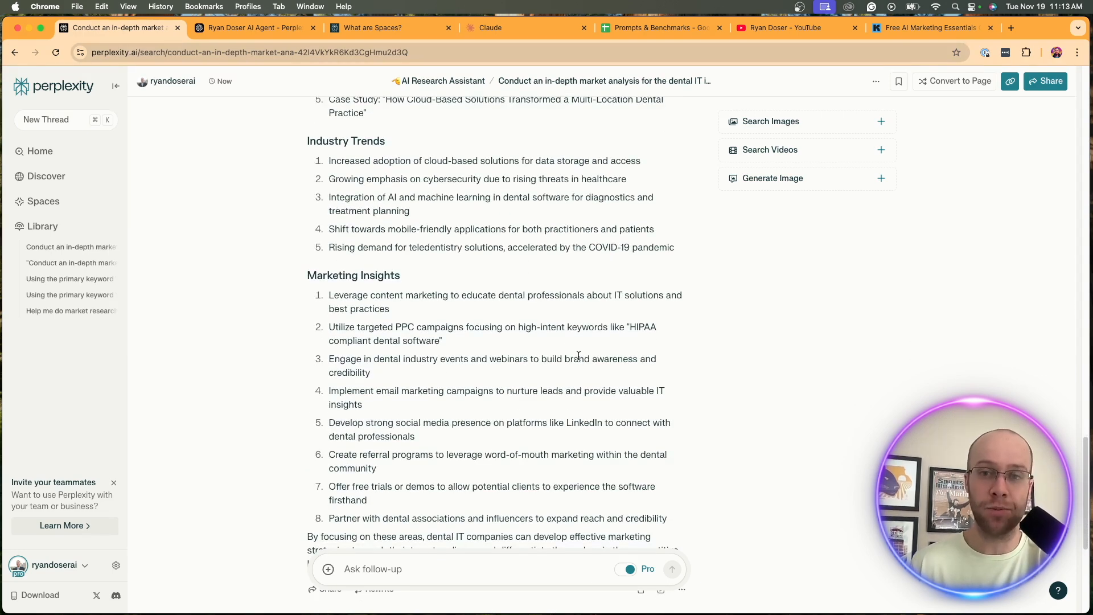
pyautogui.scroll(-3)
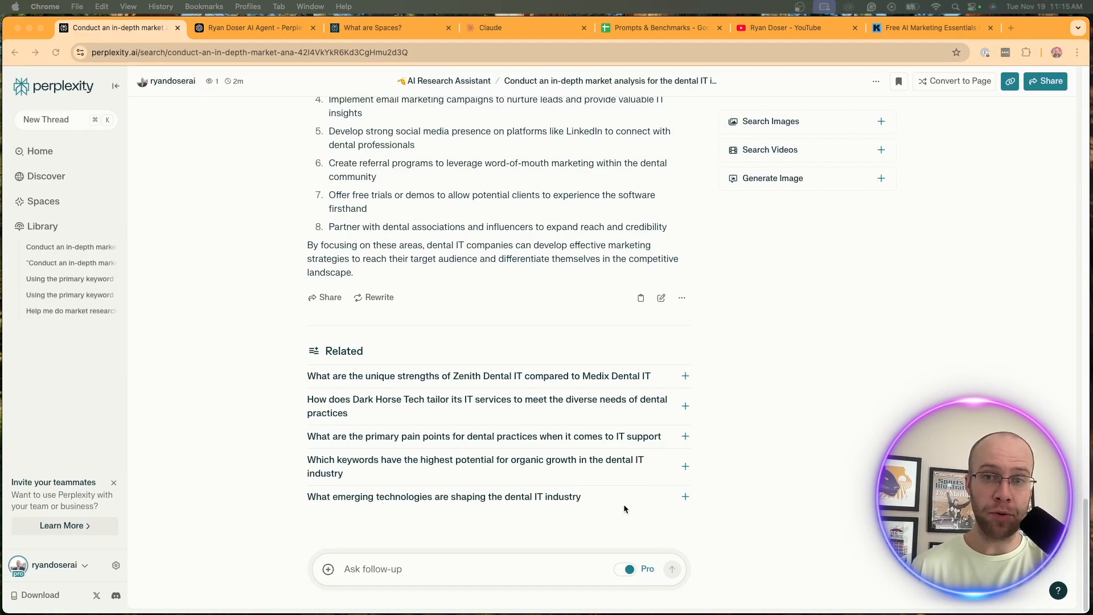
pyautogui.scroll(-3)
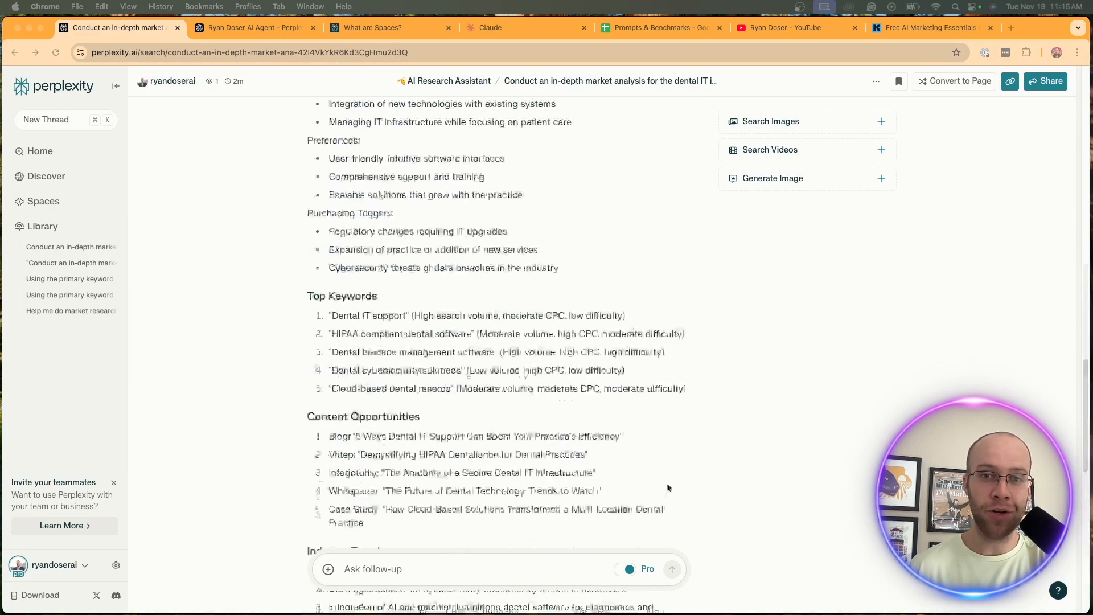
pyautogui.scroll(3)
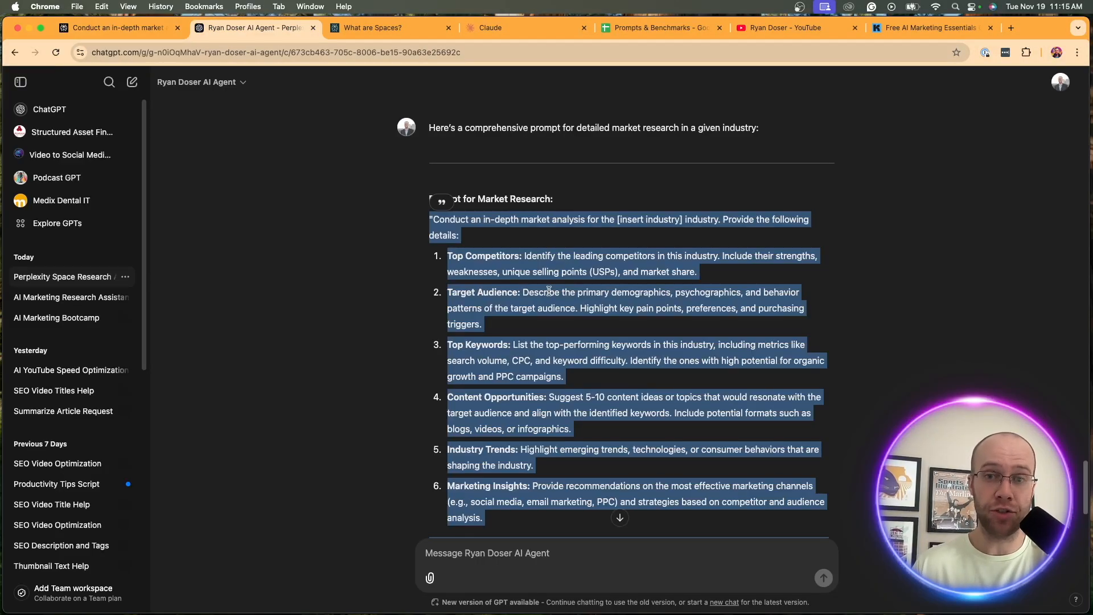
# - View the Space's threads list with both dental IT threads, then go to the YouTube videos page
pyautogui.click(118, 28)
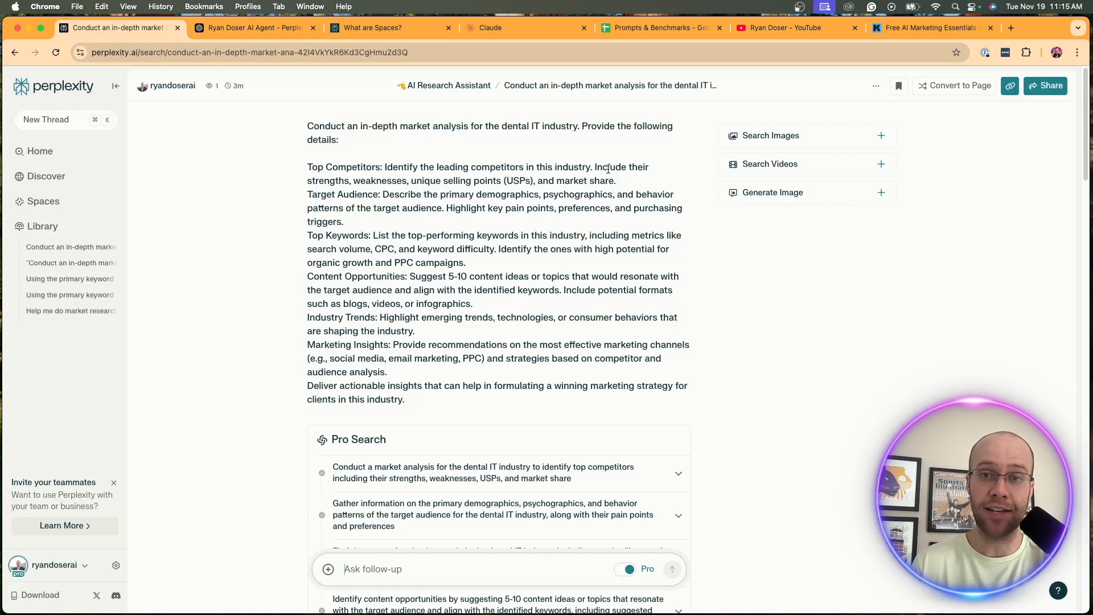
pyautogui.click(447, 85)
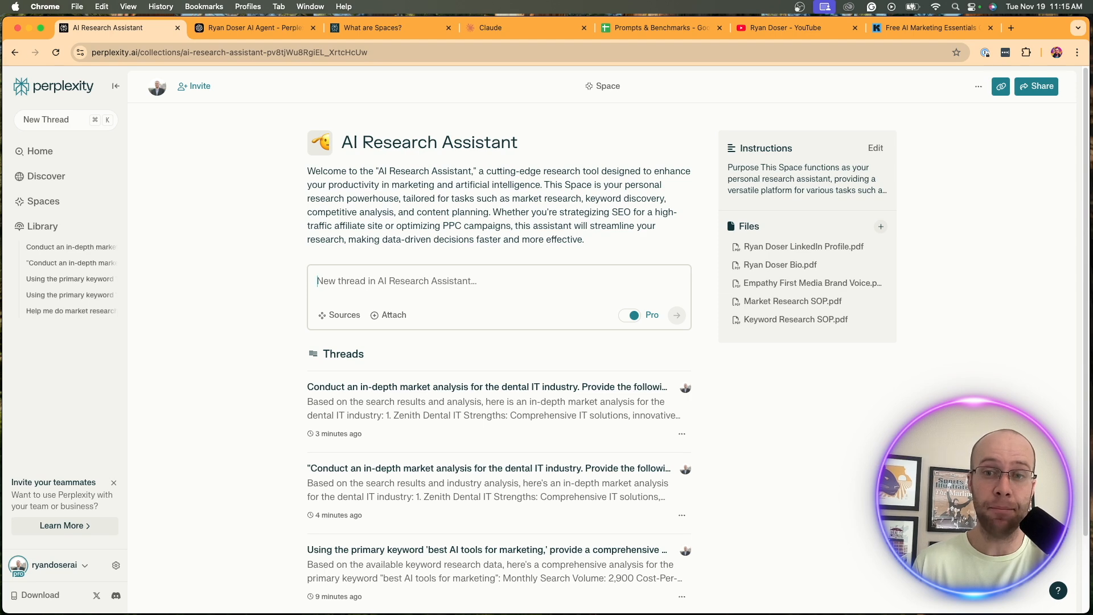
pyautogui.click(781, 28)
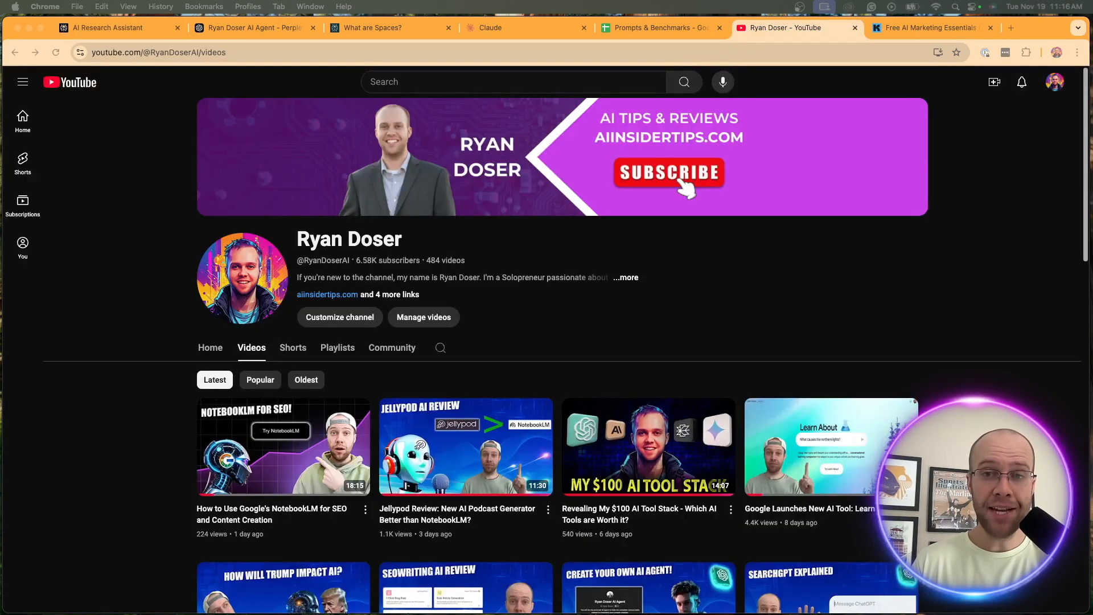